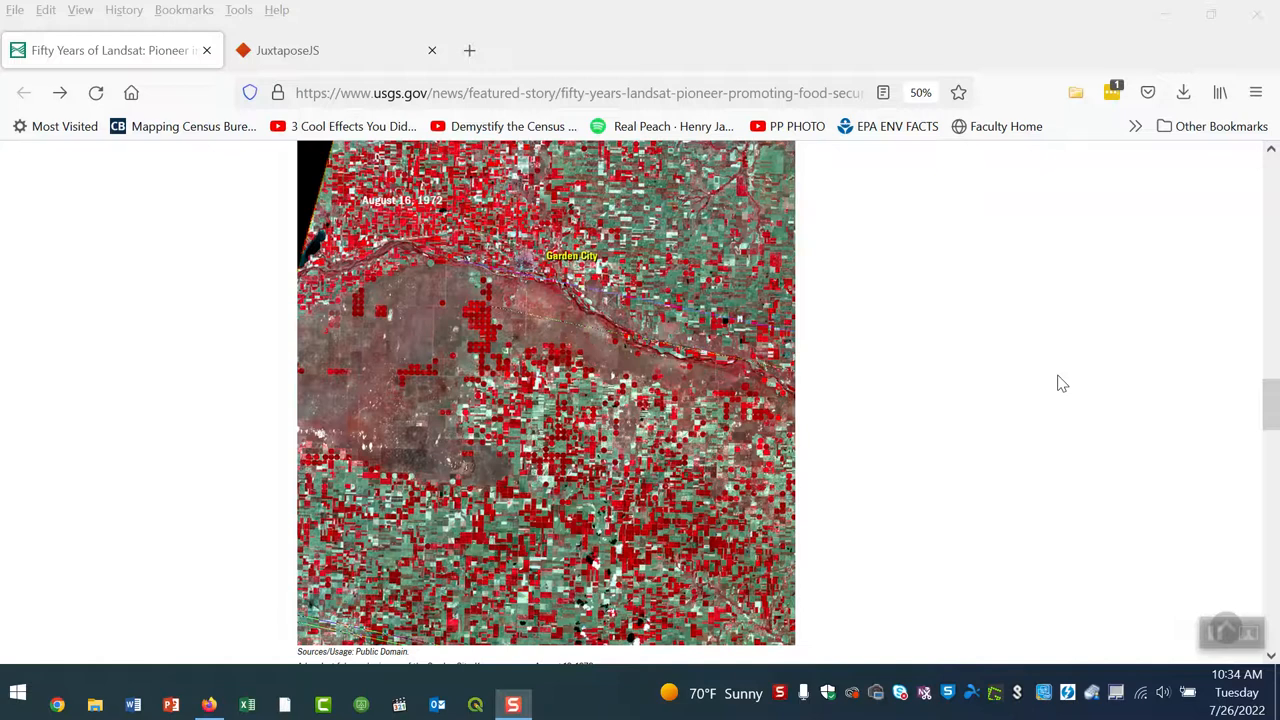
pyautogui.moveTo(1060, 384)
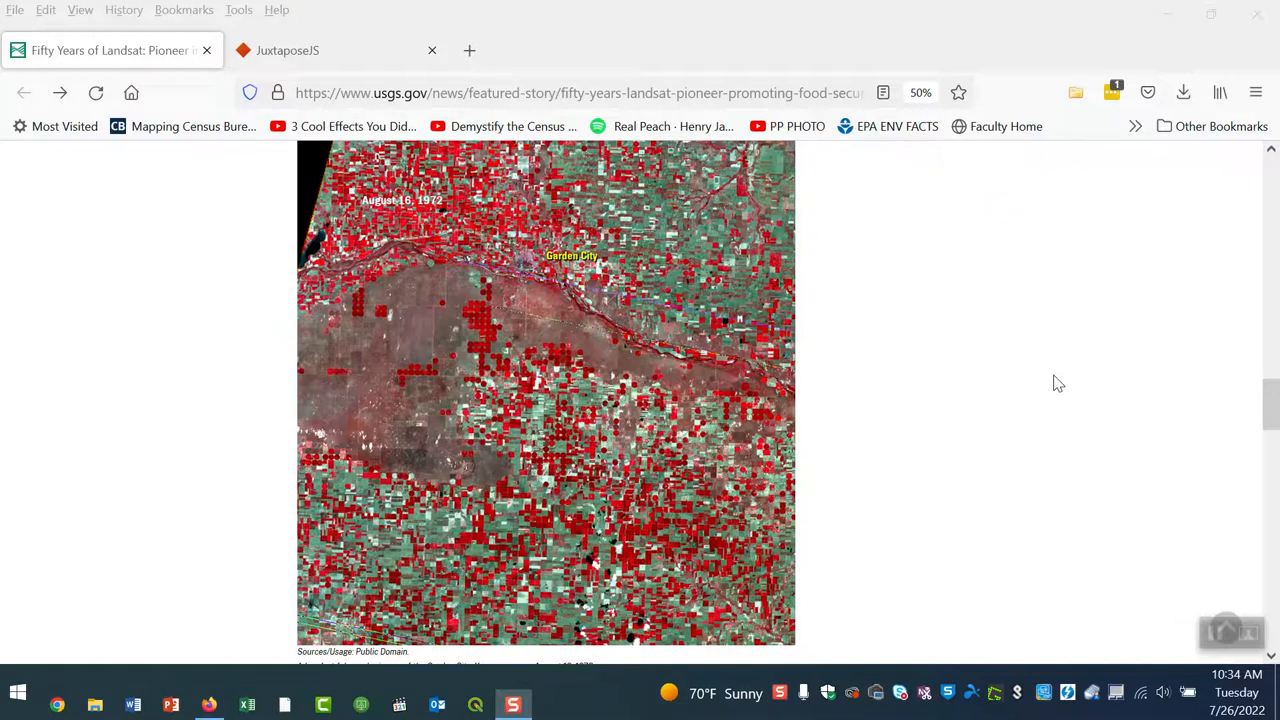
pyautogui.moveTo(1044, 366)
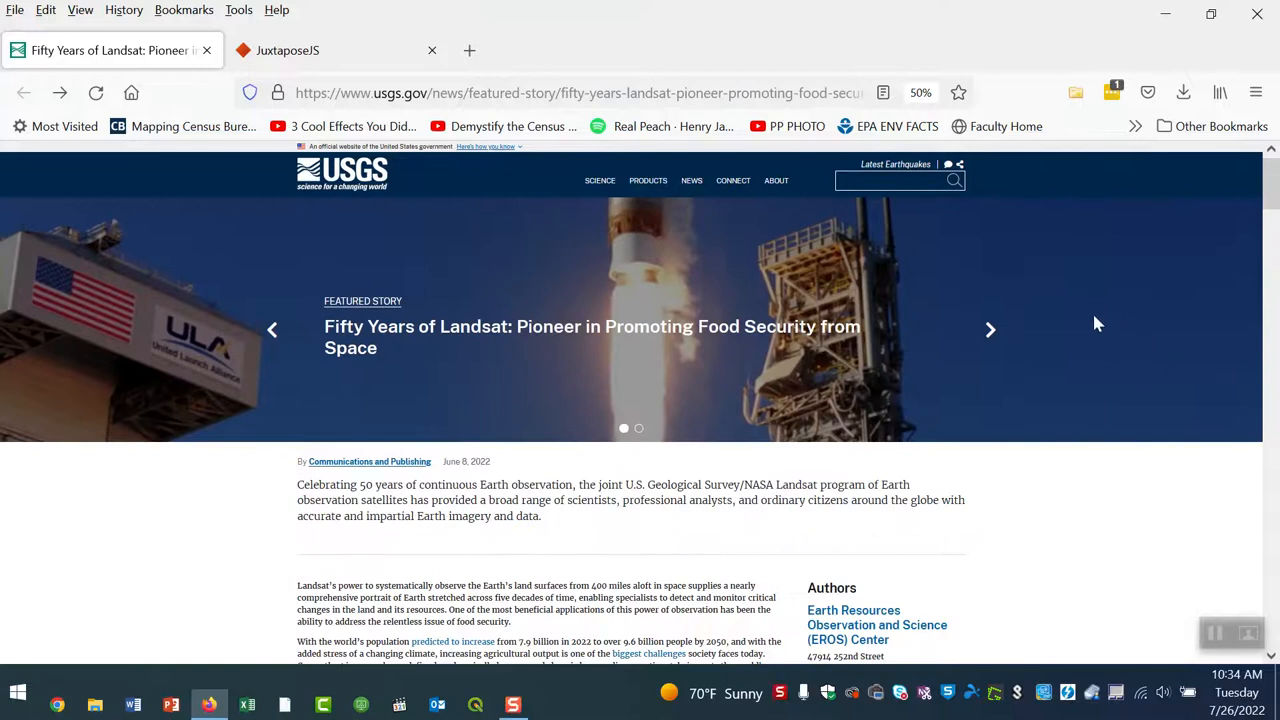
pyautogui.moveTo(1112, 252)
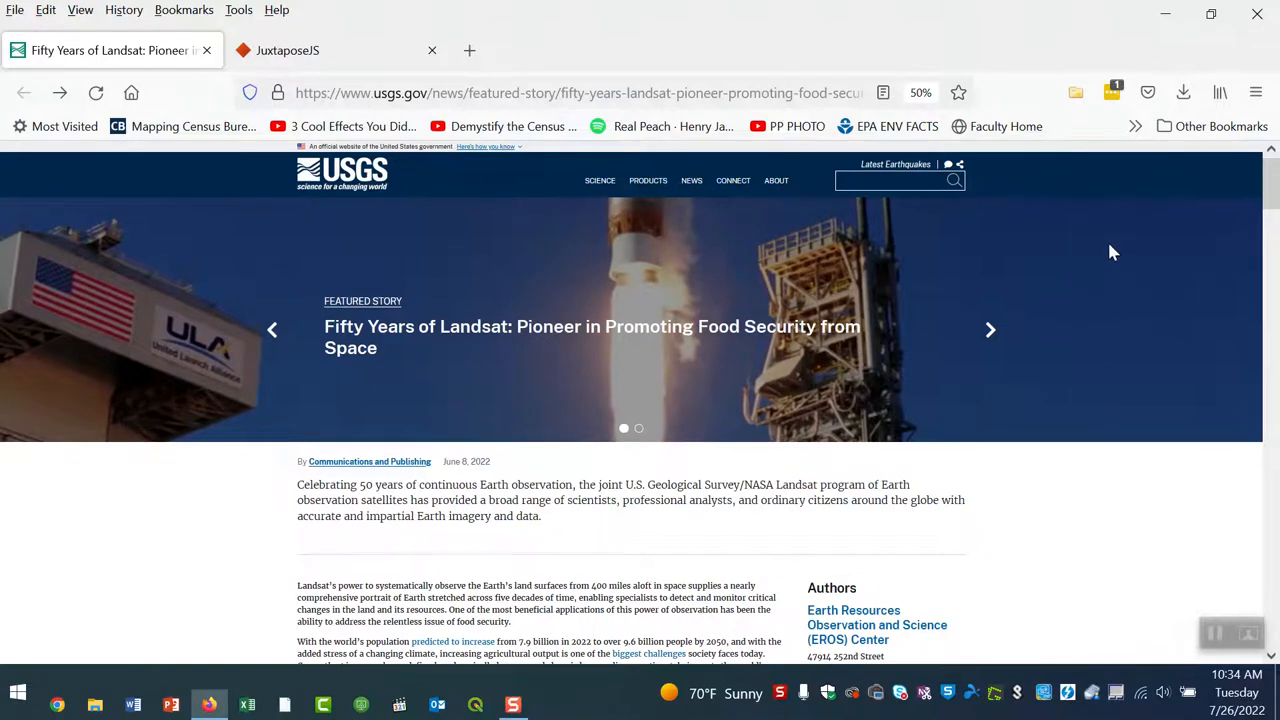
pyautogui.moveTo(1110, 272)
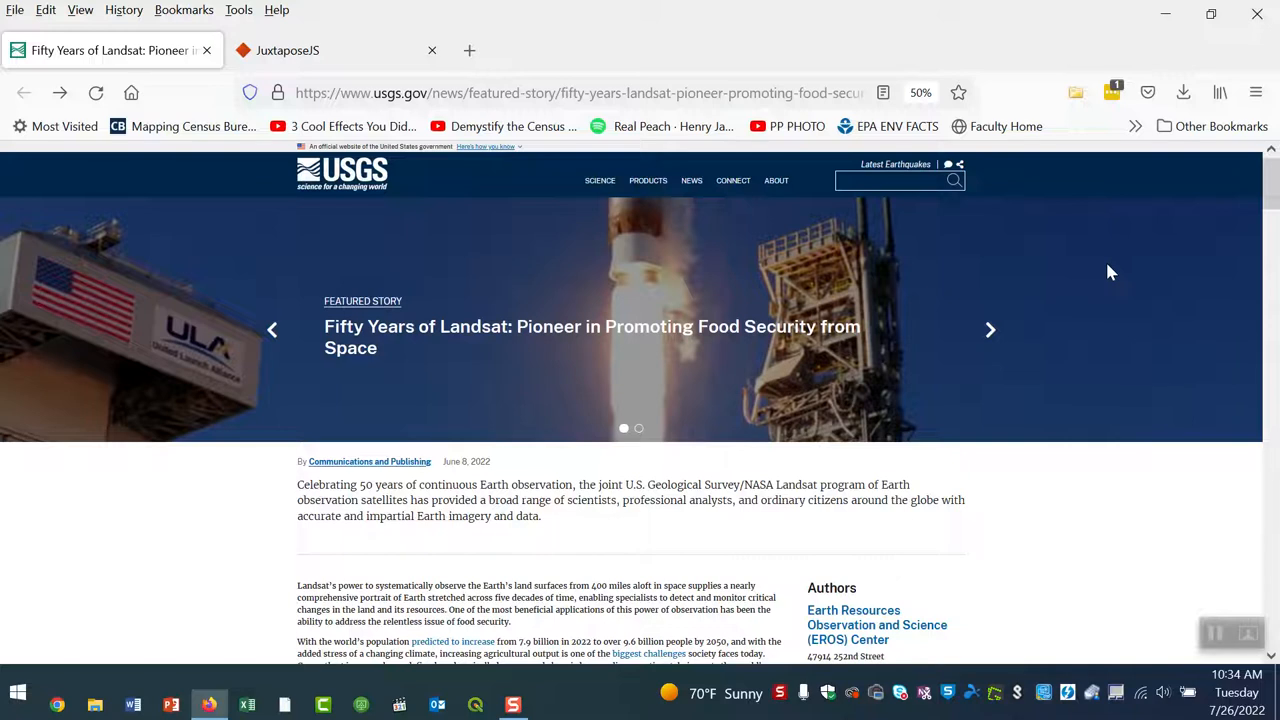
pyautogui.moveTo(1036, 324)
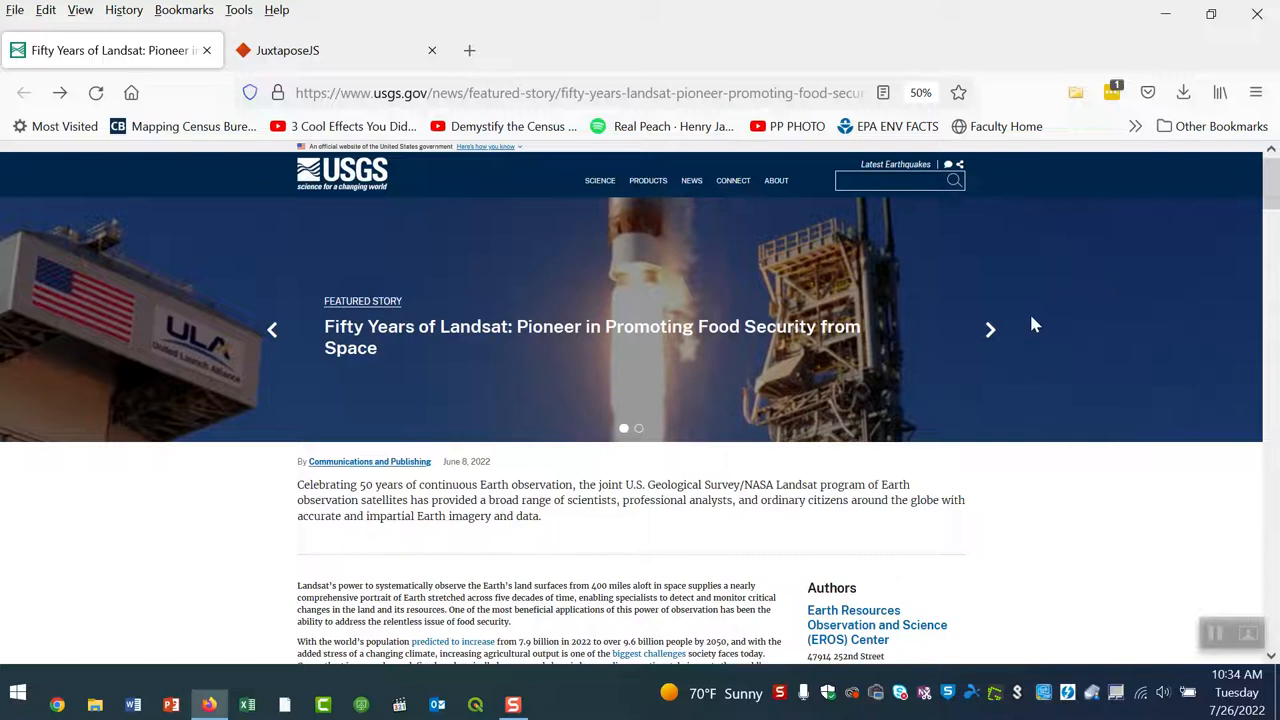
pyautogui.moveTo(1270, 190)
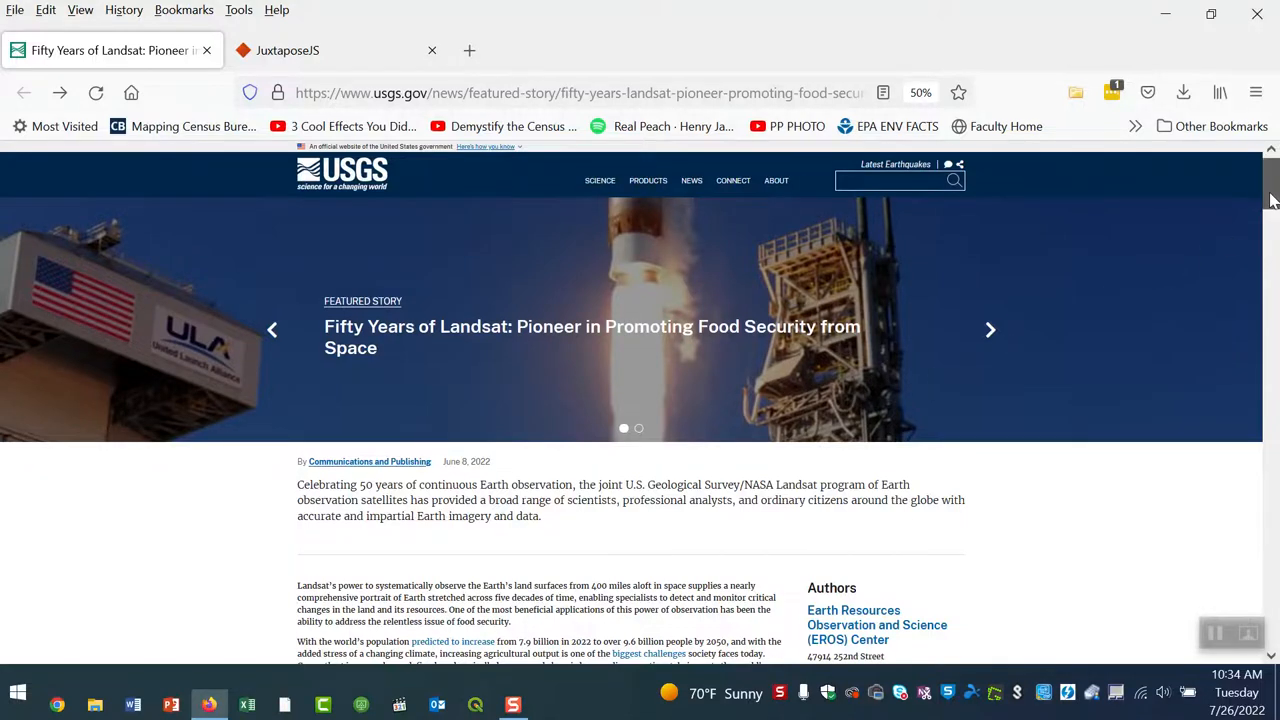
# Step: Scroll down the Landsat story to the August 16, 1972 false-color image of Garden City
pyautogui.scroll(-3)
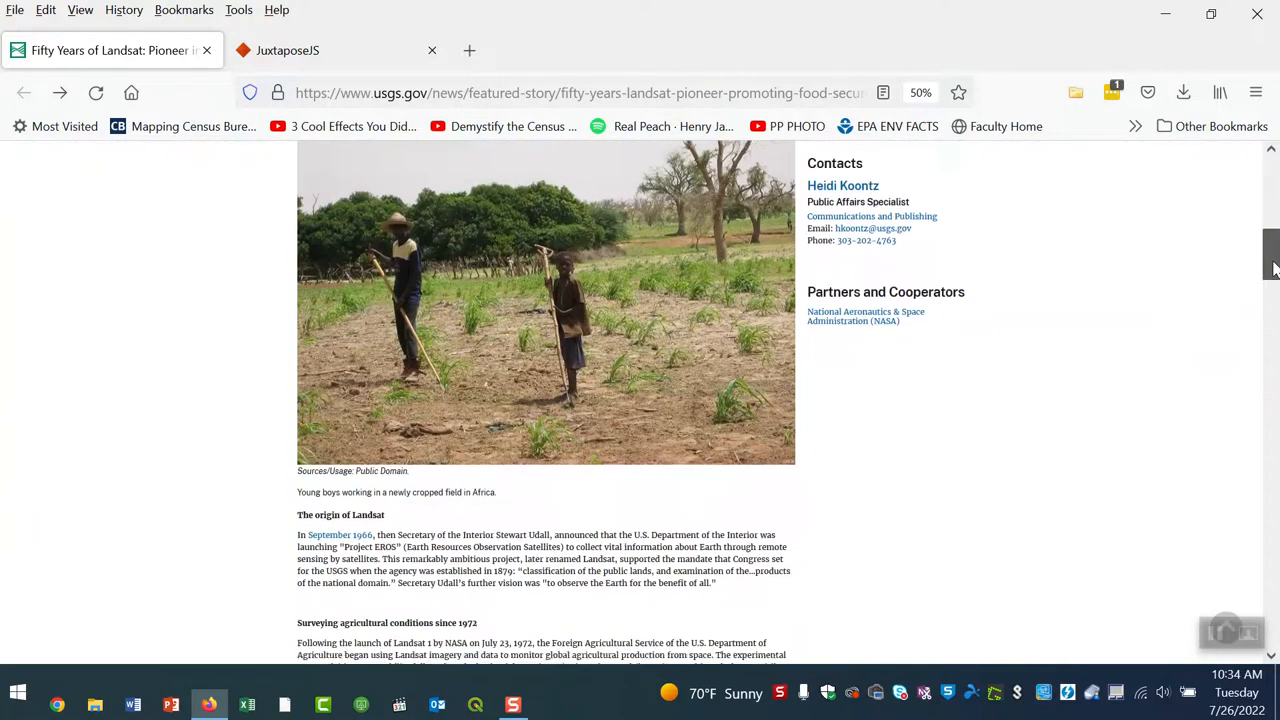
pyautogui.scroll(-3)
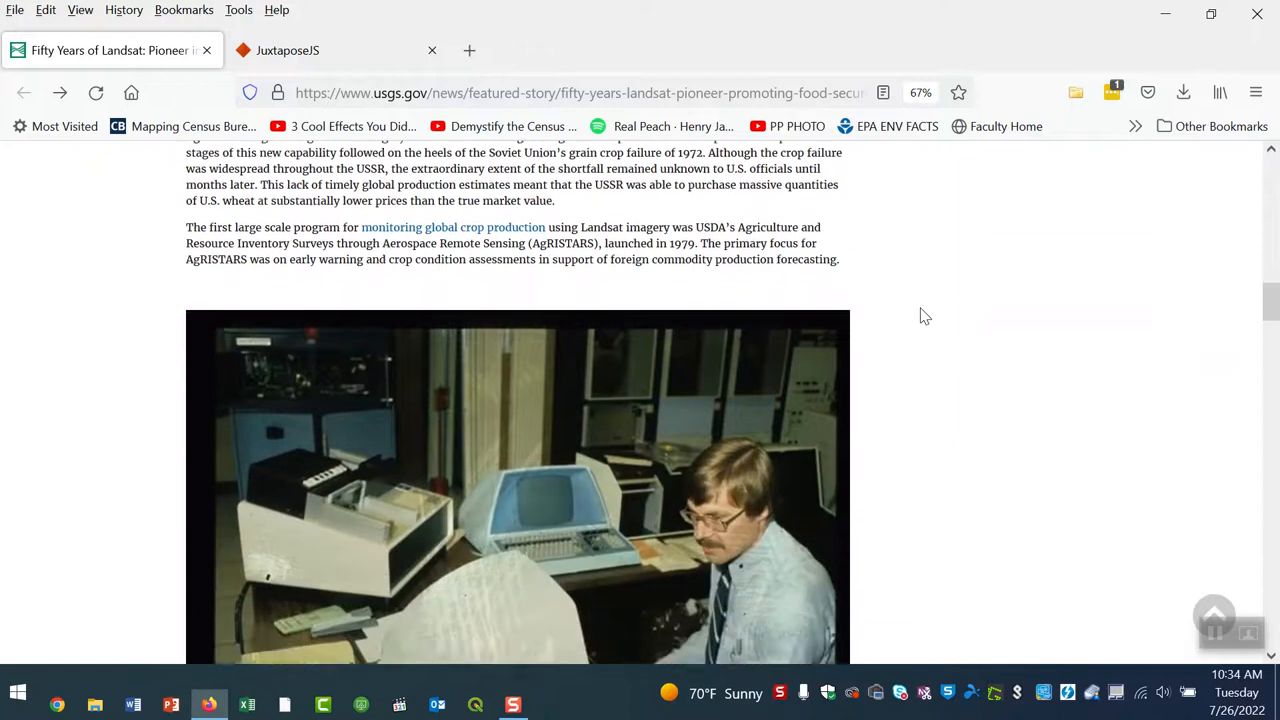
pyautogui.scroll(-3)
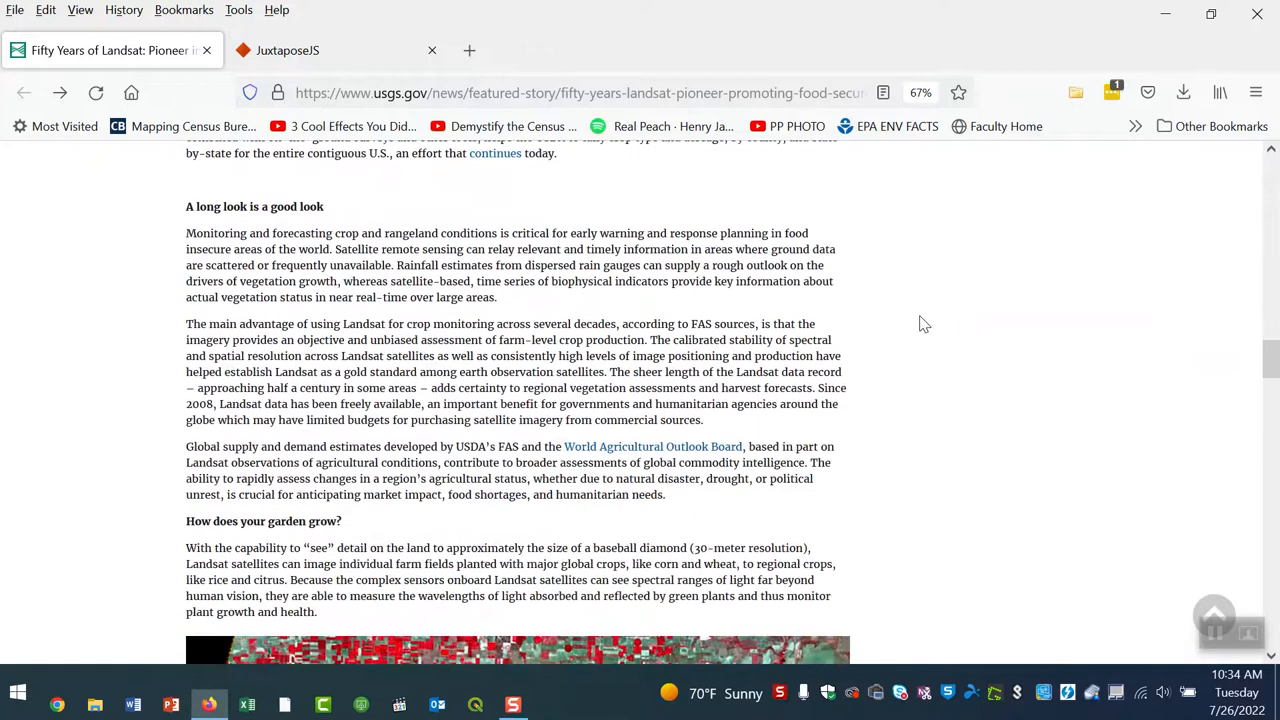
pyautogui.scroll(-3)
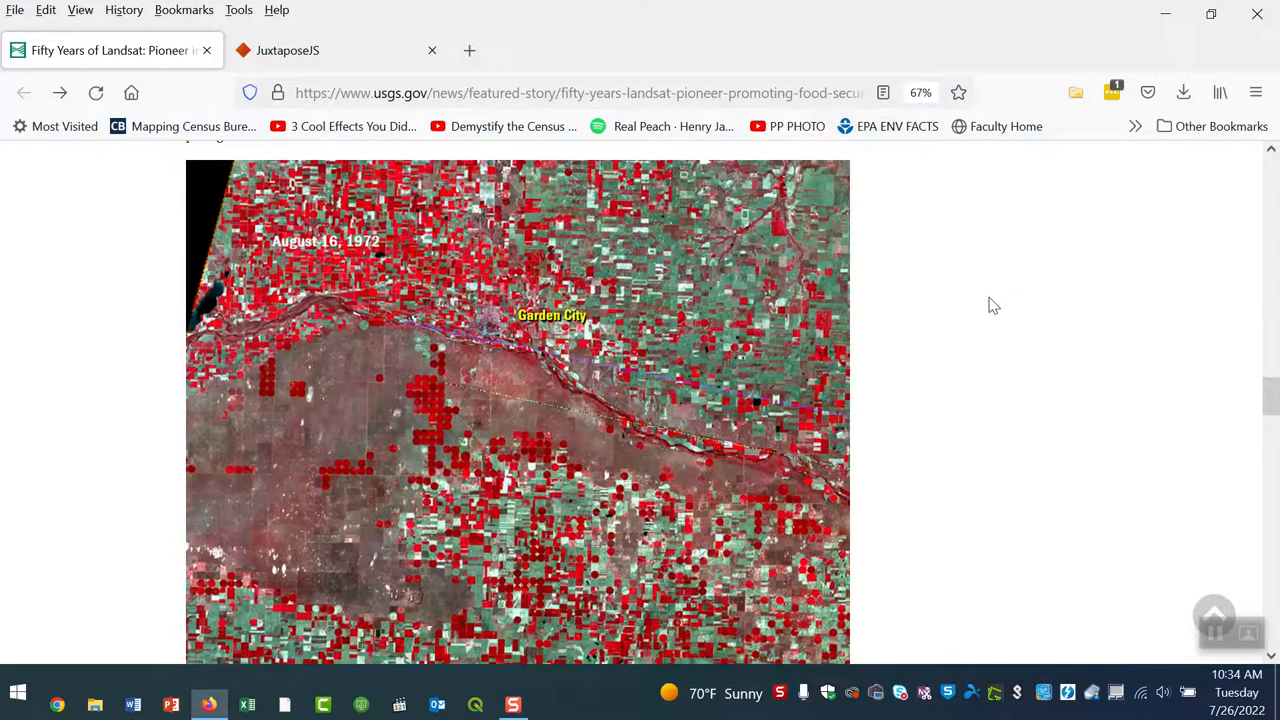
pyautogui.moveTo(952, 310)
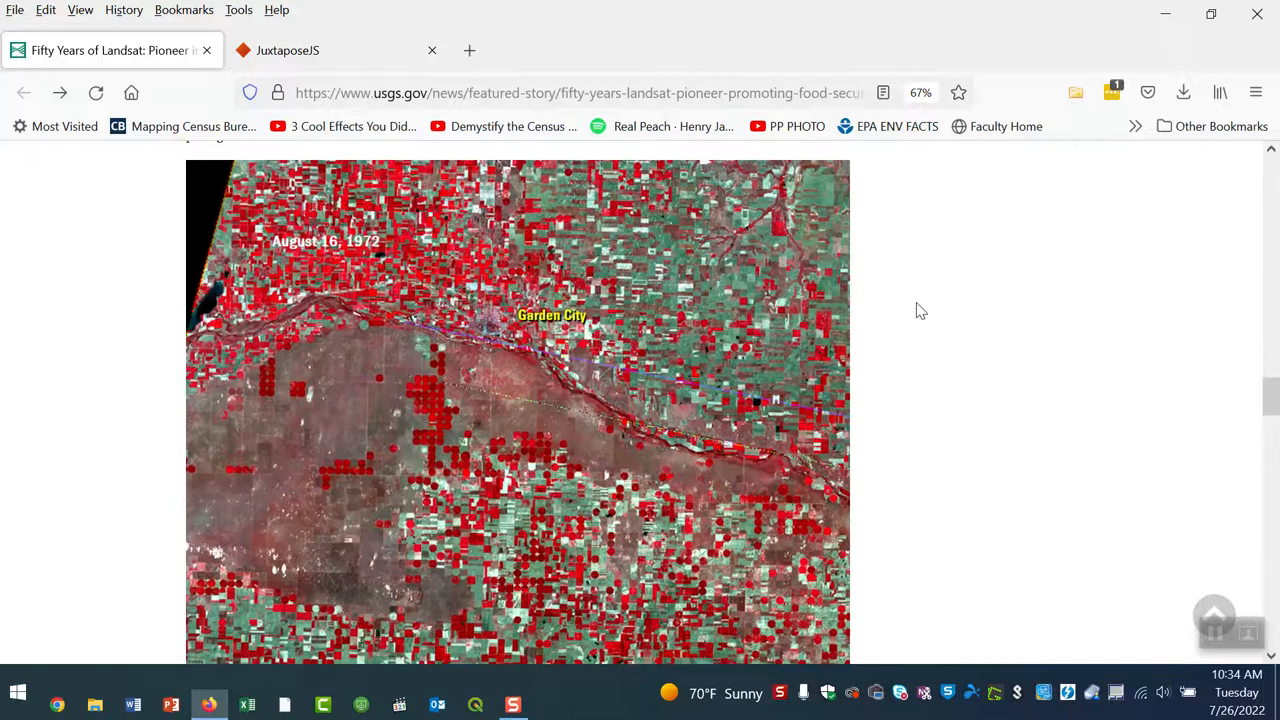
pyautogui.scroll(-3)
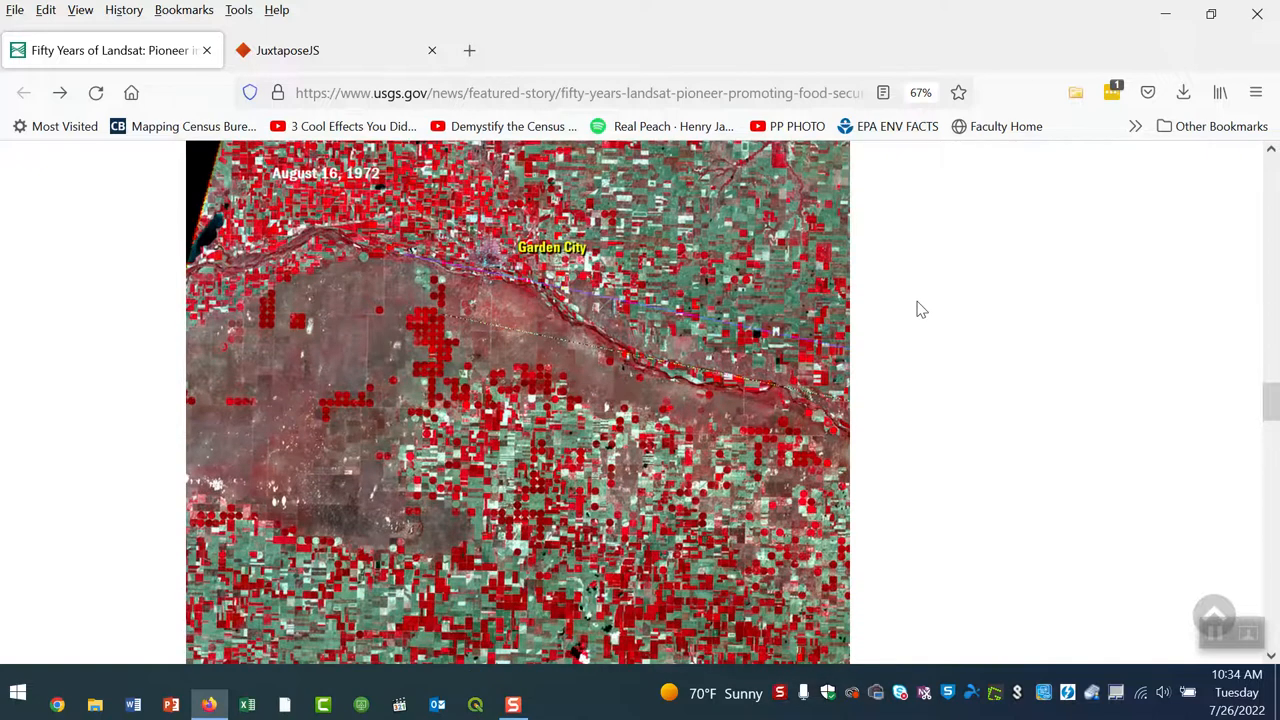
pyautogui.moveTo(930, 264)
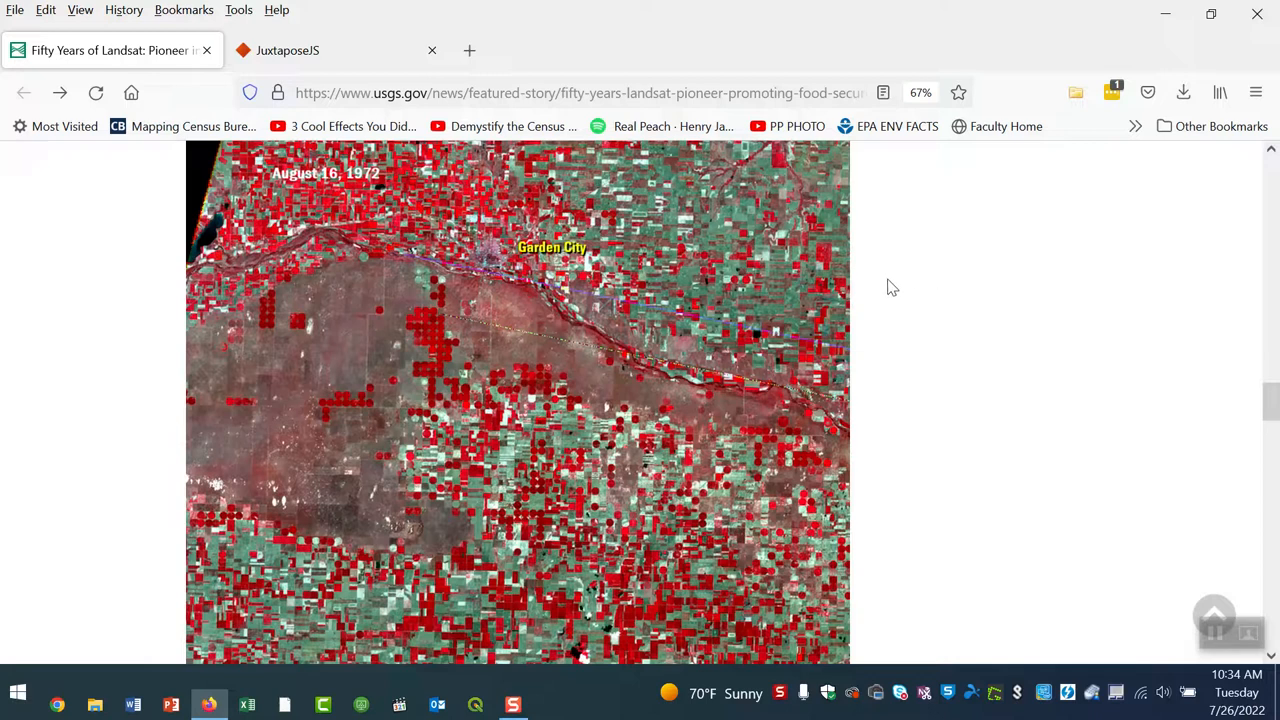
pyautogui.moveTo(974, 290)
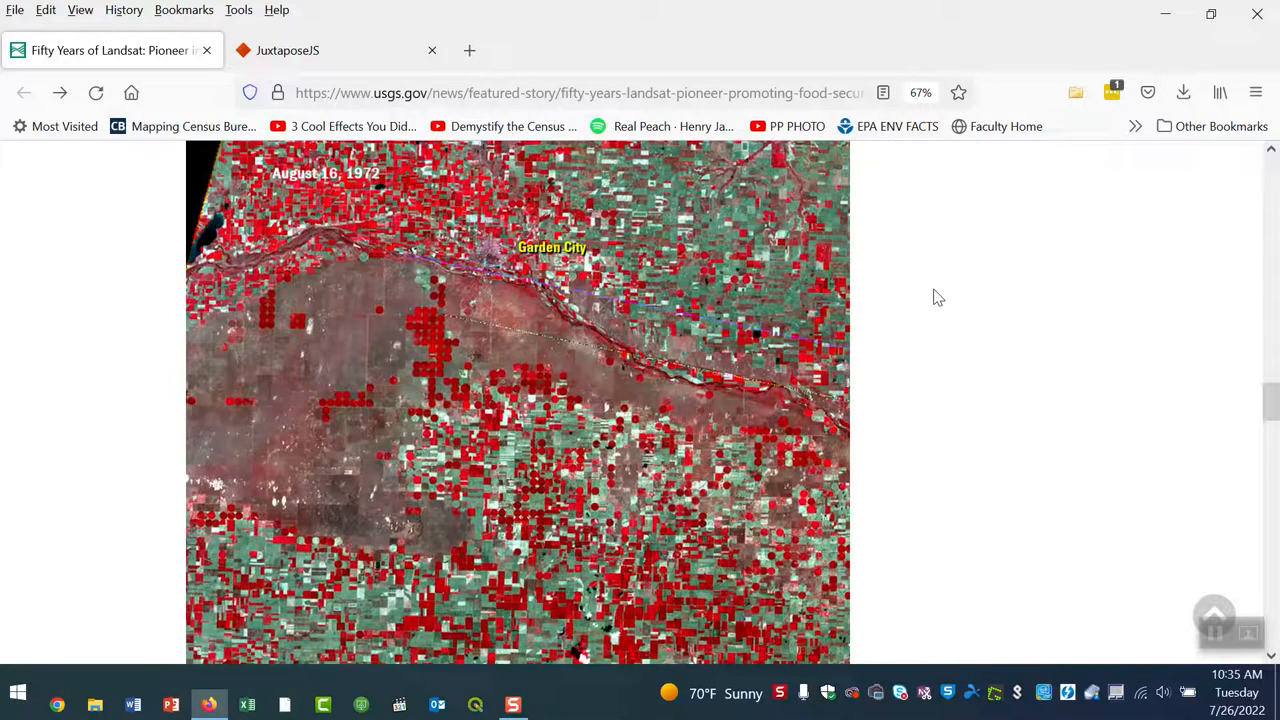
pyautogui.moveTo(940, 292)
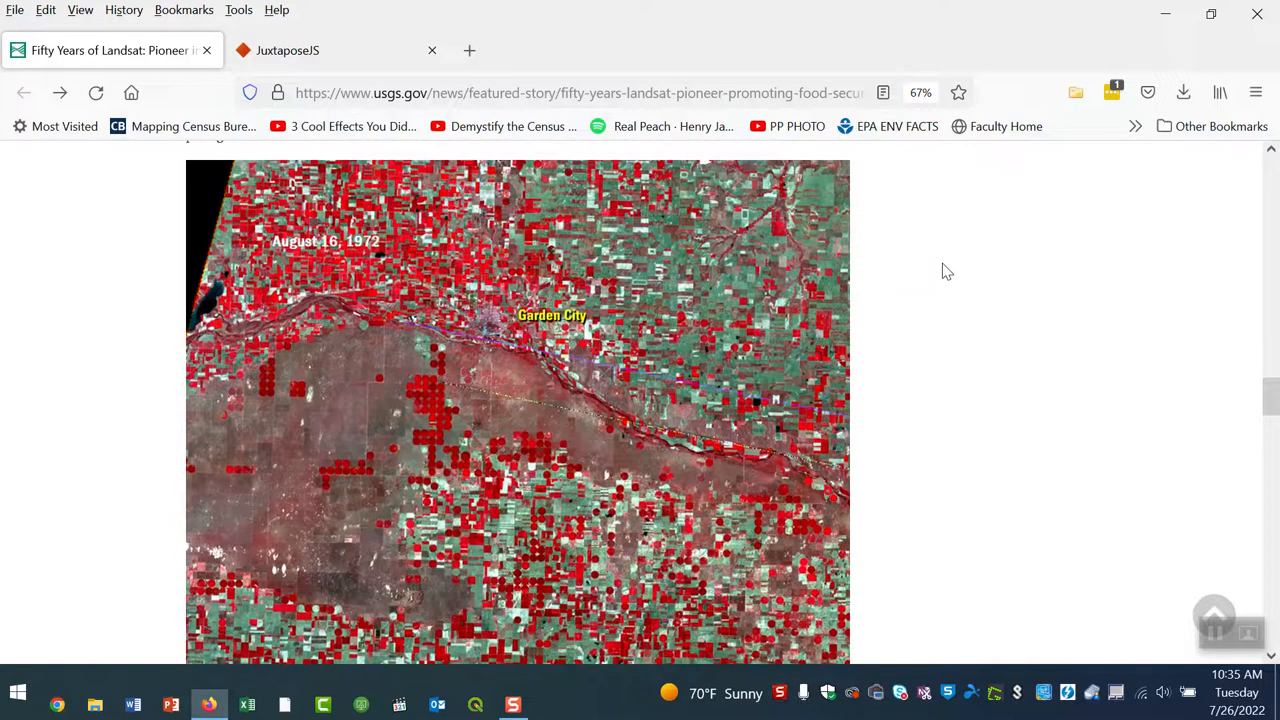
pyautogui.moveTo(308, 252)
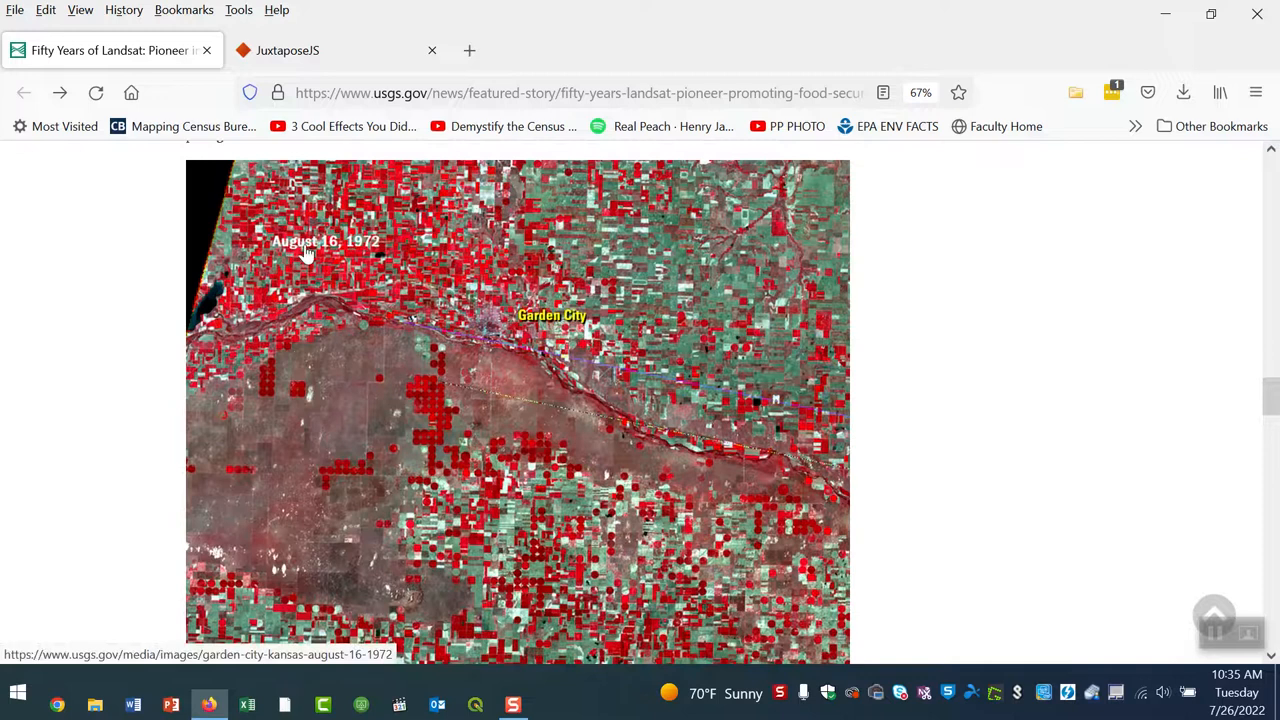
pyautogui.moveTo(388, 256)
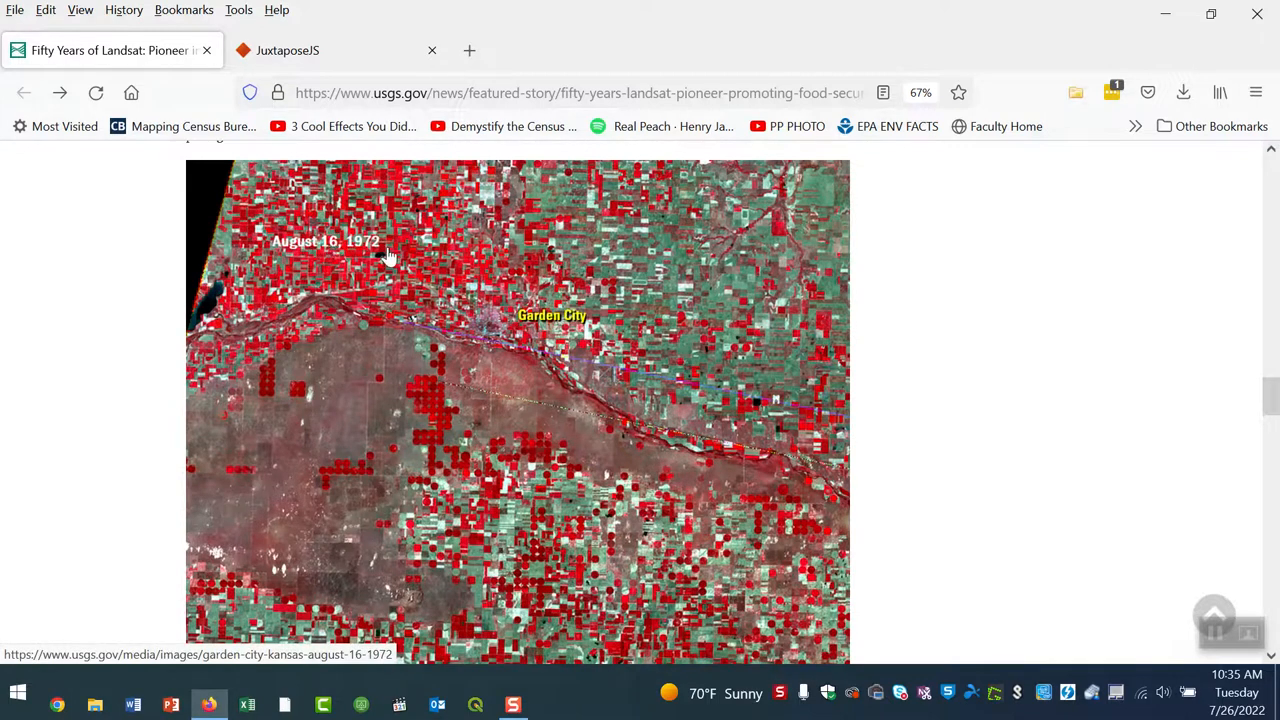
# Step: Continue down the story past the 1972 image to the August 26, 2021 Garden City image
pyautogui.scroll(-3)
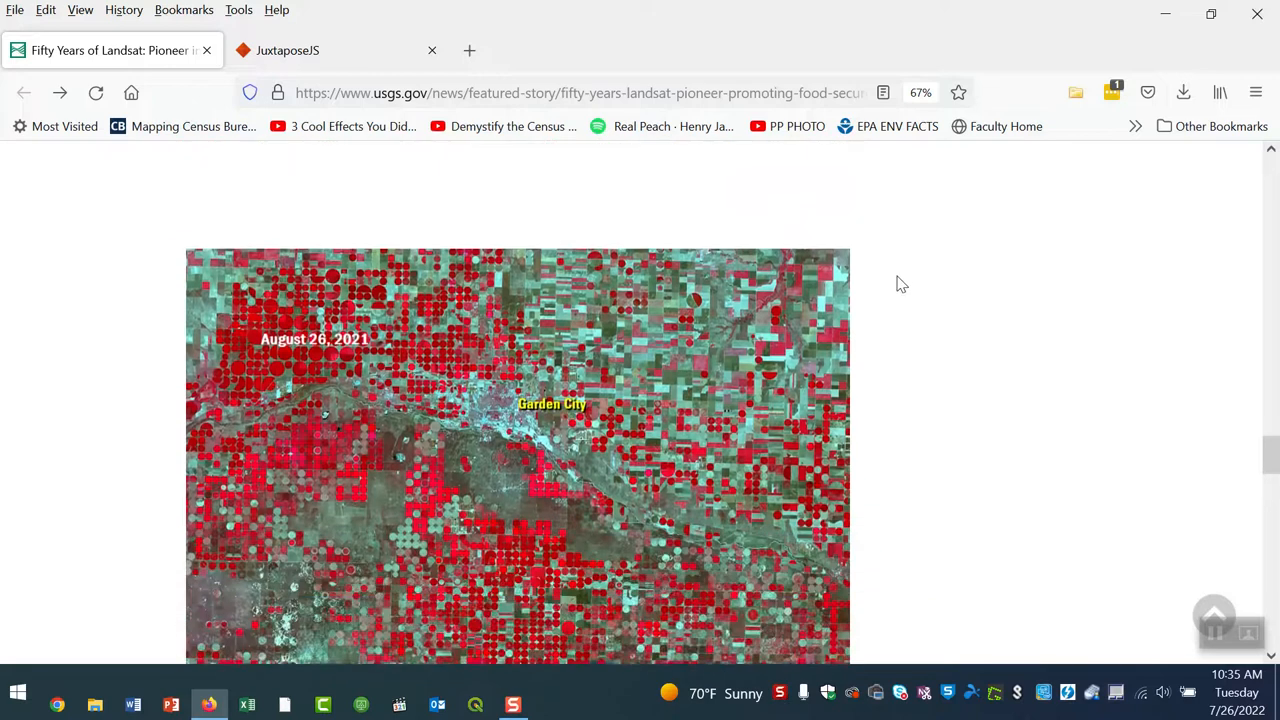
pyautogui.scroll(-3)
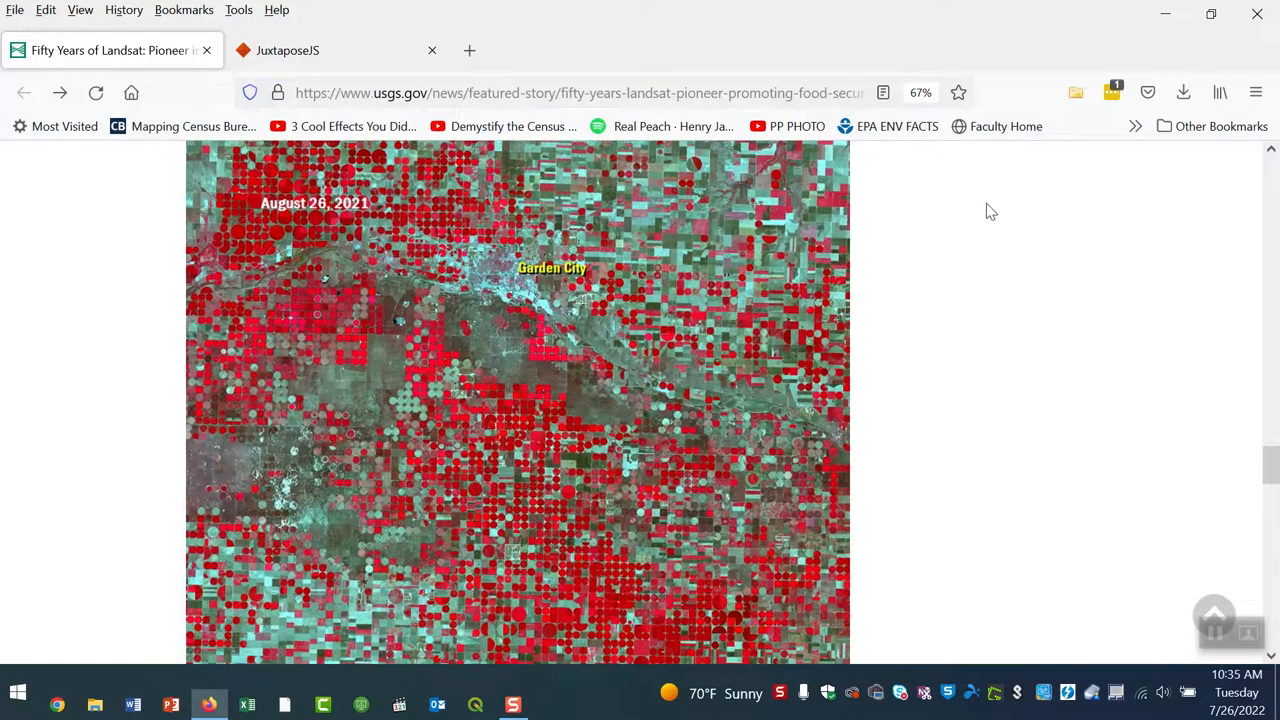
pyautogui.moveTo(994, 236)
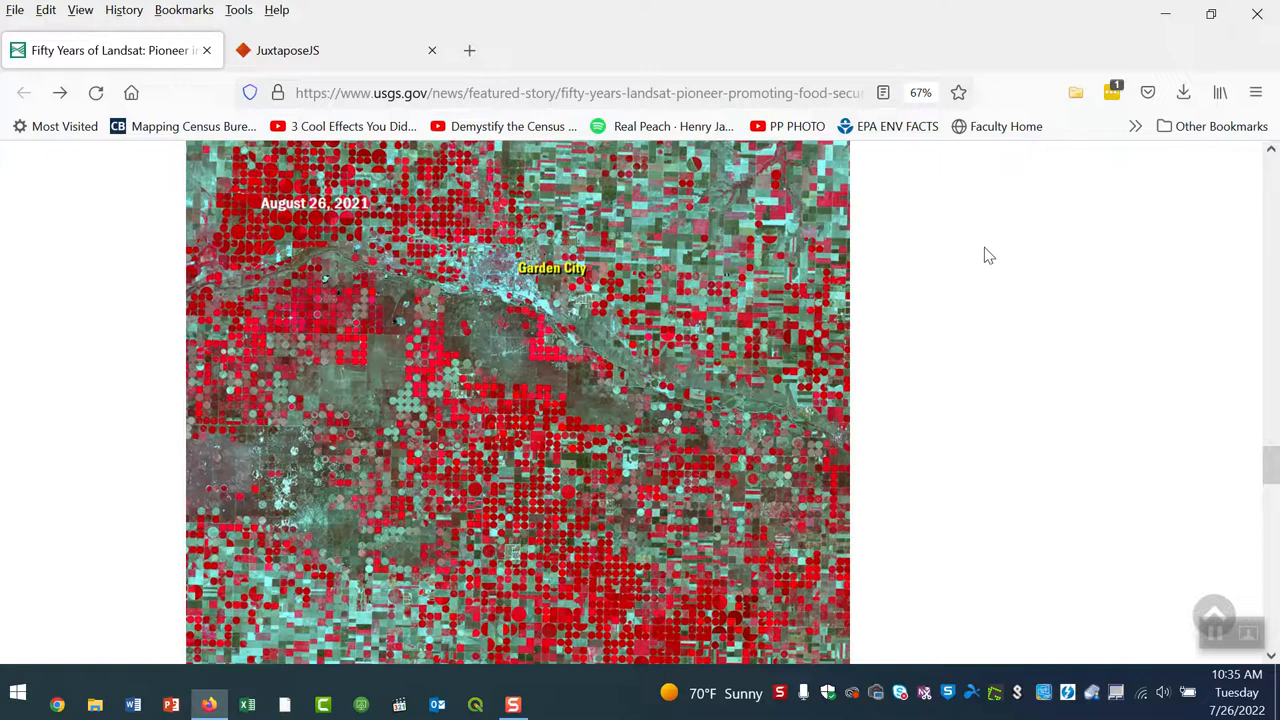
pyautogui.scroll(-3)
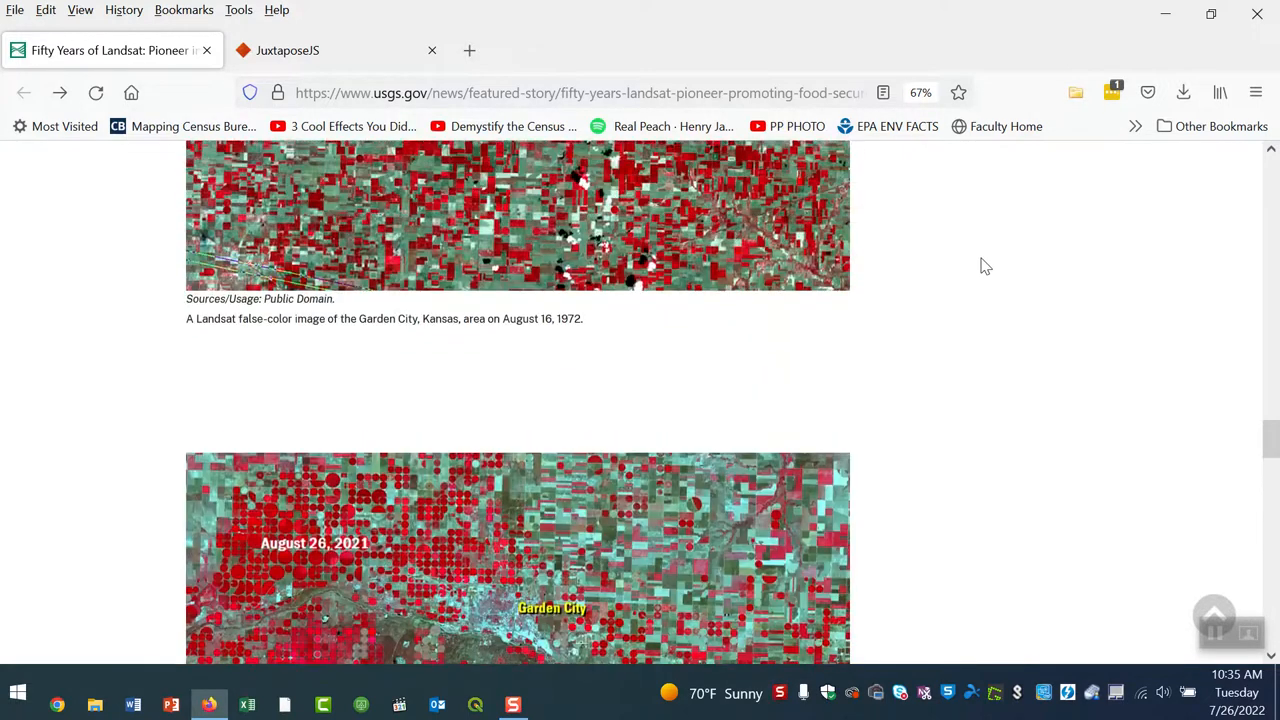
pyautogui.scroll(-3)
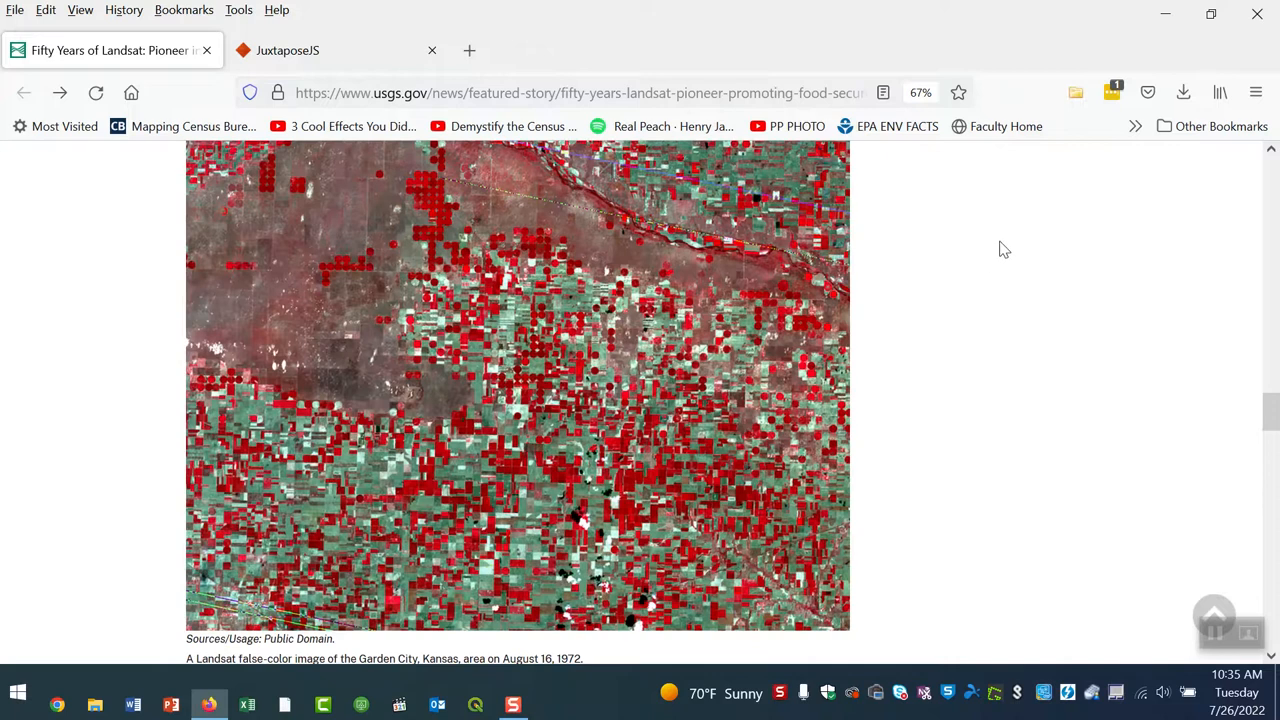
pyautogui.moveTo(1040, 234)
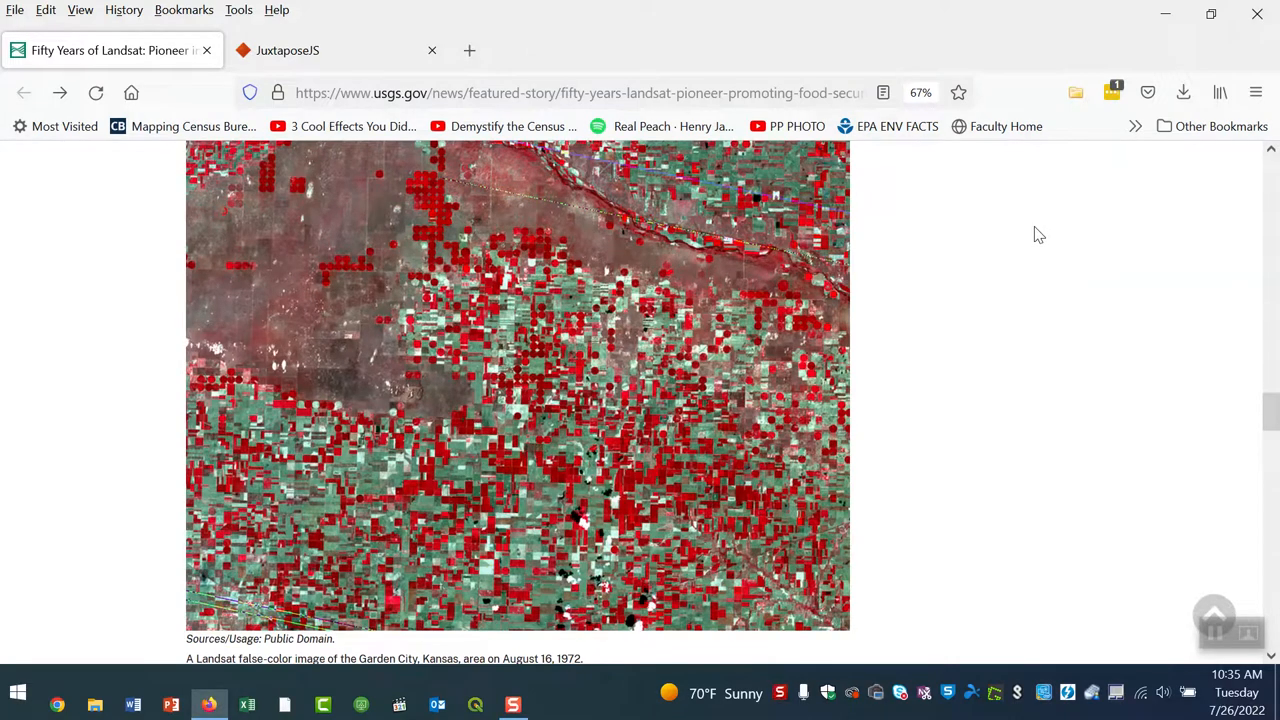
pyautogui.moveTo(398, 460)
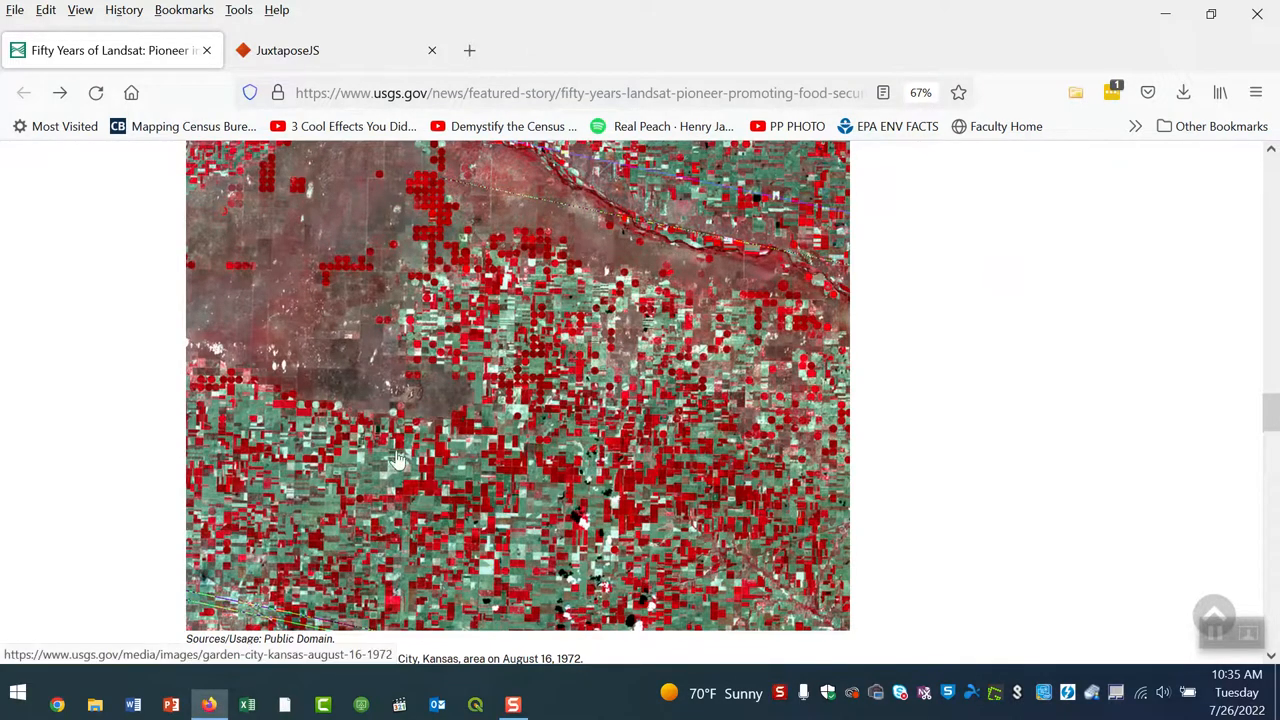
pyautogui.scroll(-3)
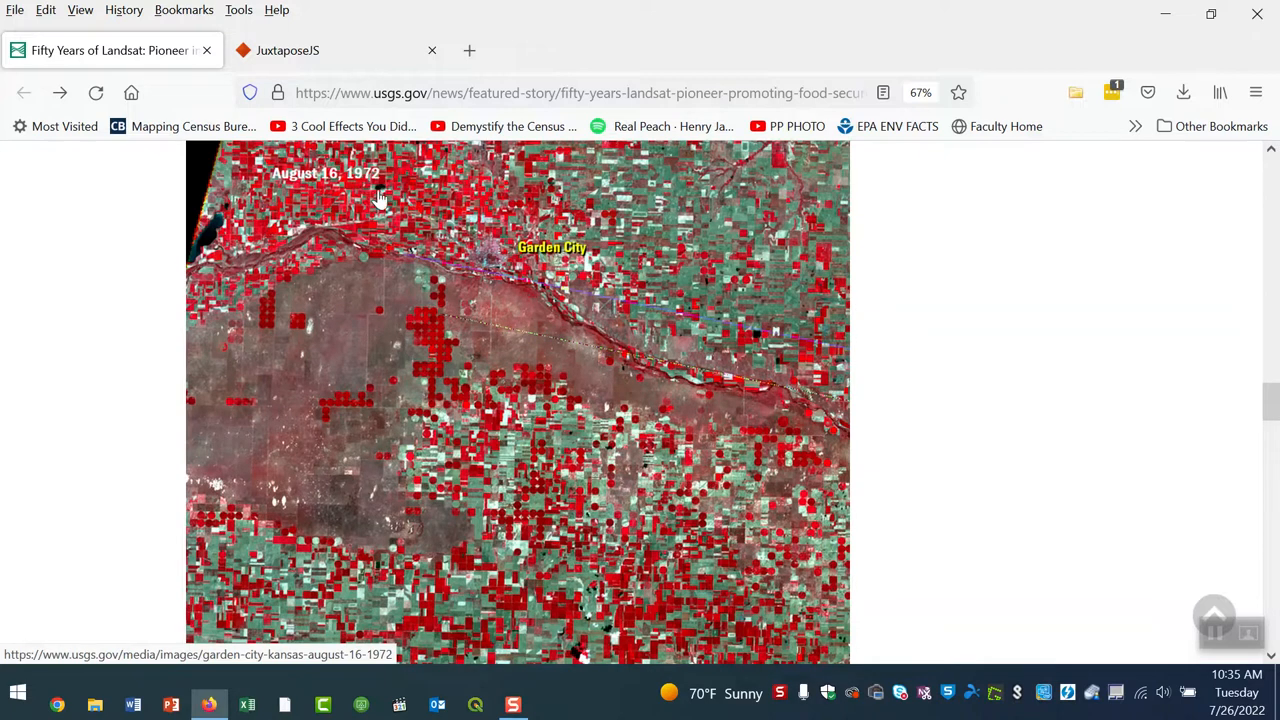
pyautogui.scroll(-3)
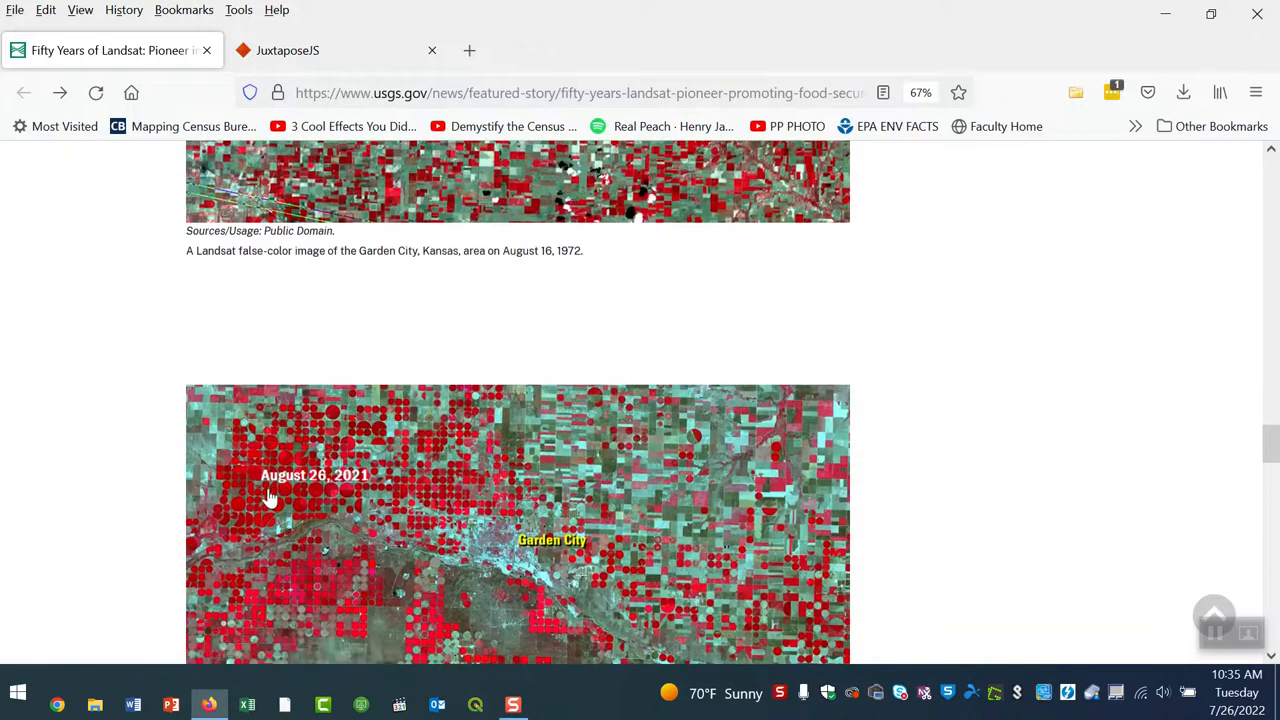
pyautogui.moveTo(488, 464)
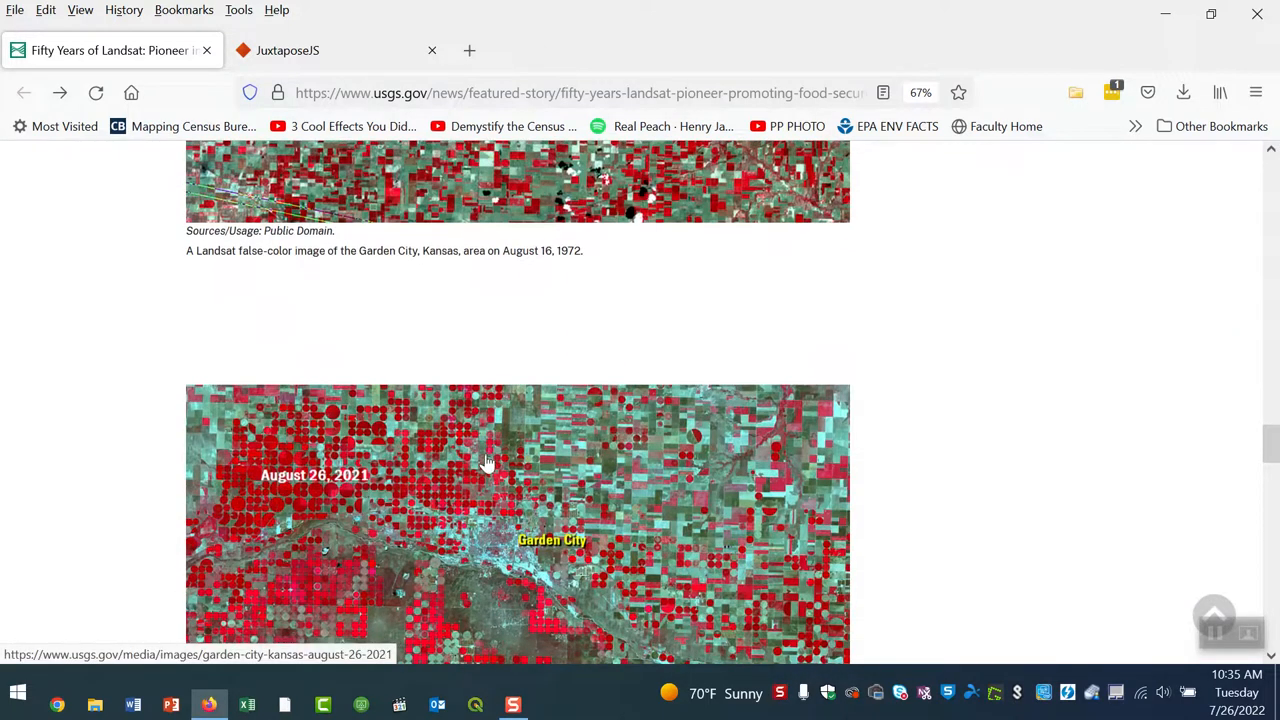
pyautogui.moveTo(548, 442)
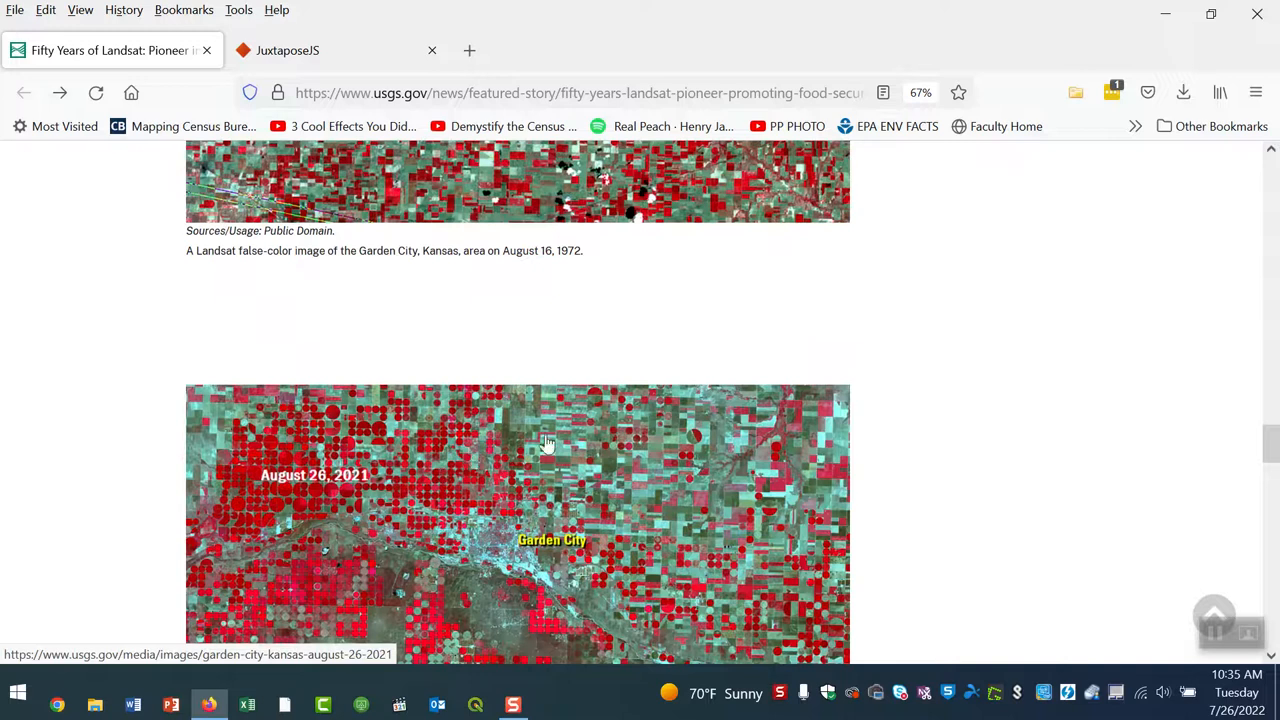
pyautogui.scroll(-3)
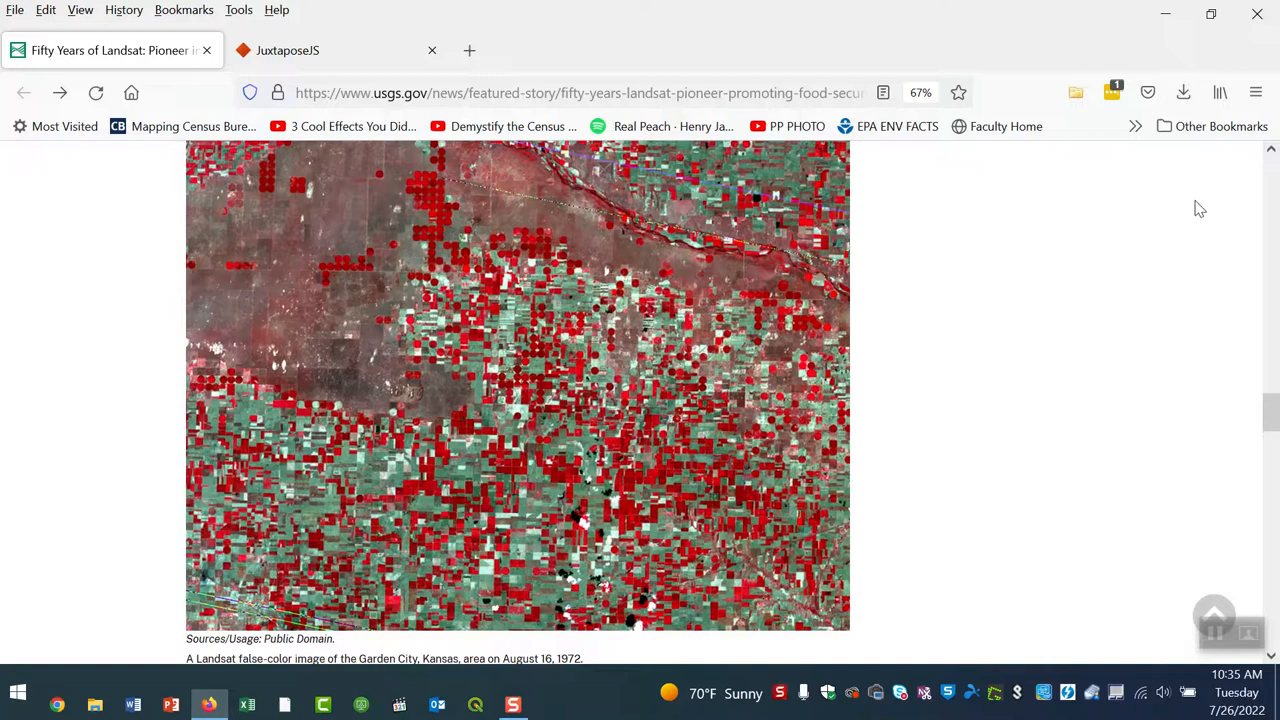
pyautogui.moveTo(520, 348)
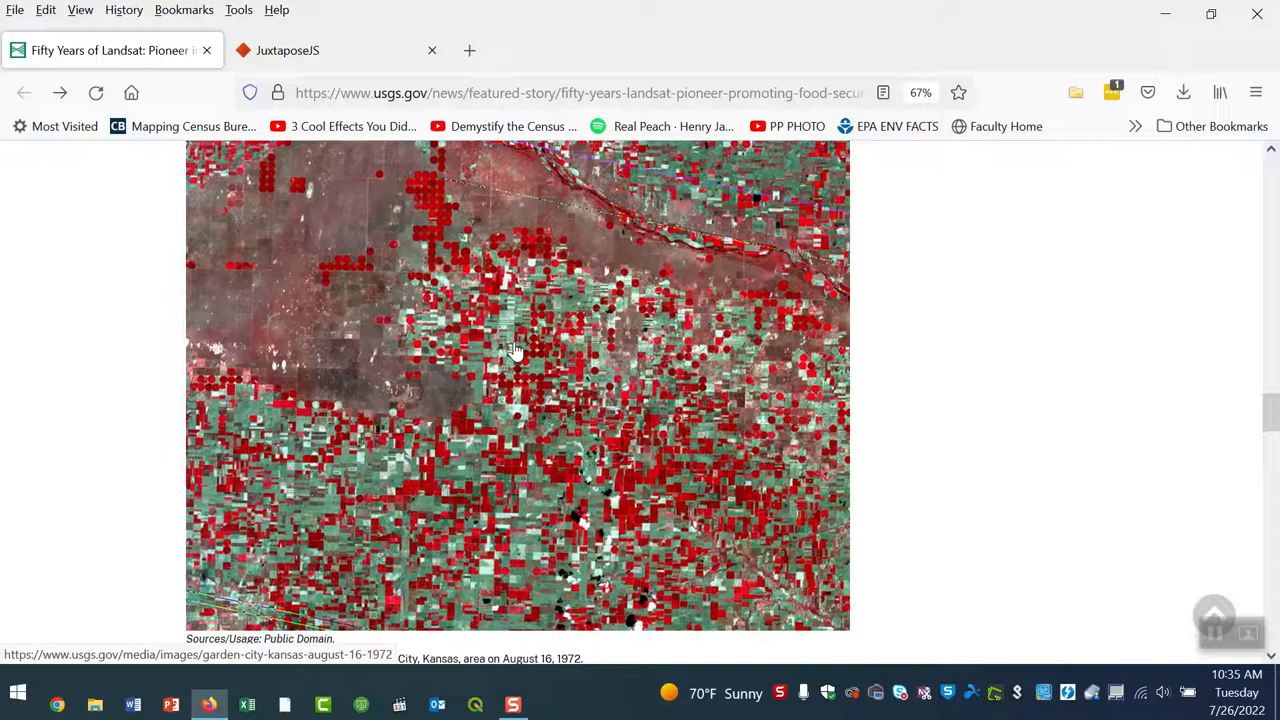
pyautogui.moveTo(520, 350)
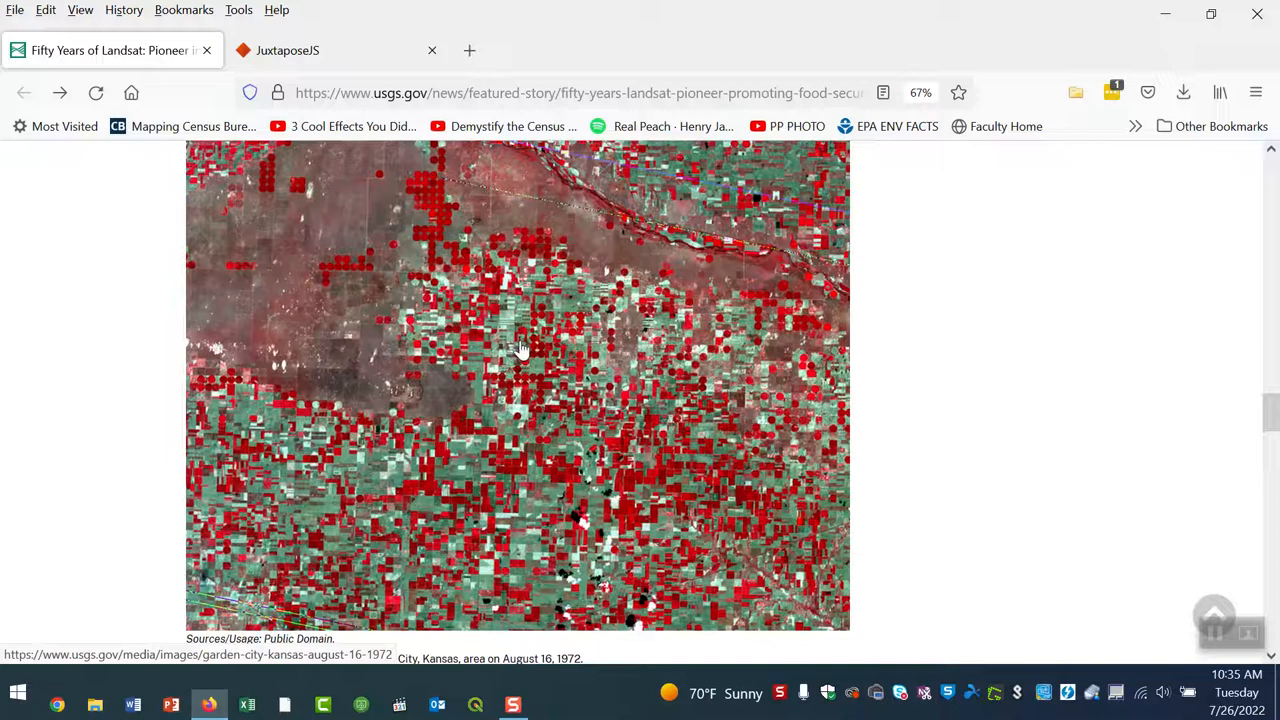
pyautogui.moveTo(560, 324)
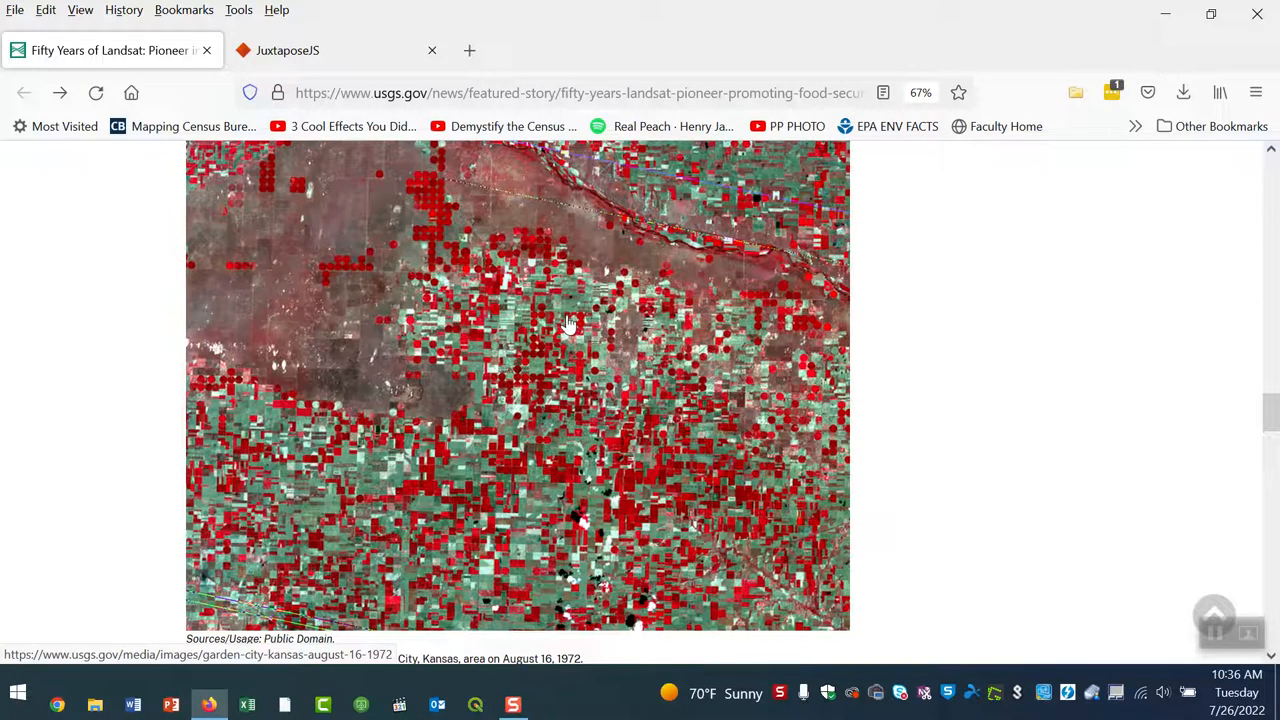
pyautogui.moveTo(350, 210)
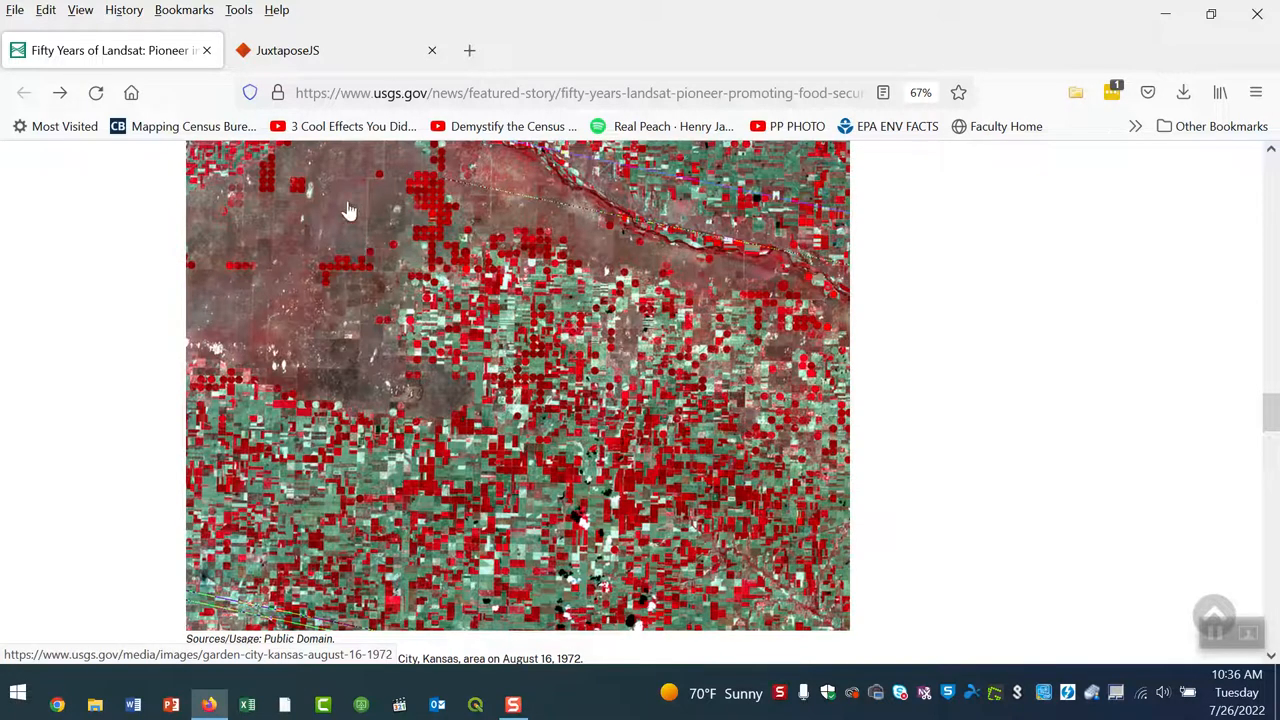
pyautogui.moveTo(288, 50)
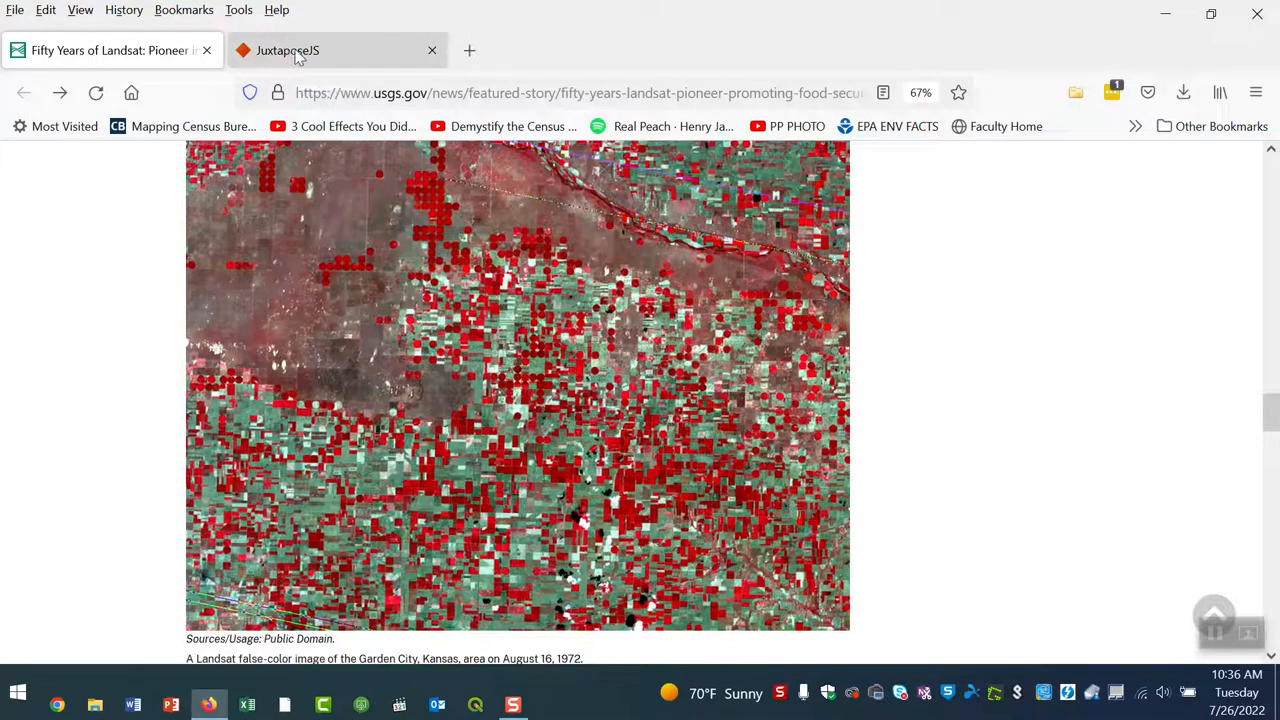
# Step: Switch to the JuxtaposeJS home page tab
pyautogui.click(288, 50)
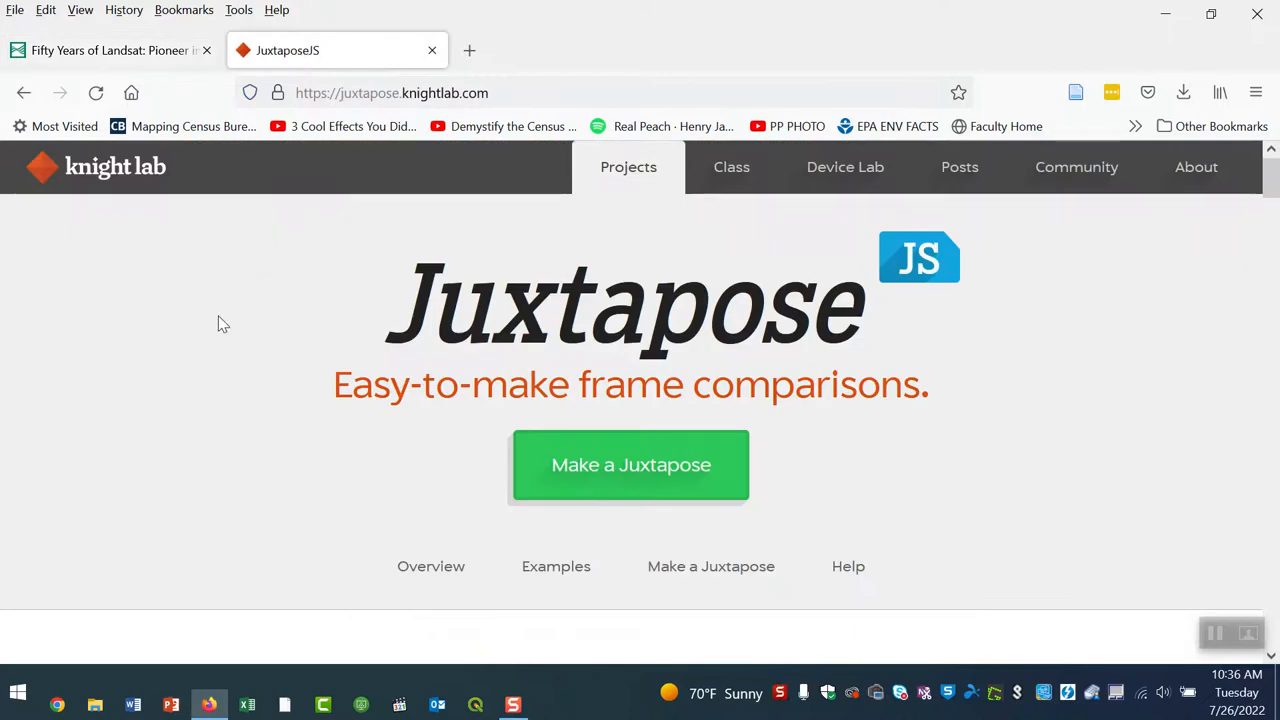
pyautogui.moveTo(400, 116)
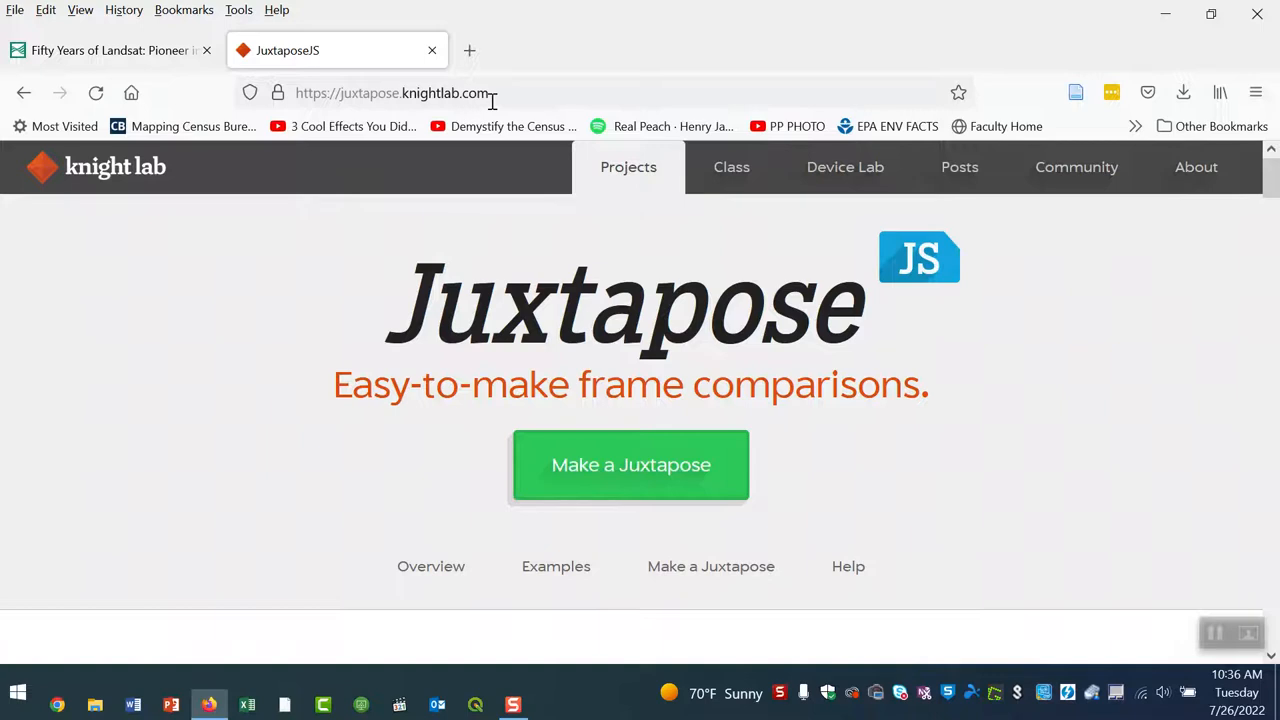
pyautogui.moveTo(310, 52)
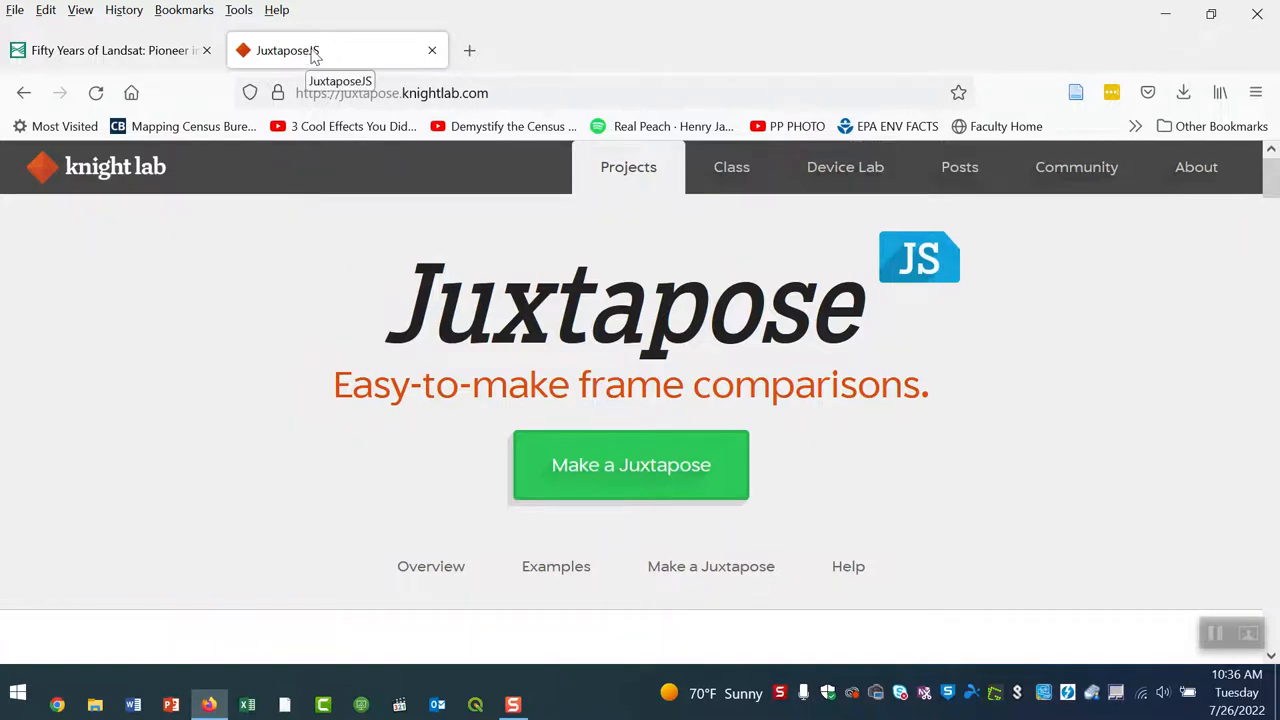
pyautogui.moveTo(350, 56)
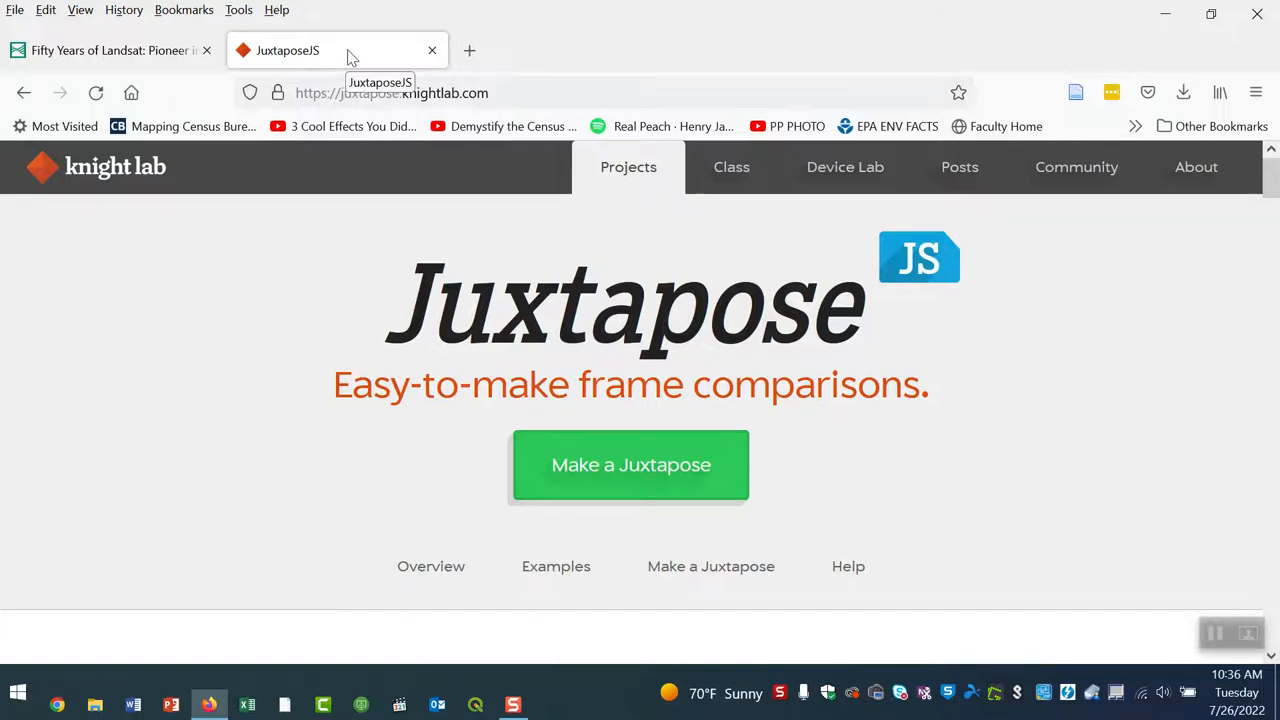
# Step: Open the labeled 1972 Garden City image in its own tab and select its web address
pyautogui.click(110, 50)
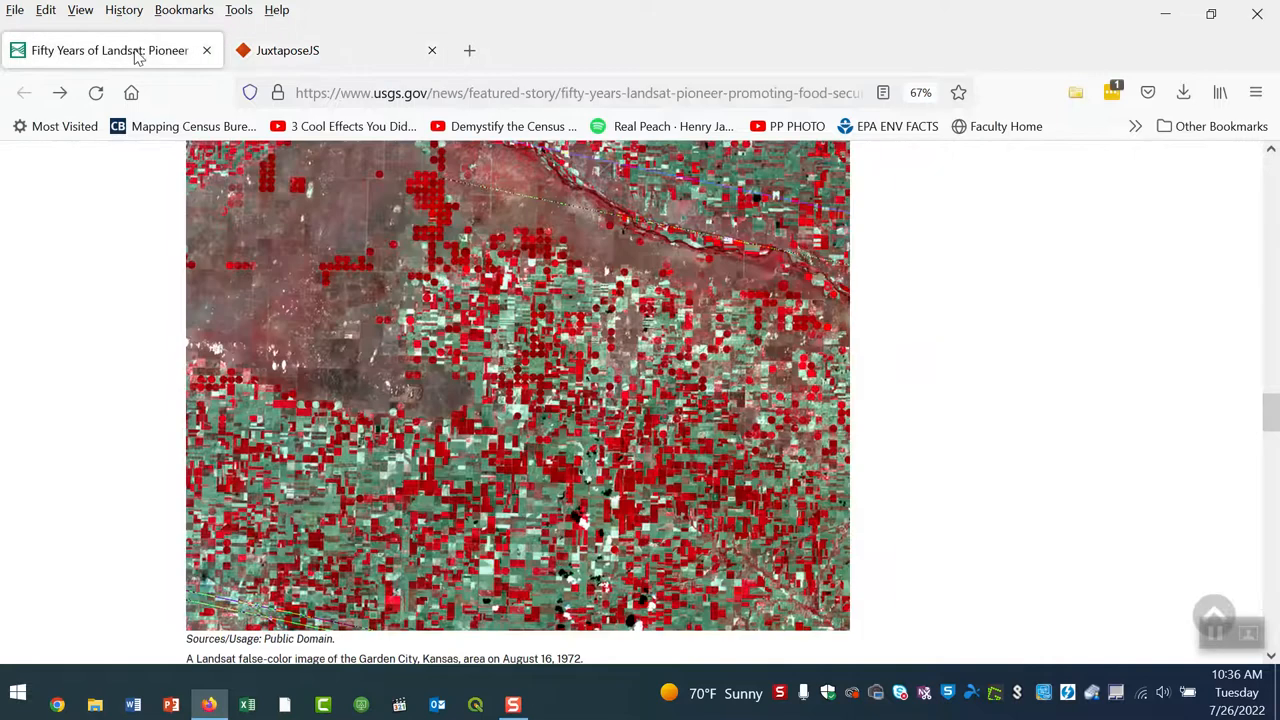
pyautogui.moveTo(564, 350)
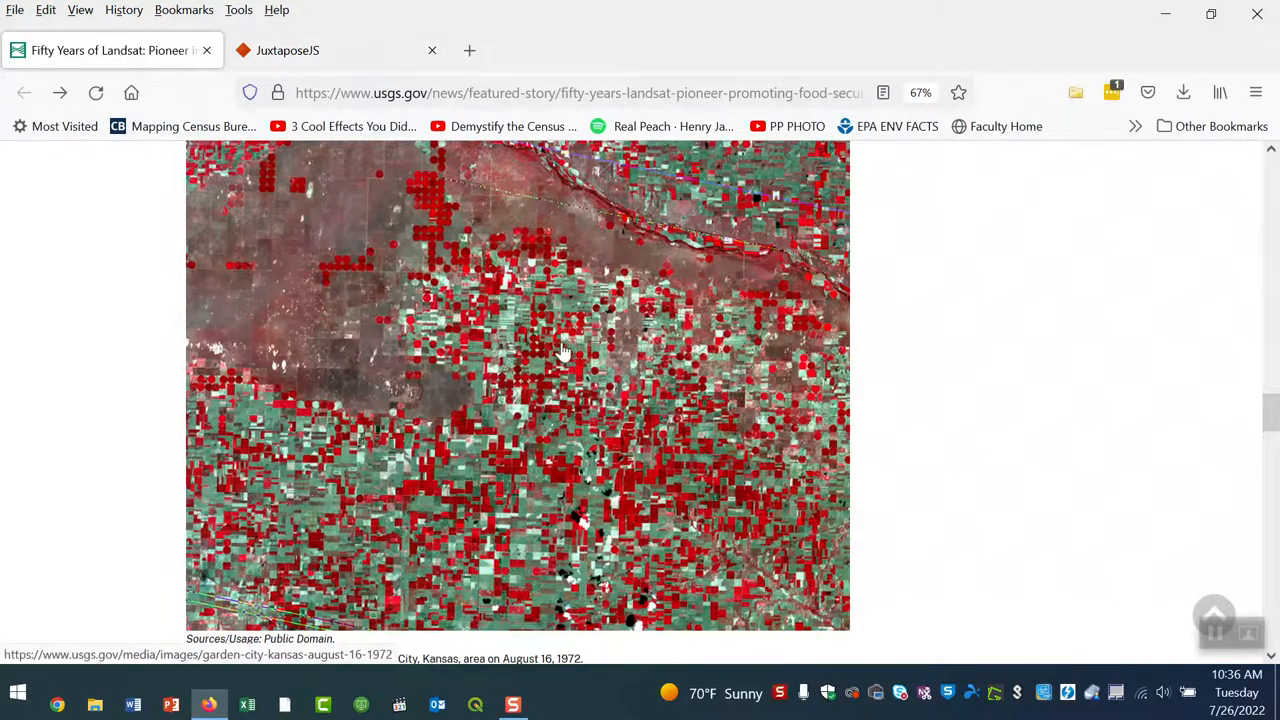
pyautogui.rightClick(564, 350)
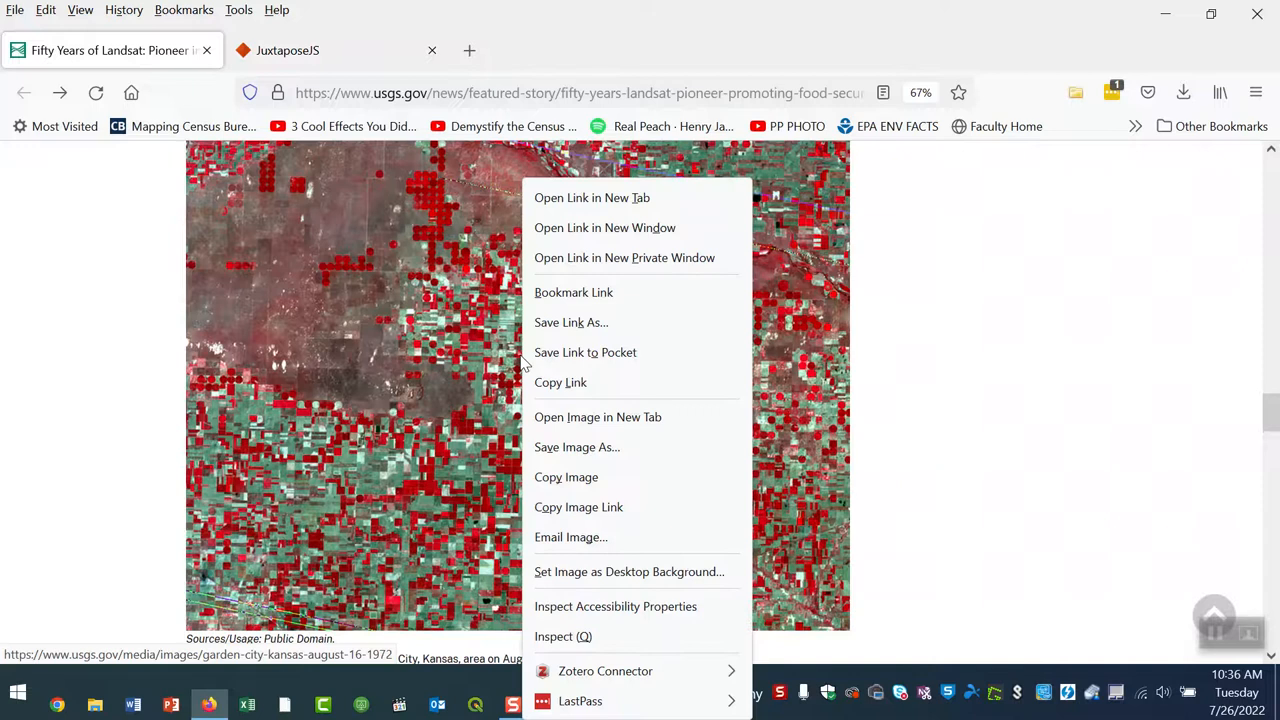
pyautogui.moveTo(560, 382)
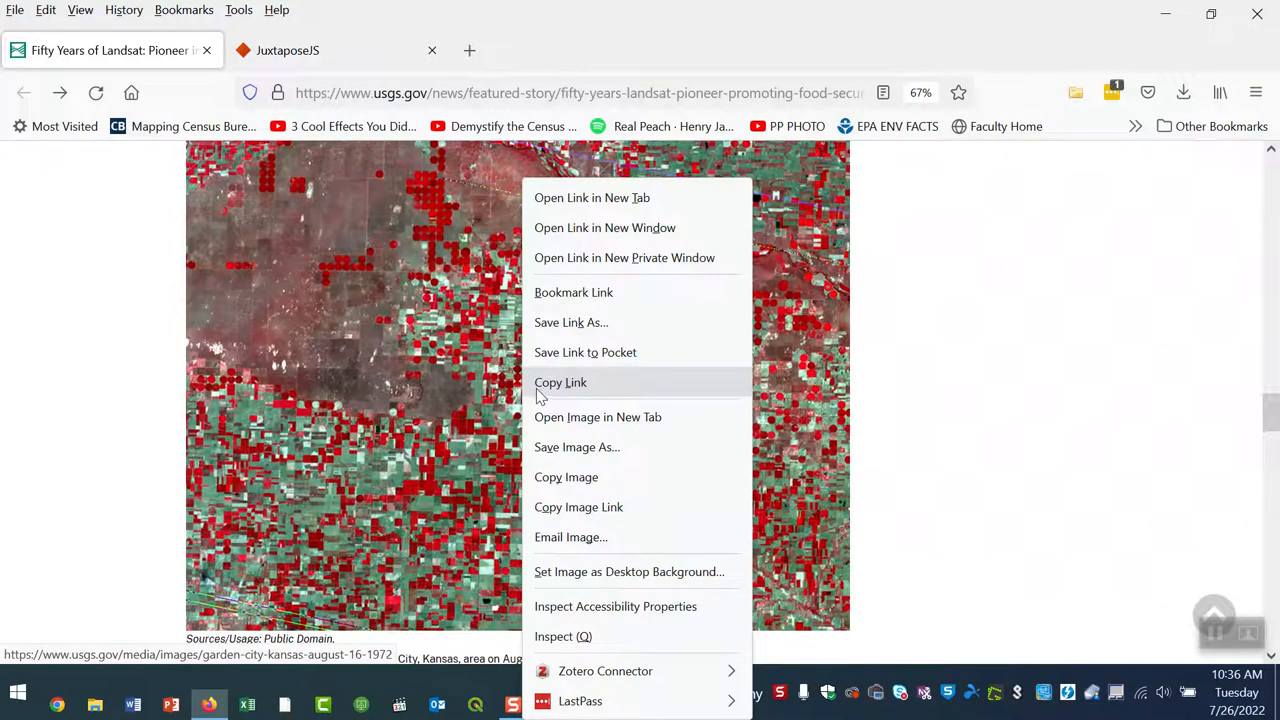
pyautogui.moveTo(578, 508)
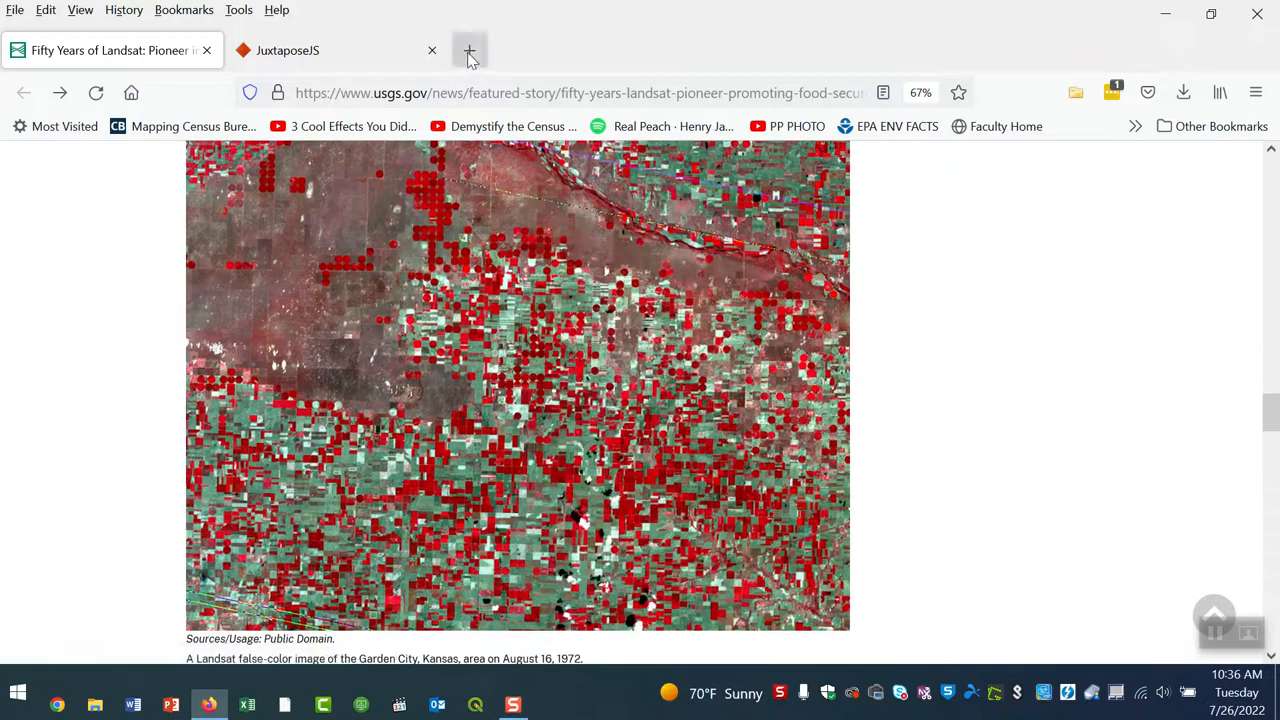
pyautogui.click(468, 50)
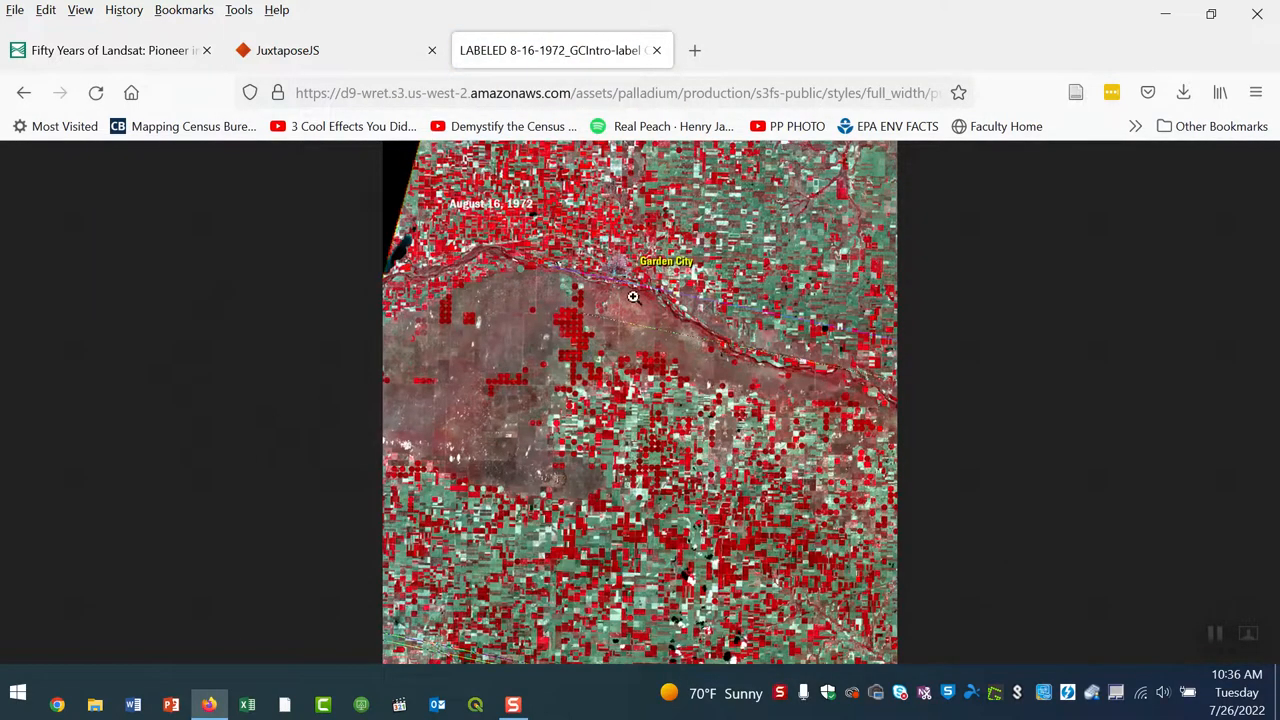
pyautogui.moveTo(804, 94)
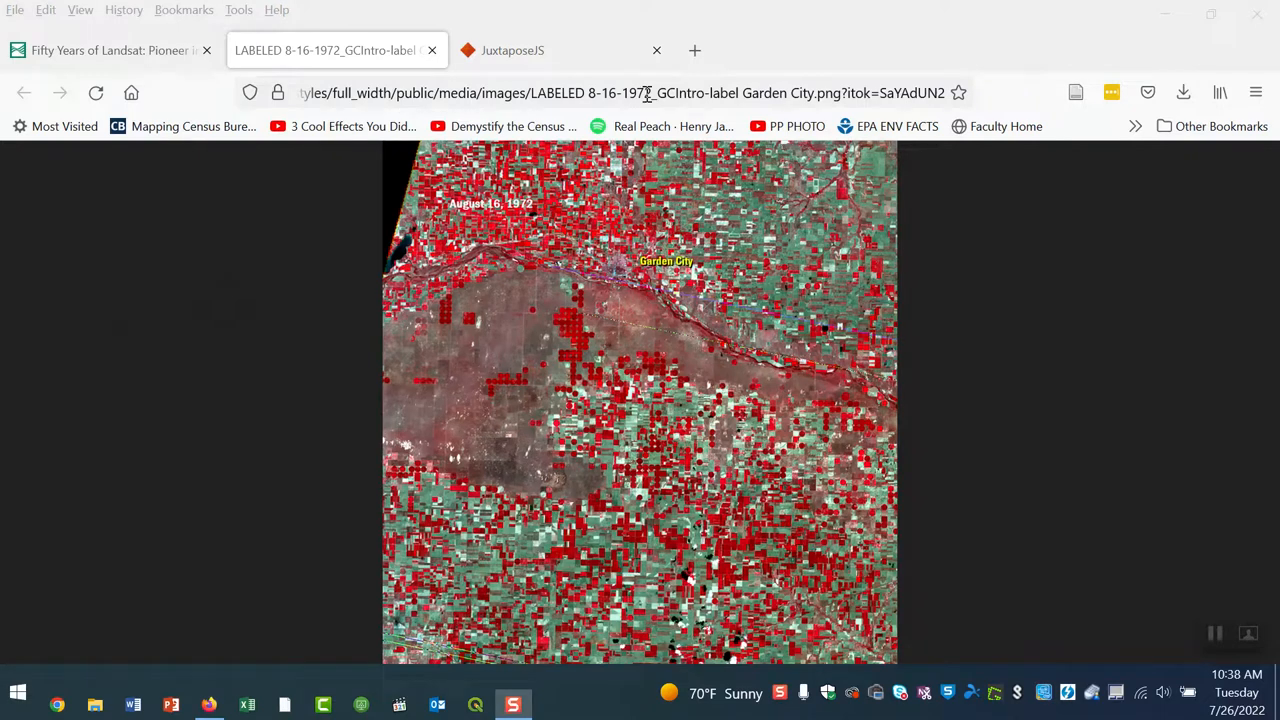
pyautogui.moveTo(744, 92)
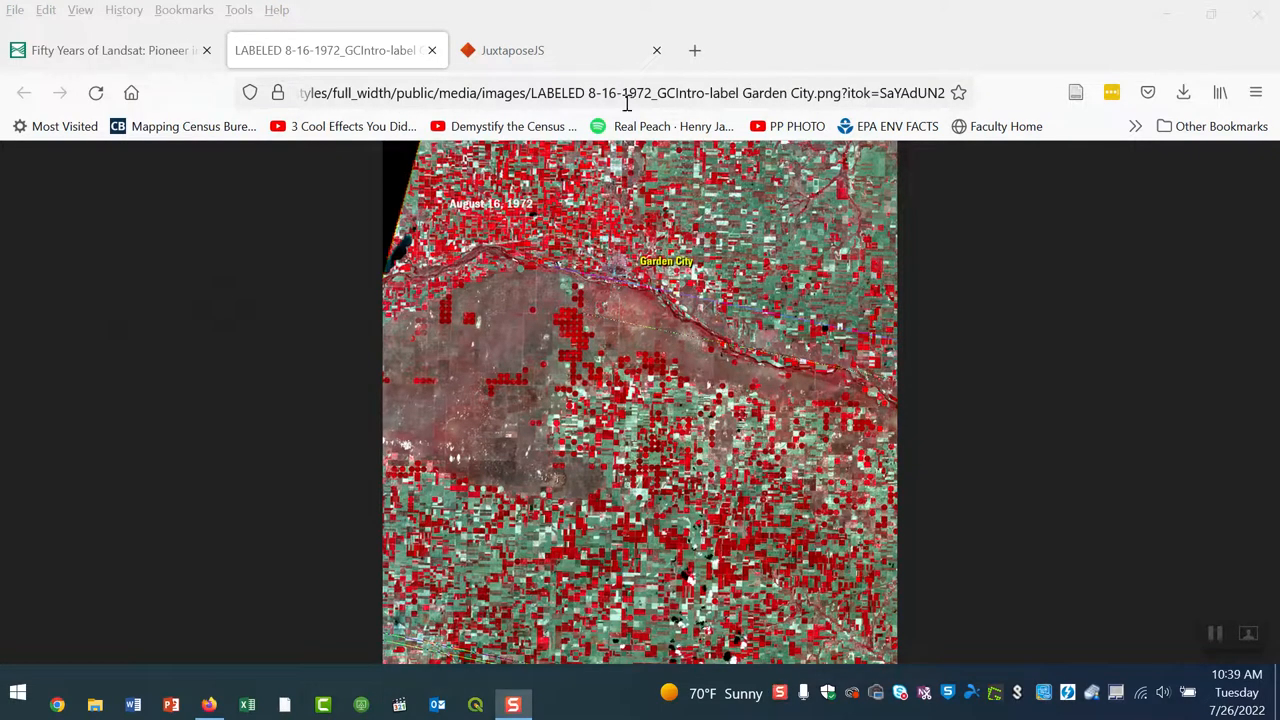
pyautogui.moveTo(590, 92)
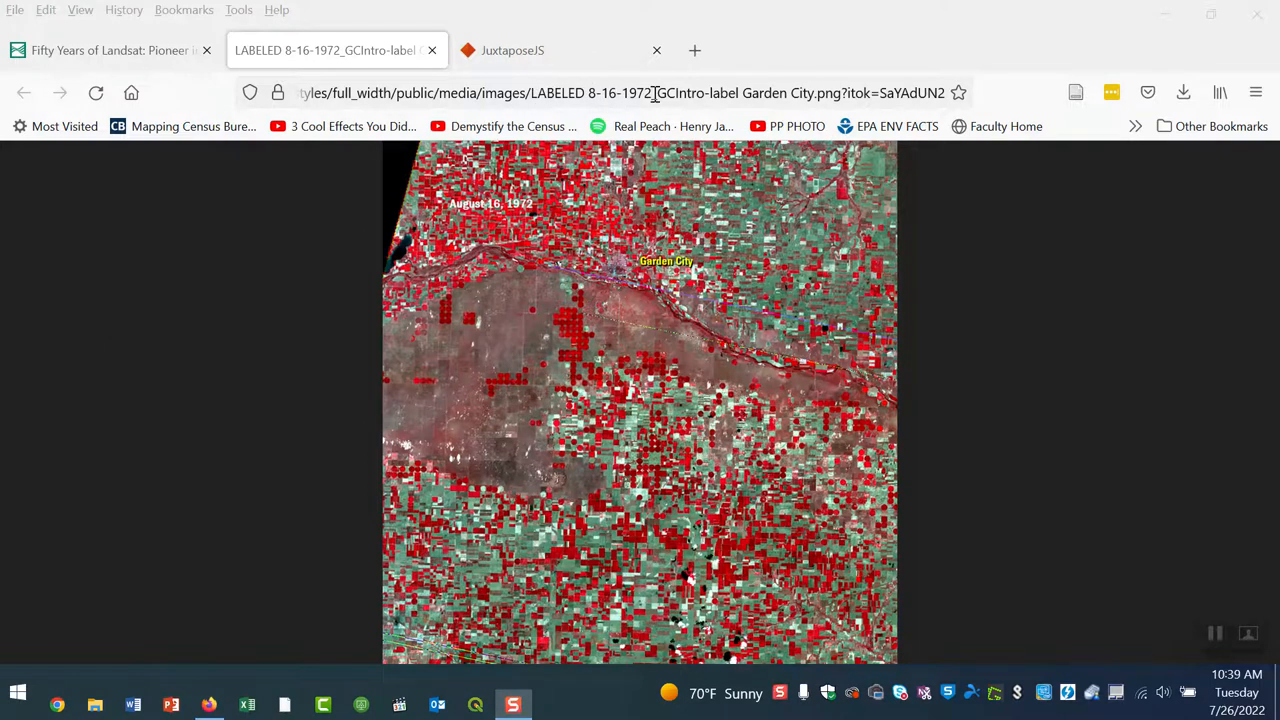
pyautogui.click(110, 50)
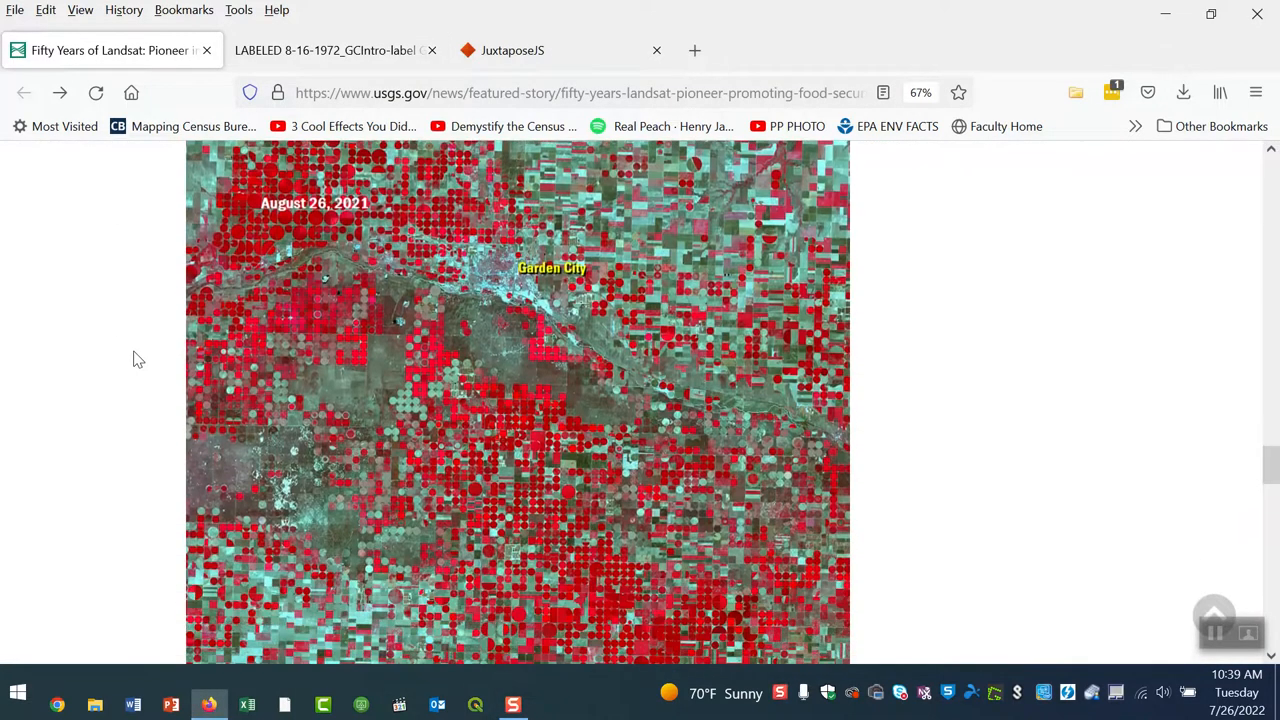
# Step: Open the labeled 2021 Garden City image in its own tab and view it
pyautogui.rightClick(520, 396)
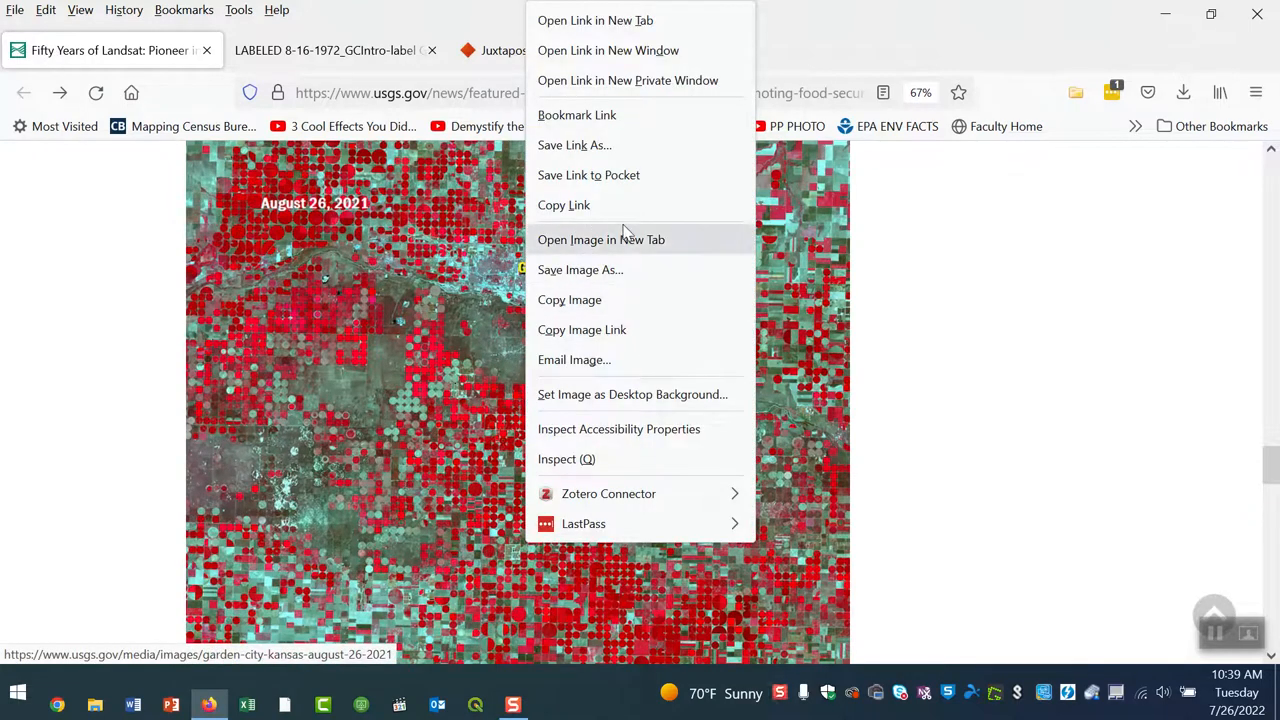
pyautogui.click(600, 240)
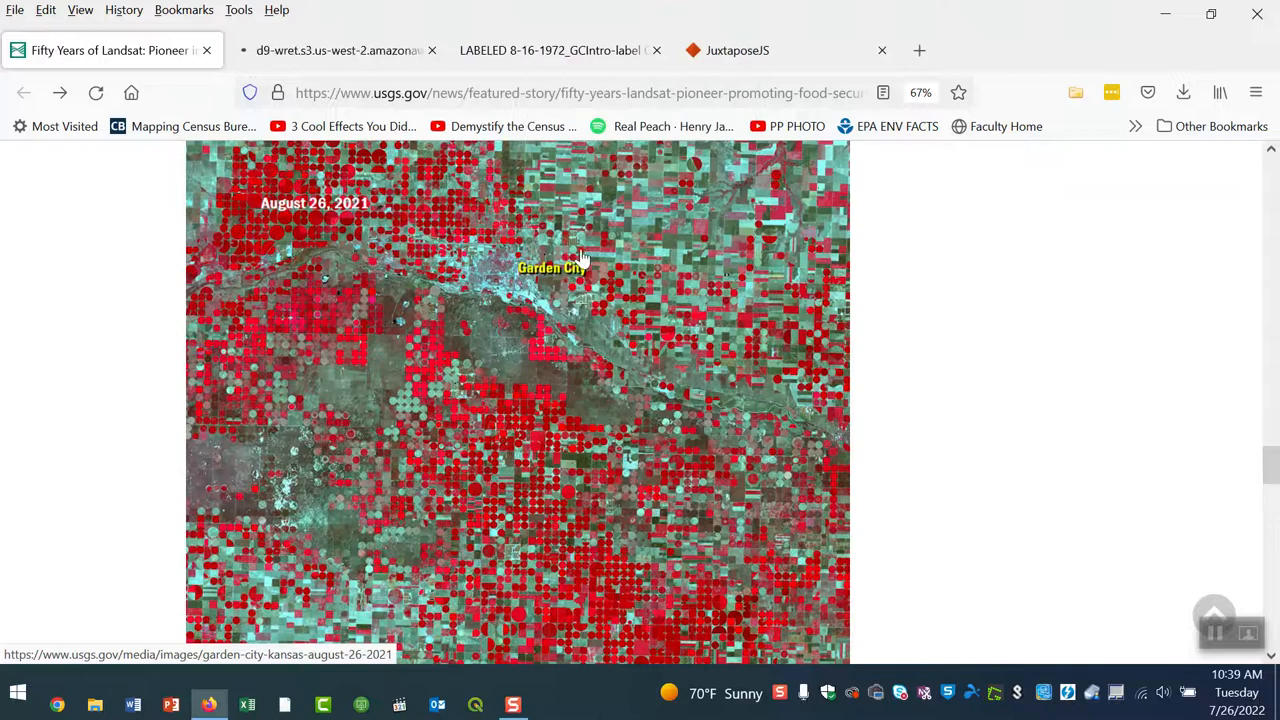
pyautogui.click(340, 50)
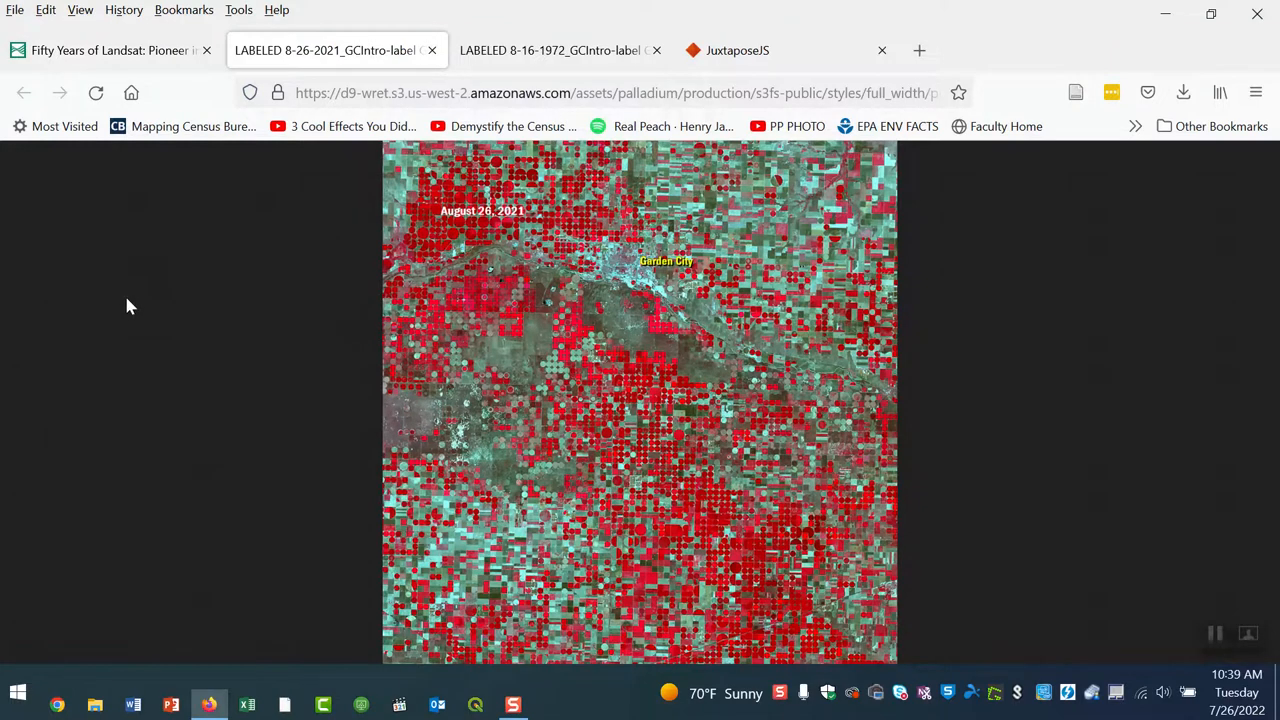
pyautogui.moveTo(104, 296)
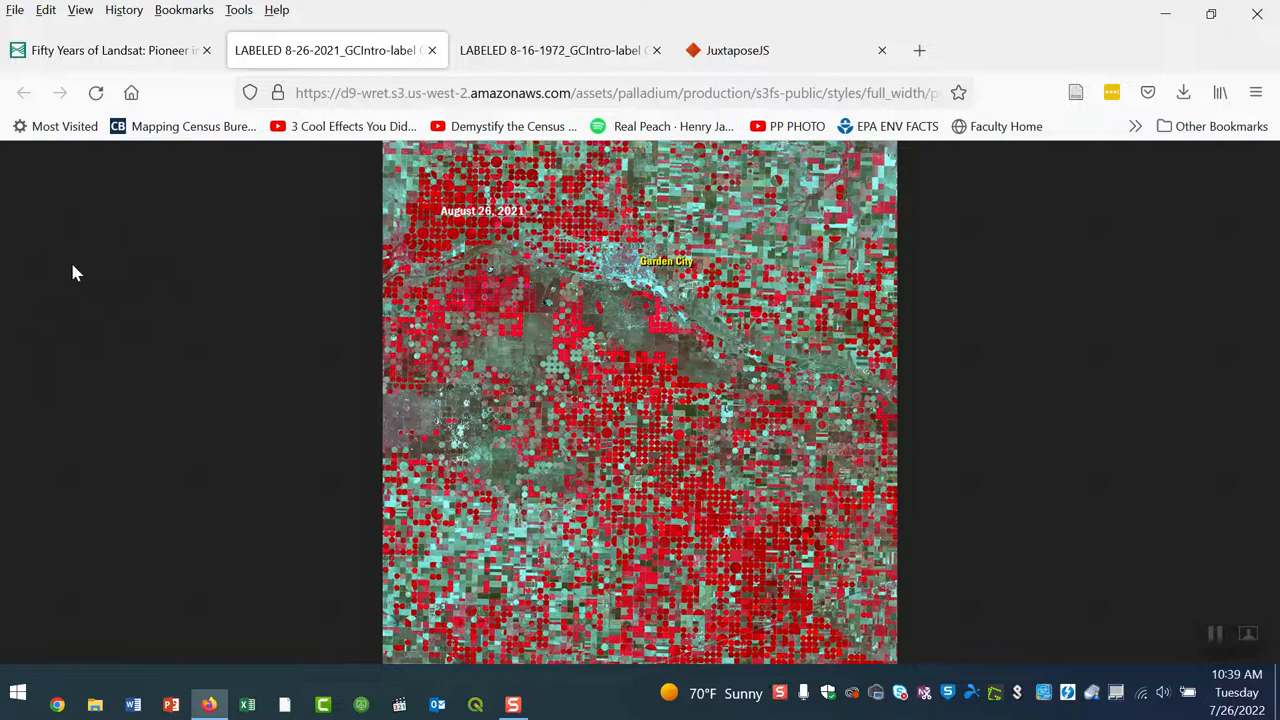
pyautogui.moveTo(1108, 500)
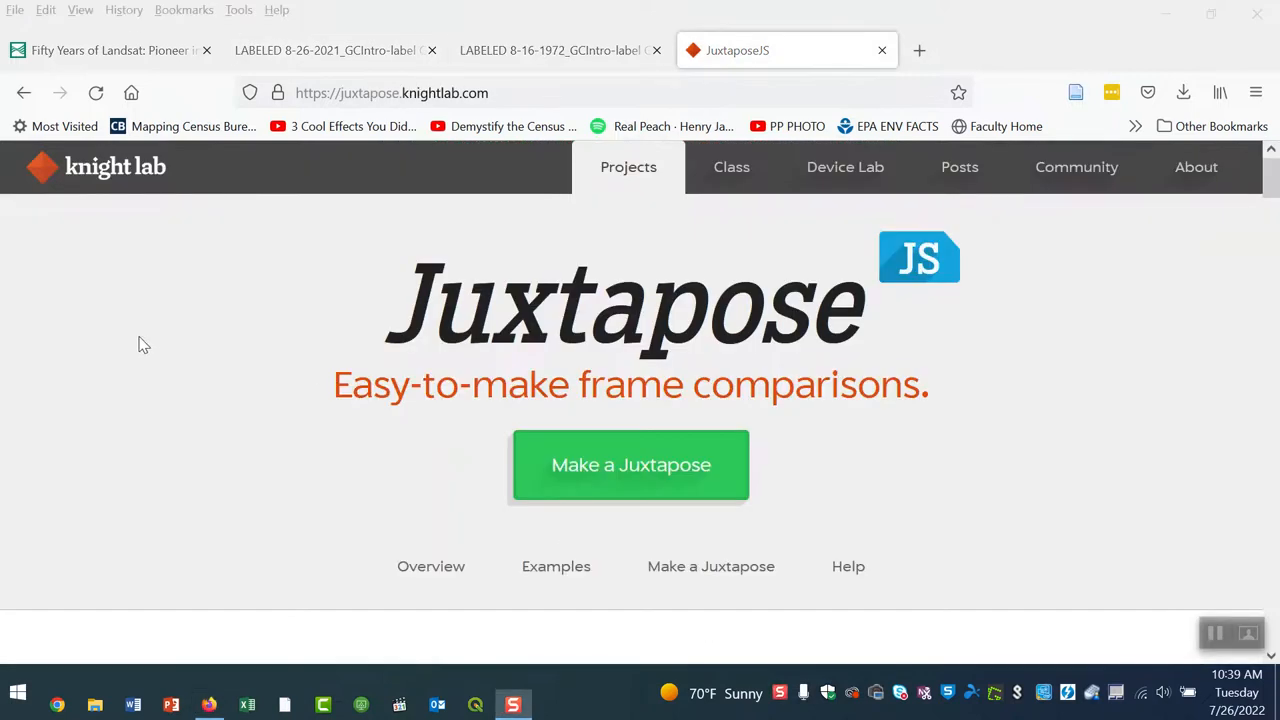
pyautogui.moveTo(188, 388)
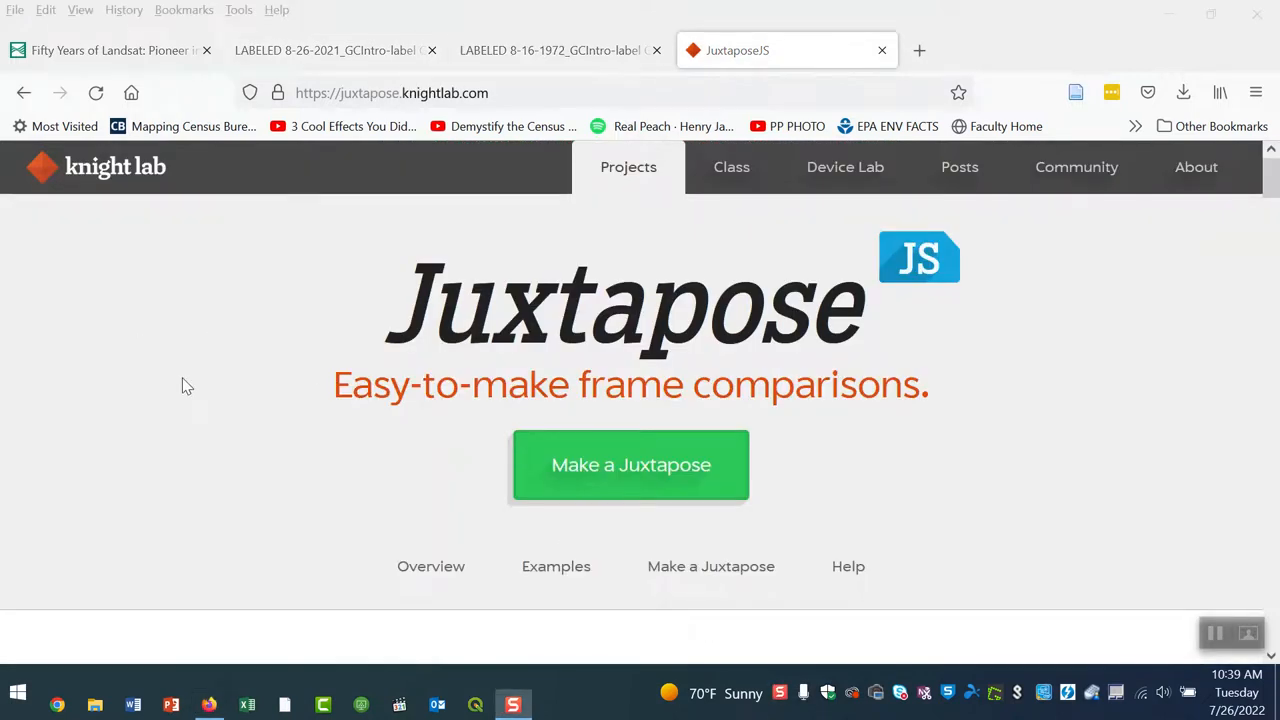
pyautogui.moveTo(320, 154)
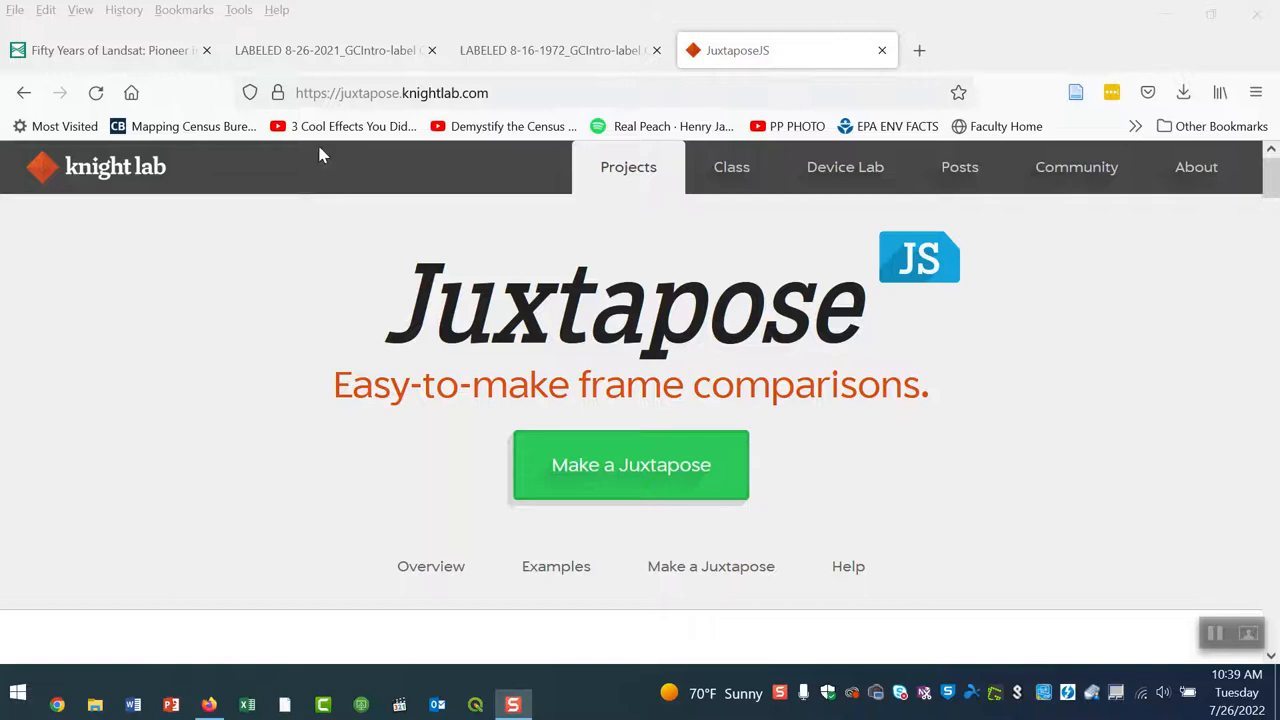
pyautogui.moveTo(452, 88)
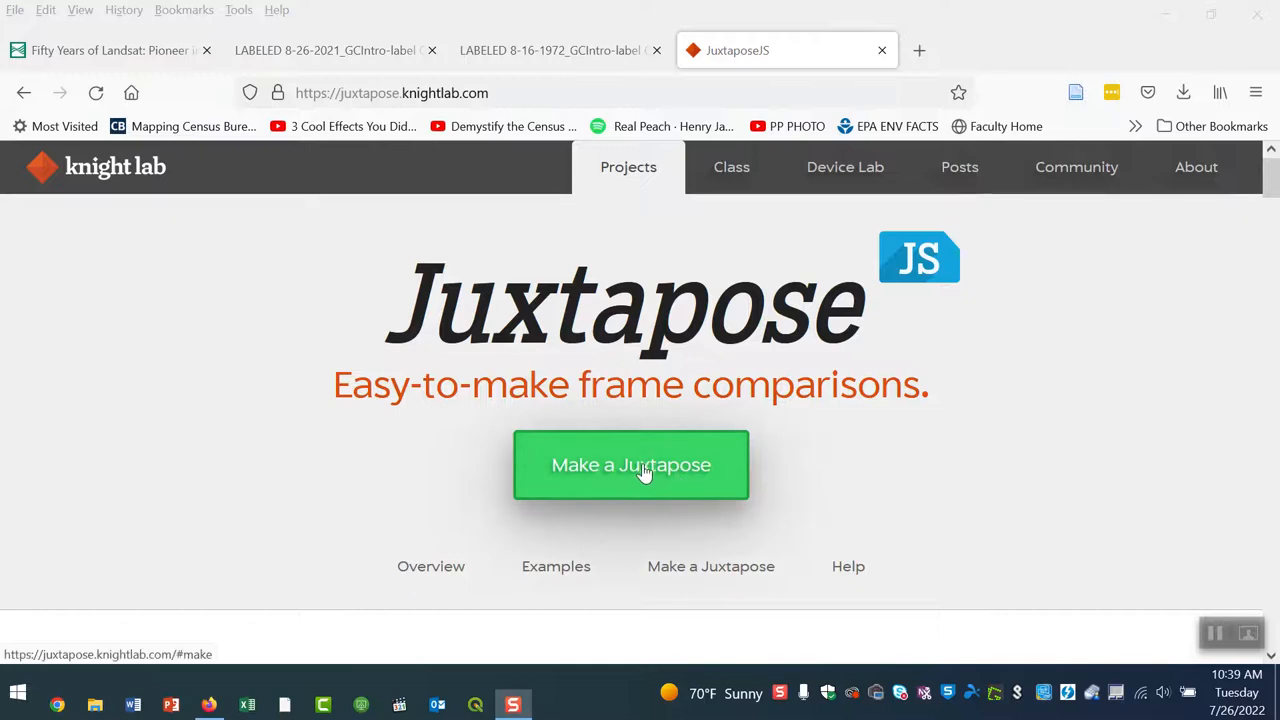
# Step: Start a new Juxtapose and move down to its Images fields
pyautogui.click(630, 464)
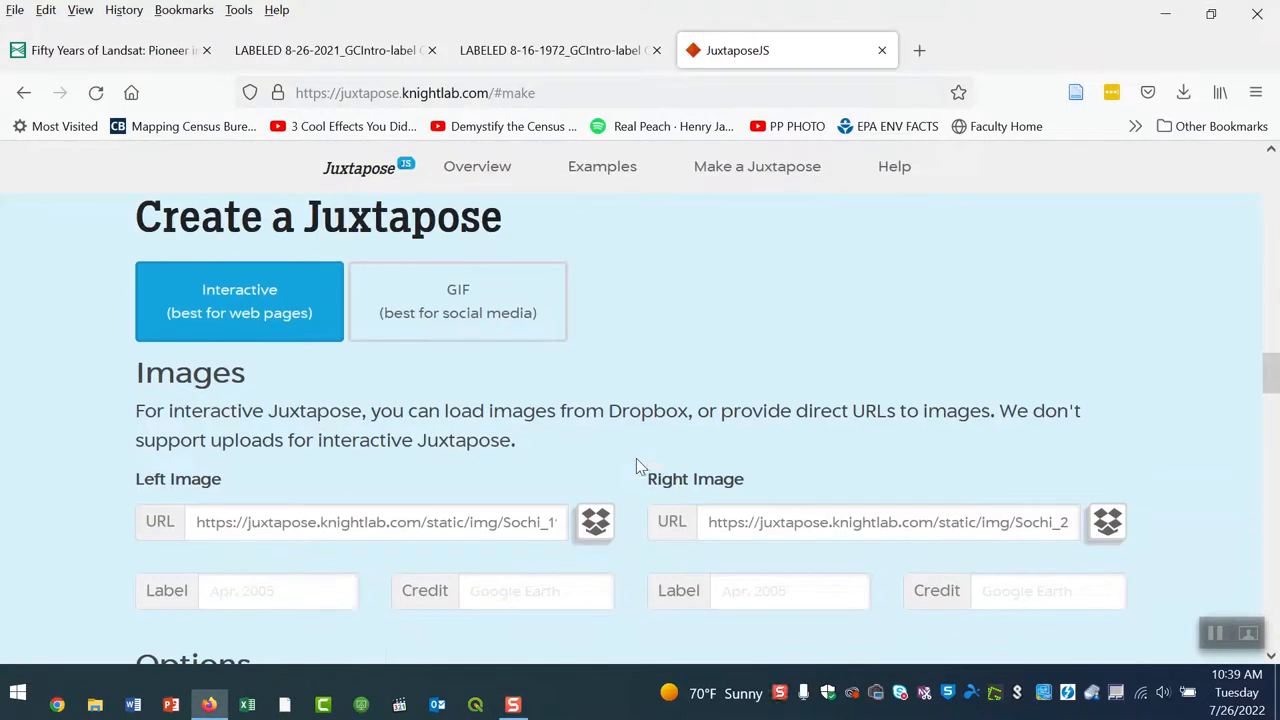
pyautogui.moveTo(764, 320)
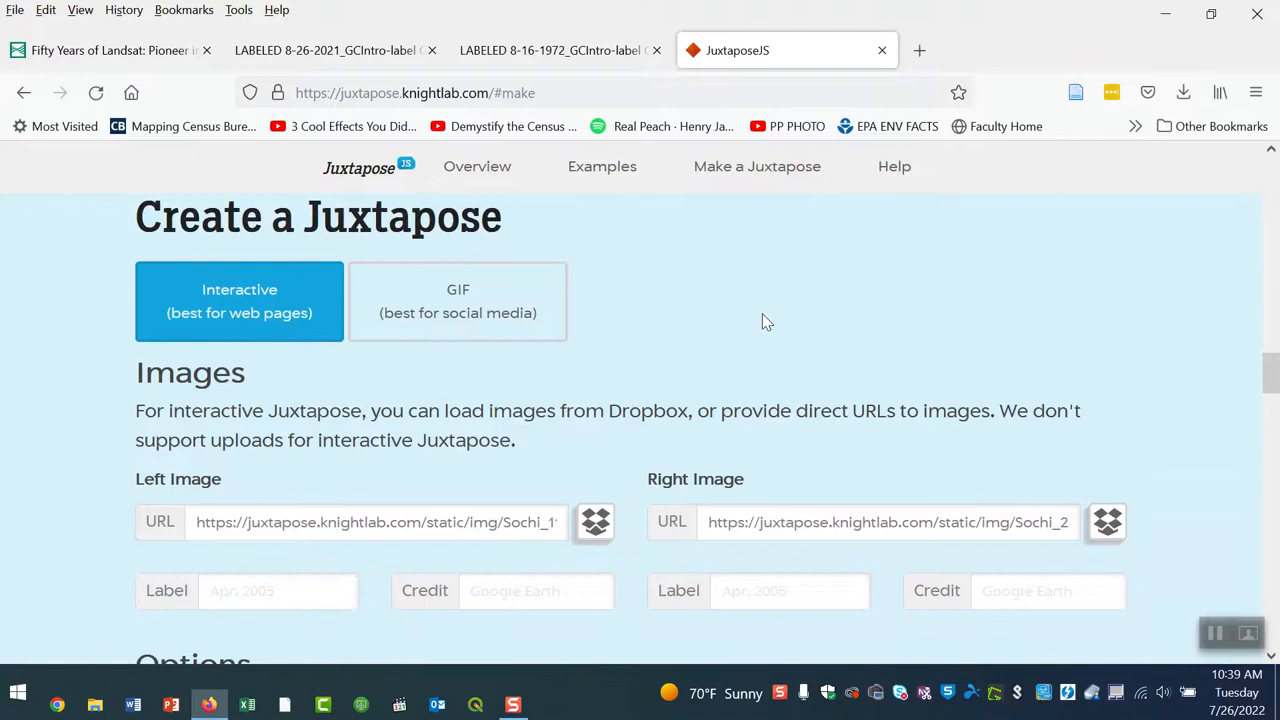
pyautogui.scroll(-3)
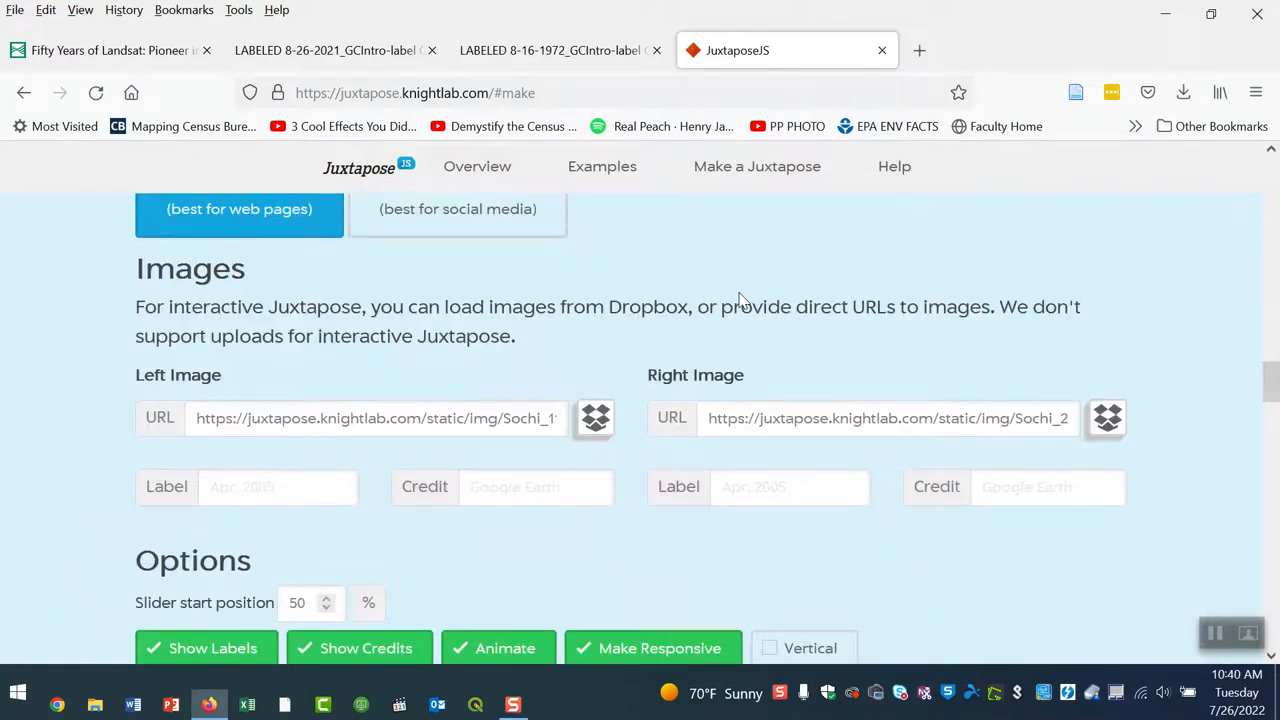
pyautogui.moveTo(184, 456)
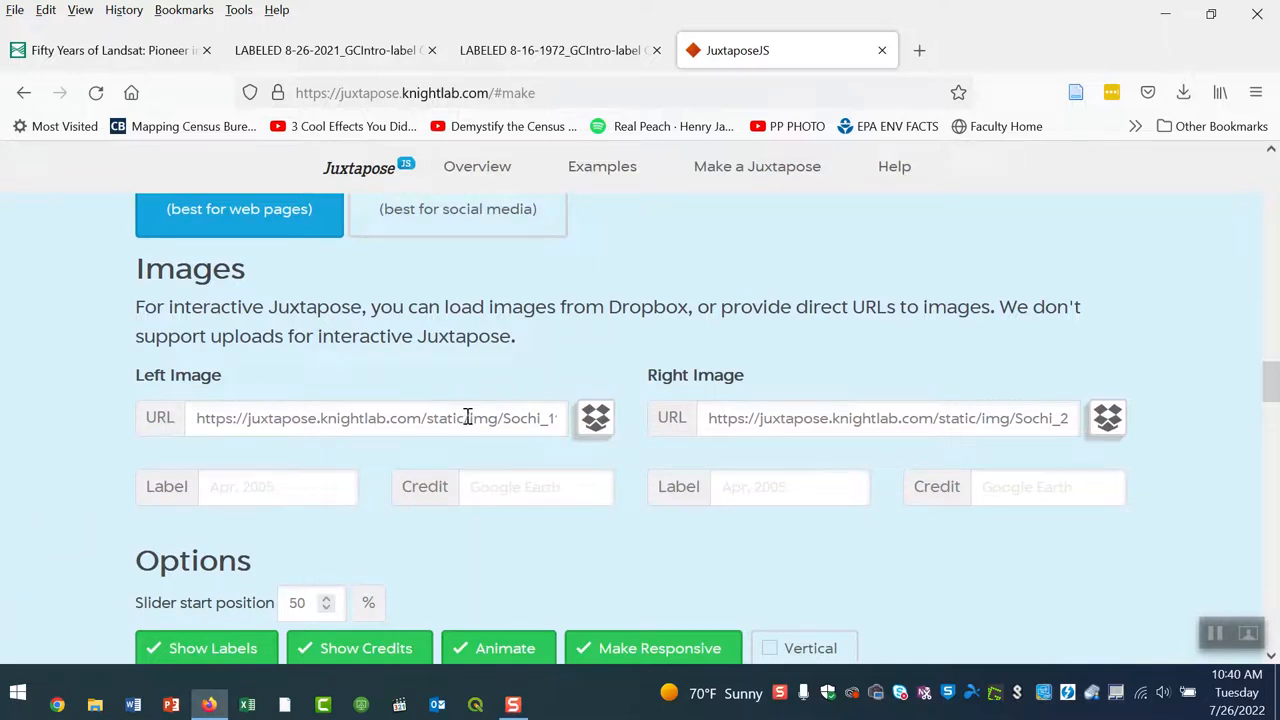
pyautogui.moveTo(778, 388)
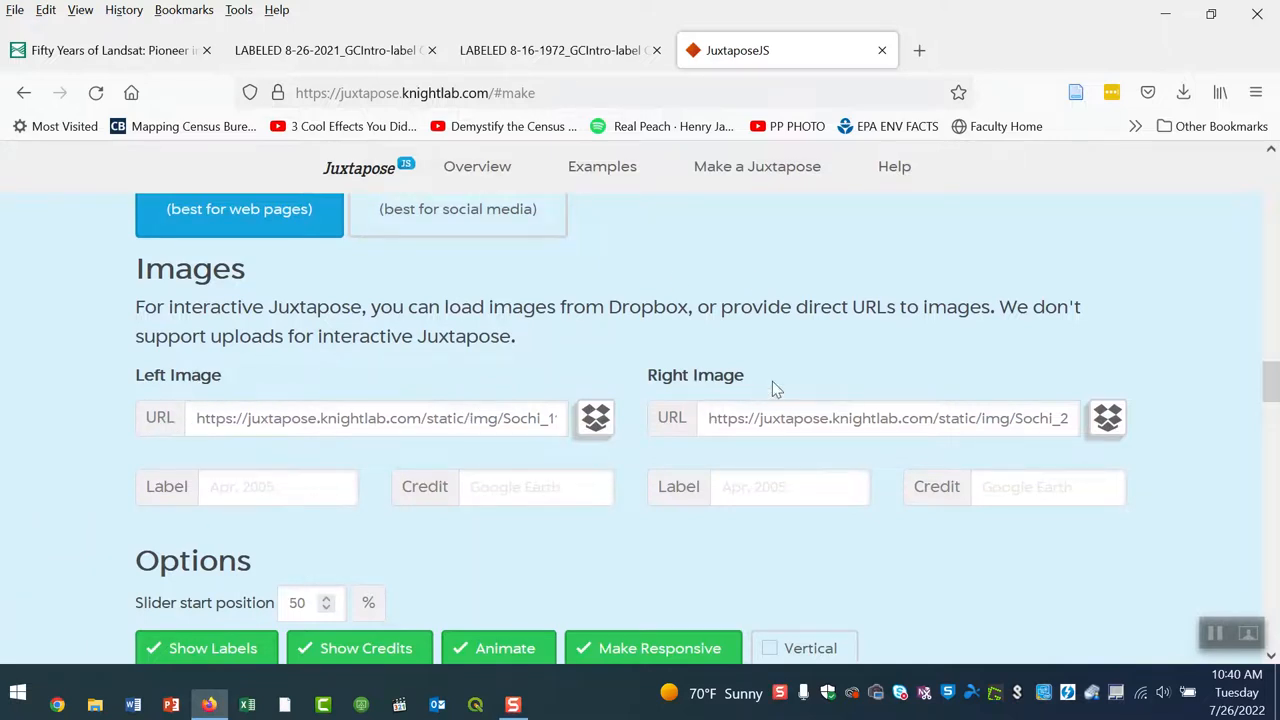
pyautogui.moveTo(208, 514)
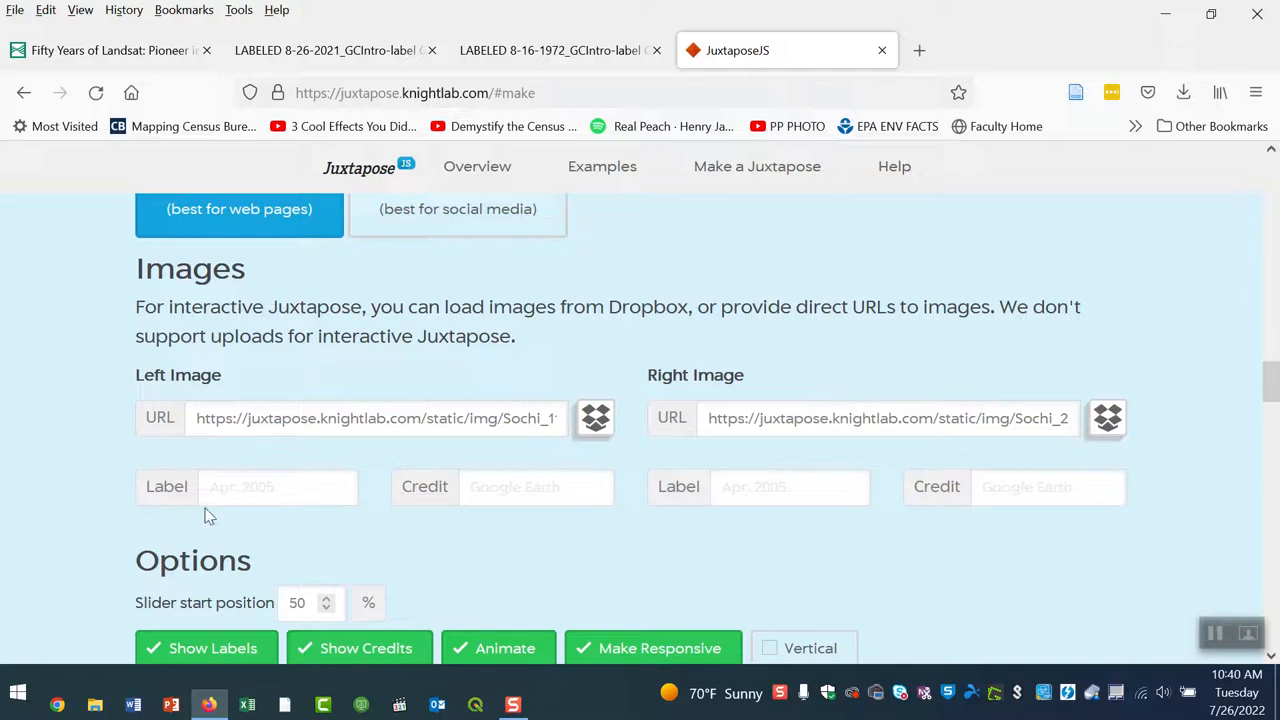
pyautogui.moveTo(446, 408)
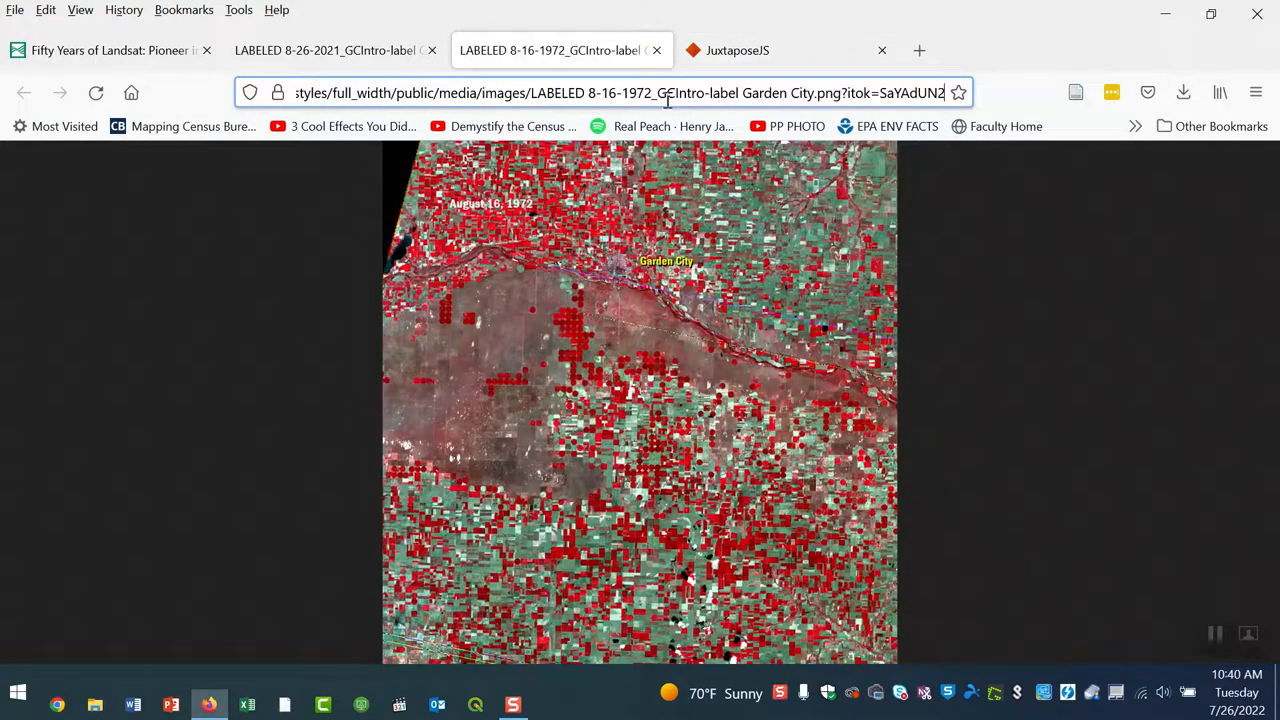
# Step: Fill the Left and Right Image URLs with the 1972 and 2021 Garden City image addresses
pyautogui.click(620, 92)
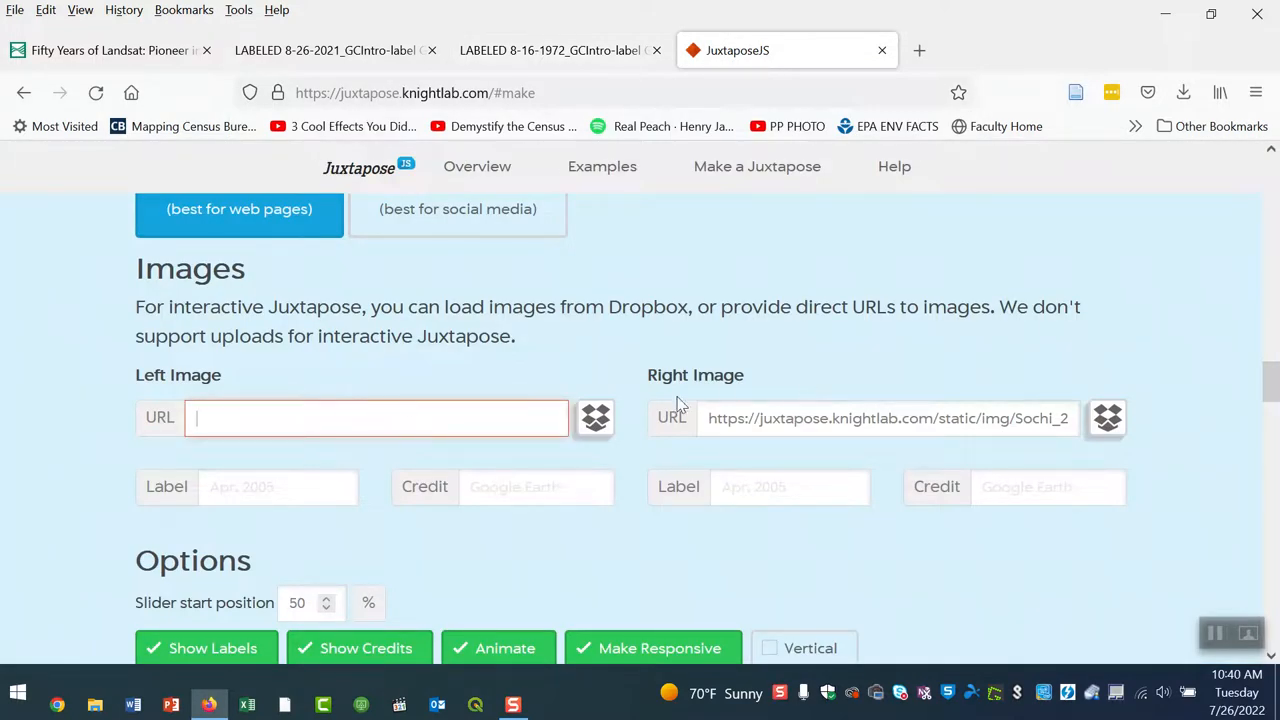
pyautogui.write('Intro-label%20Garden%20City.png?itok=SaYAdUN2')
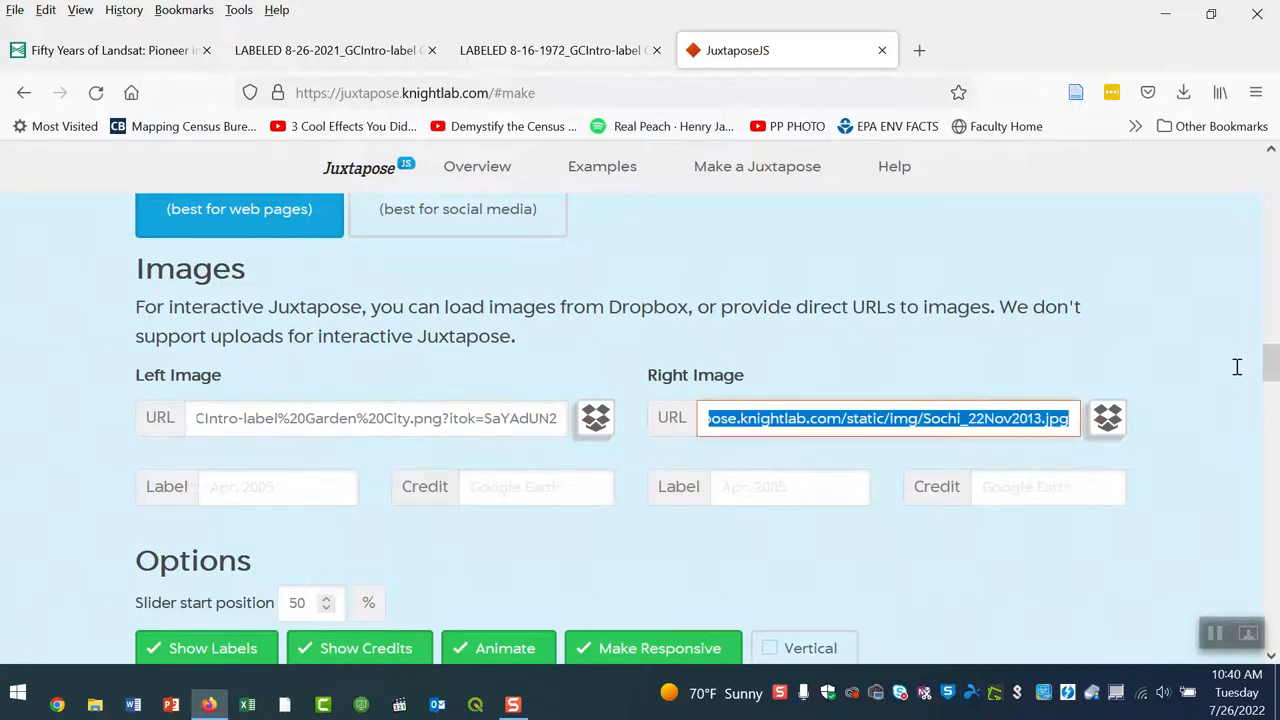
pyautogui.press('Delete')
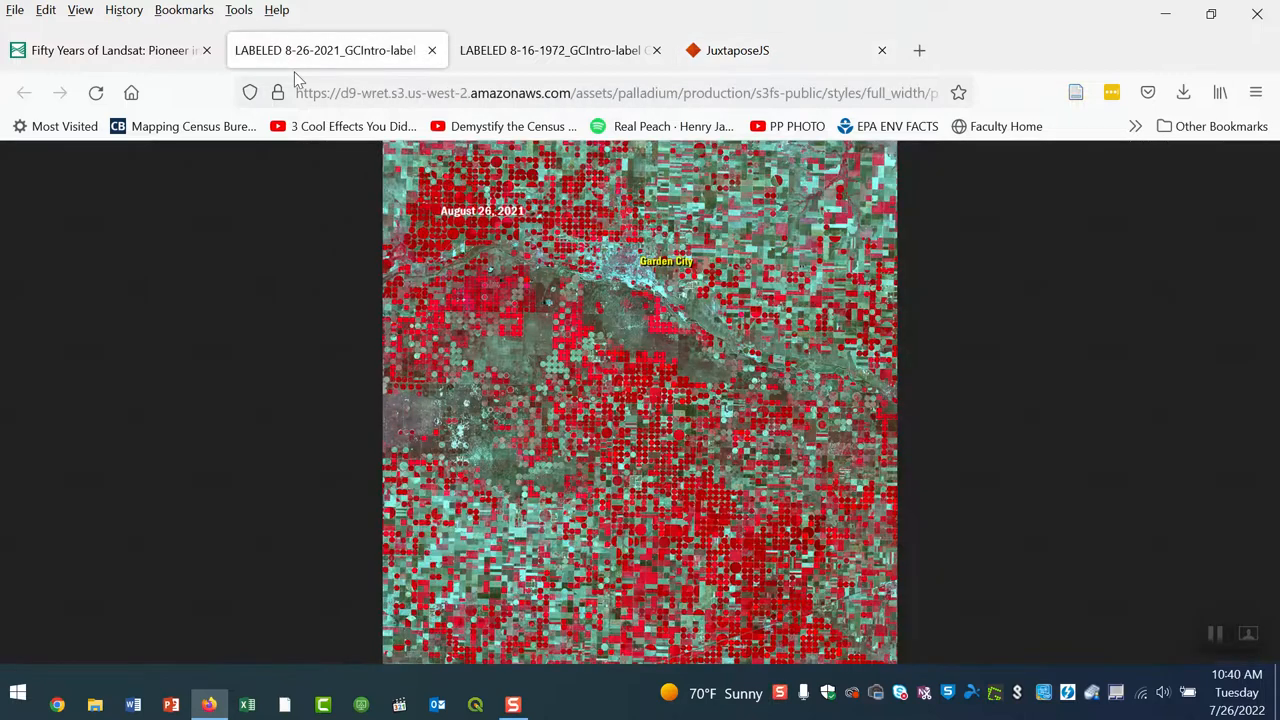
pyautogui.click(600, 94)
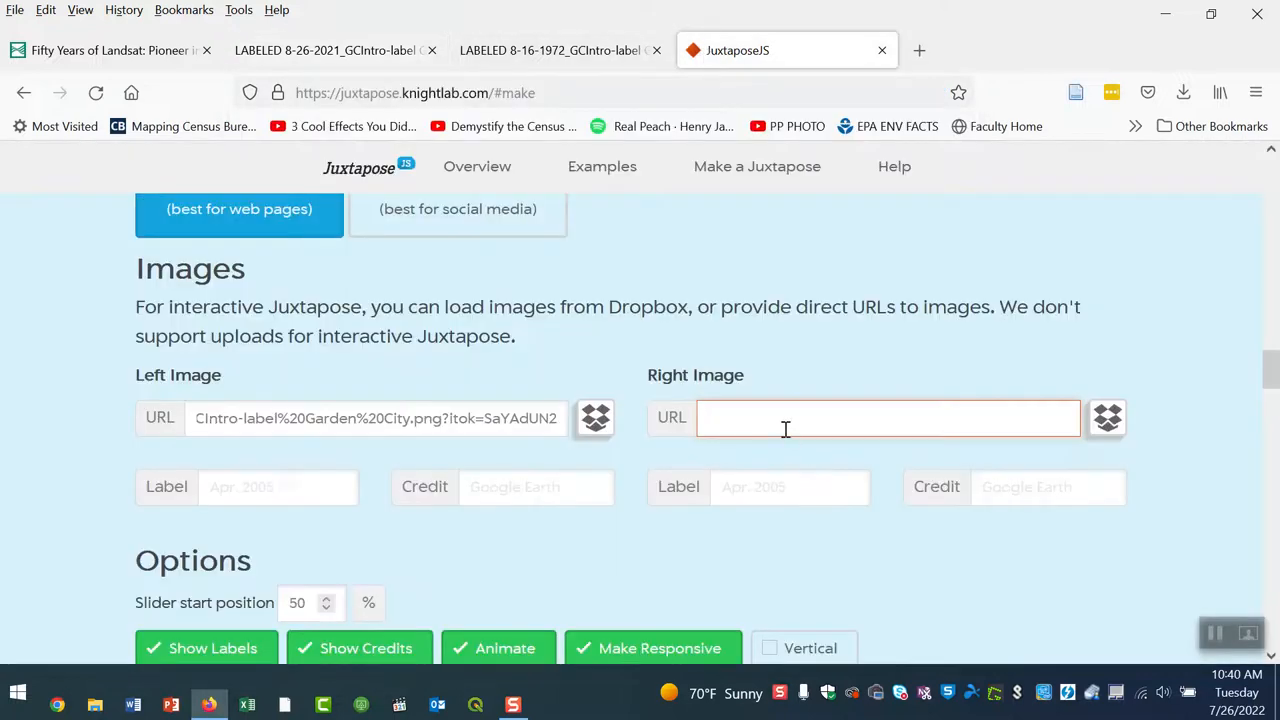
pyautogui.write('CIntro-label%20Garden%20City.png?itok=hyRQkUXz')
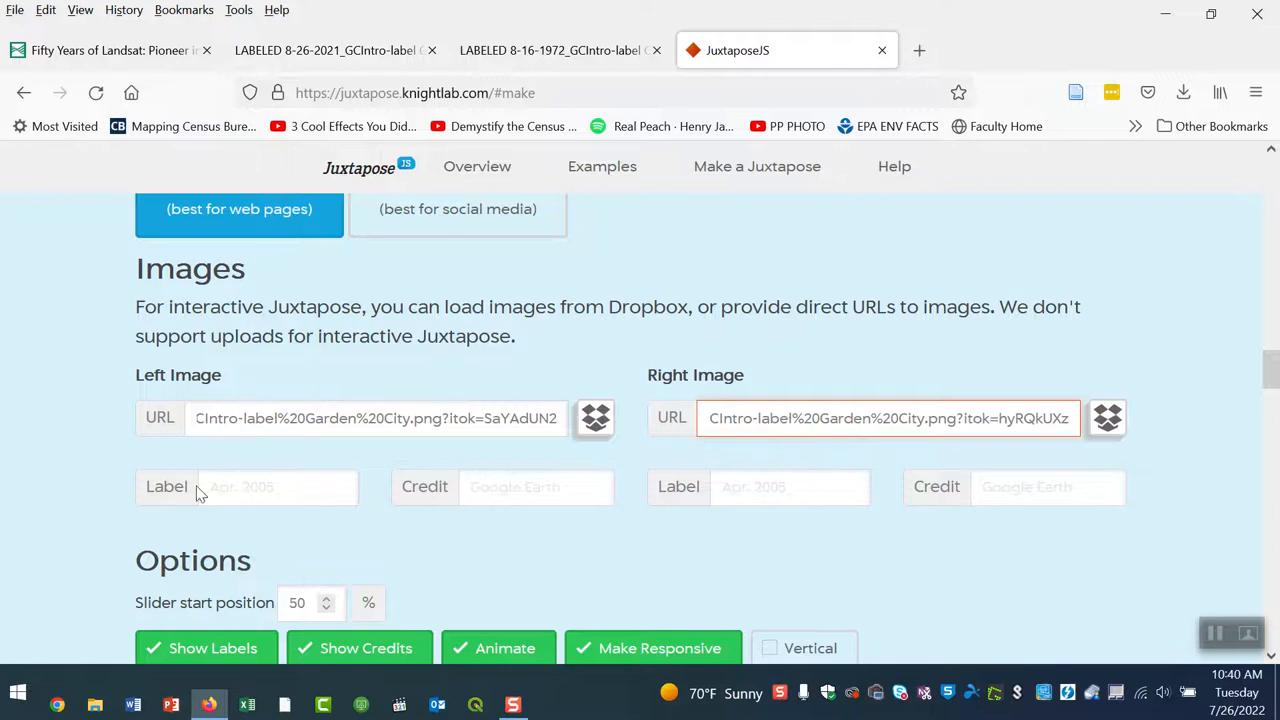
# Step: Enter "USGS Landsat" as the credit for both the left and right images
pyautogui.click(536, 488)
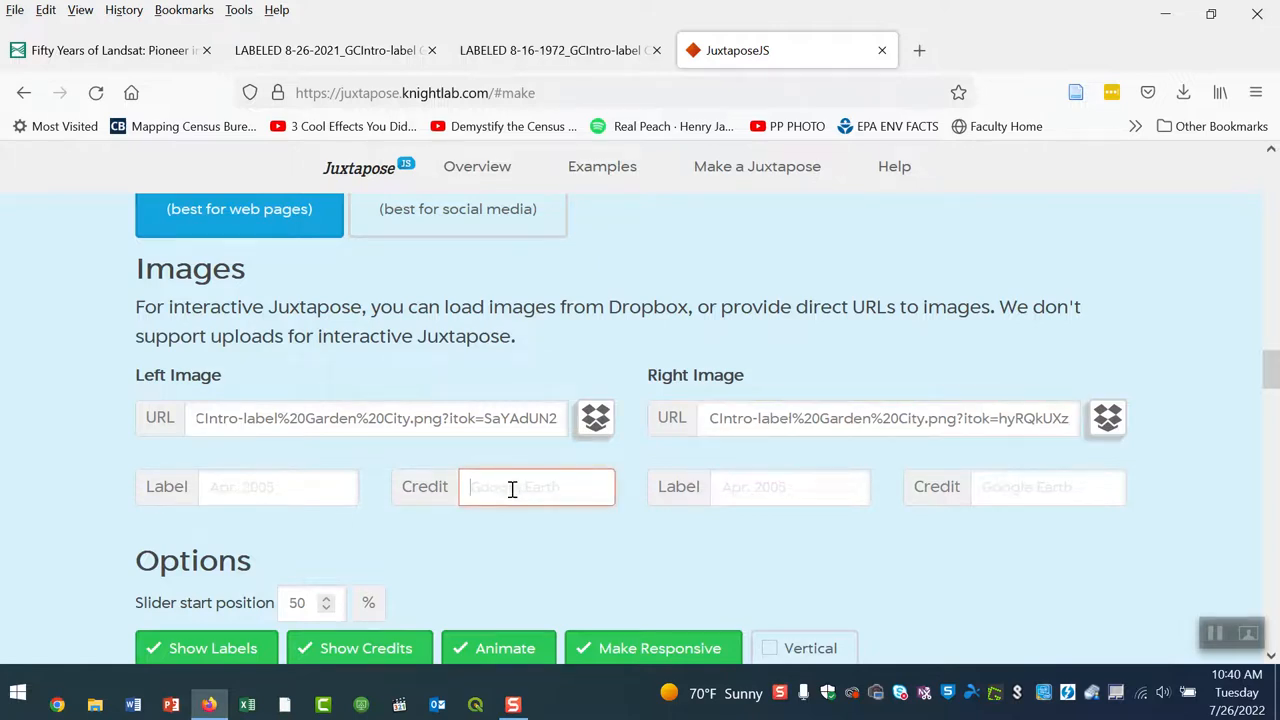
pyautogui.write('USGS')
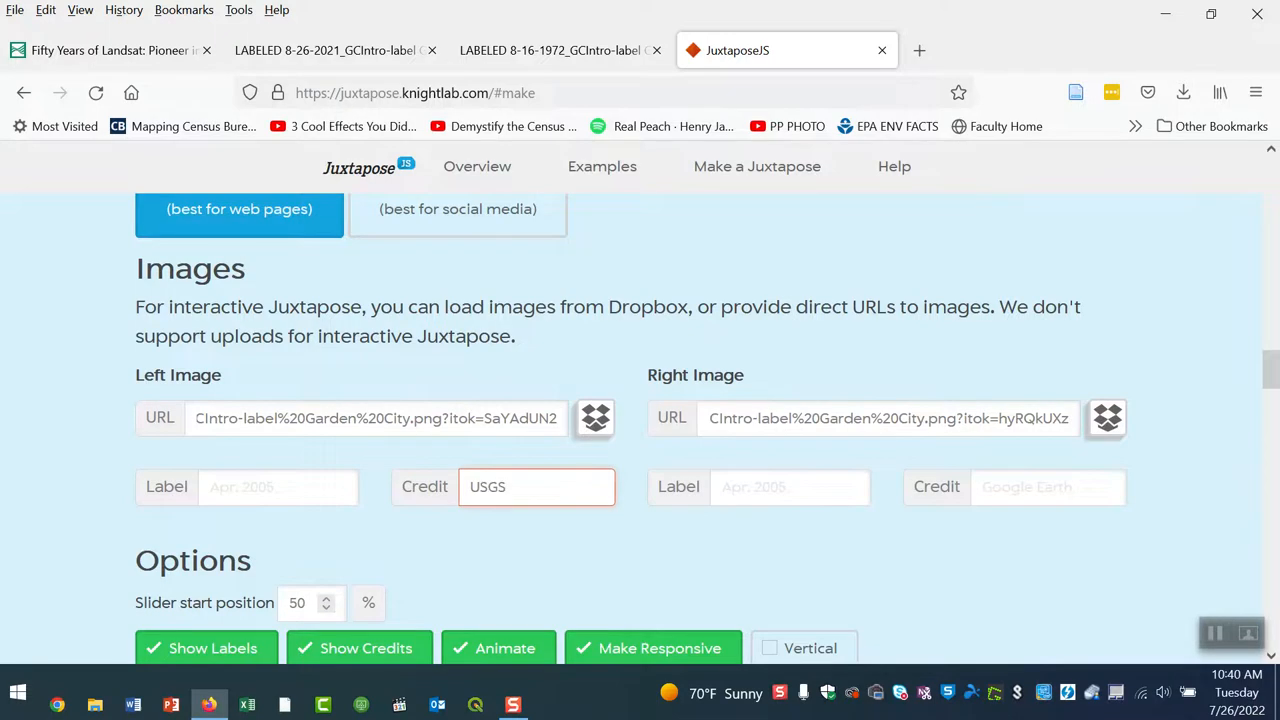
pyautogui.write('La')
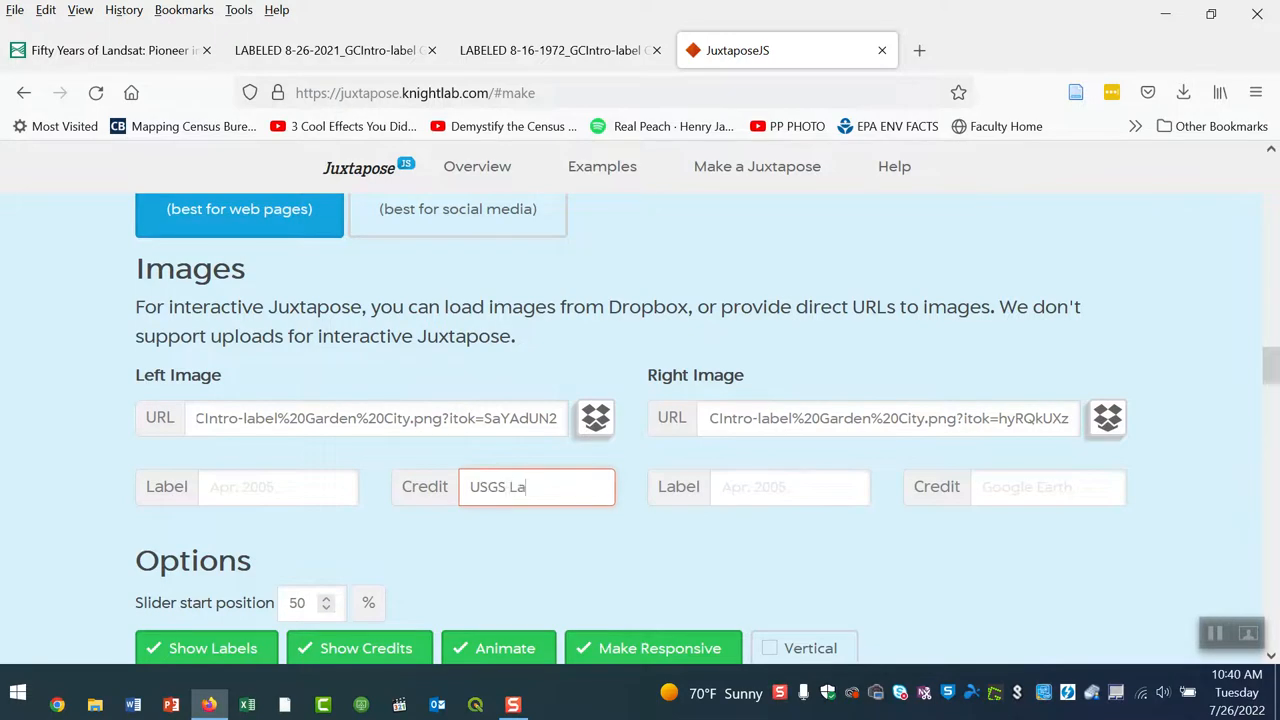
pyautogui.write('ndsat')
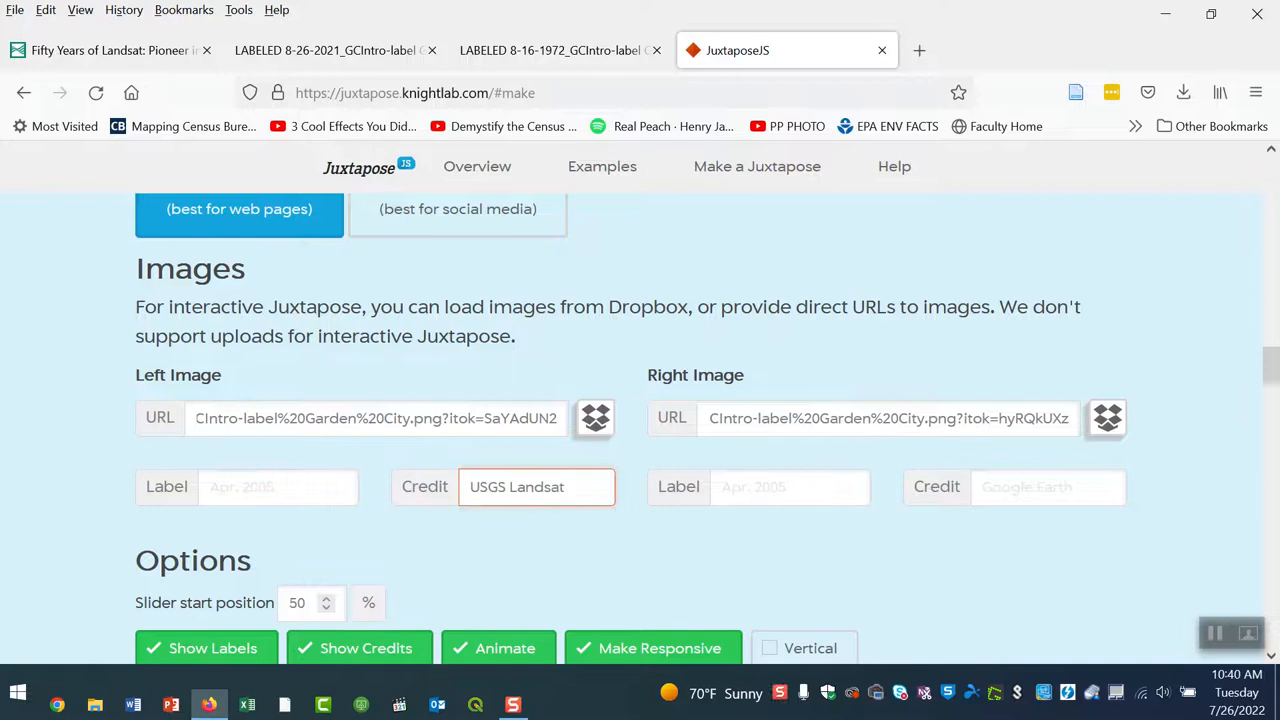
pyautogui.tripleClick(888, 418)
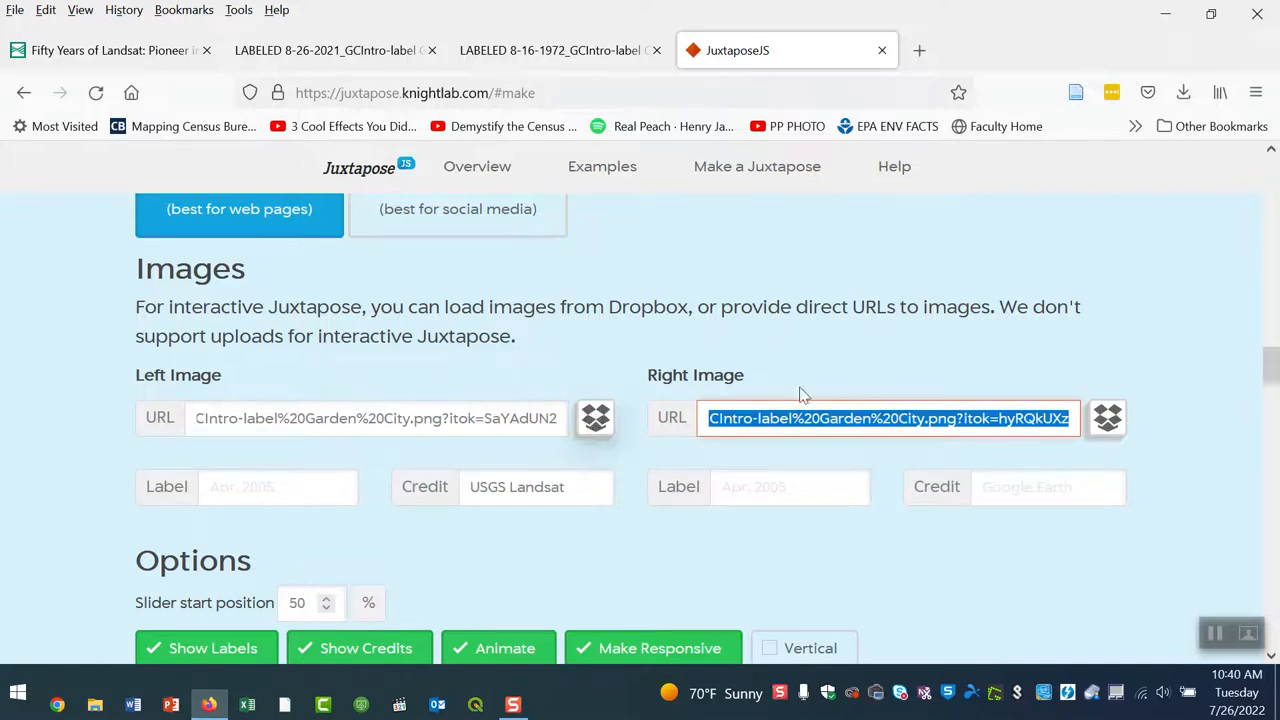
pyautogui.click(1048, 488)
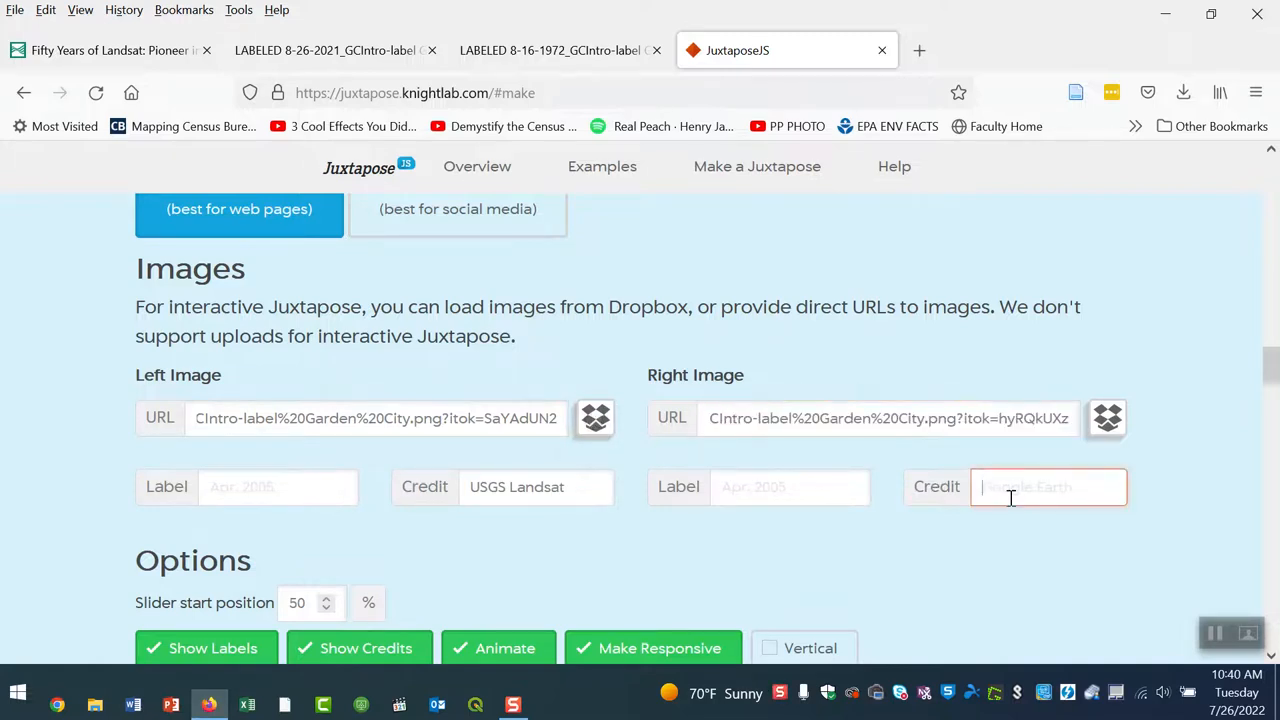
pyautogui.write('USGU')
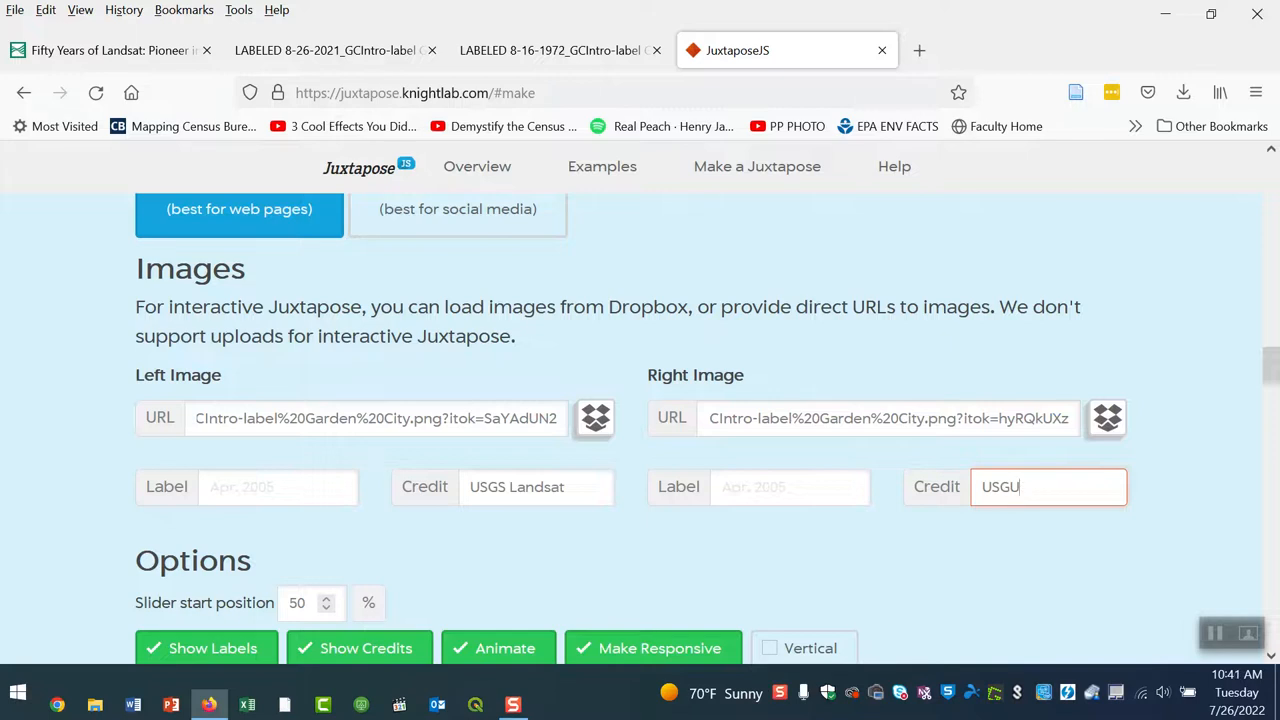
pyautogui.write('USGS Landsat')
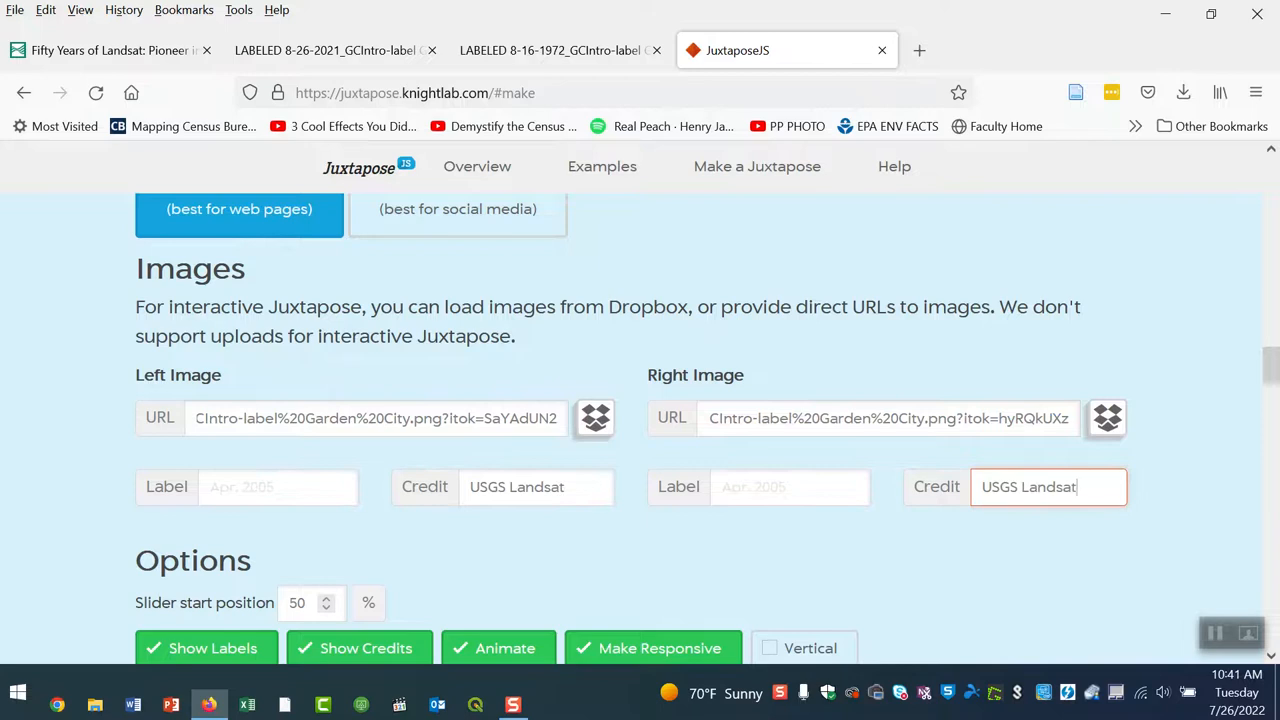
pyautogui.moveTo(30, 486)
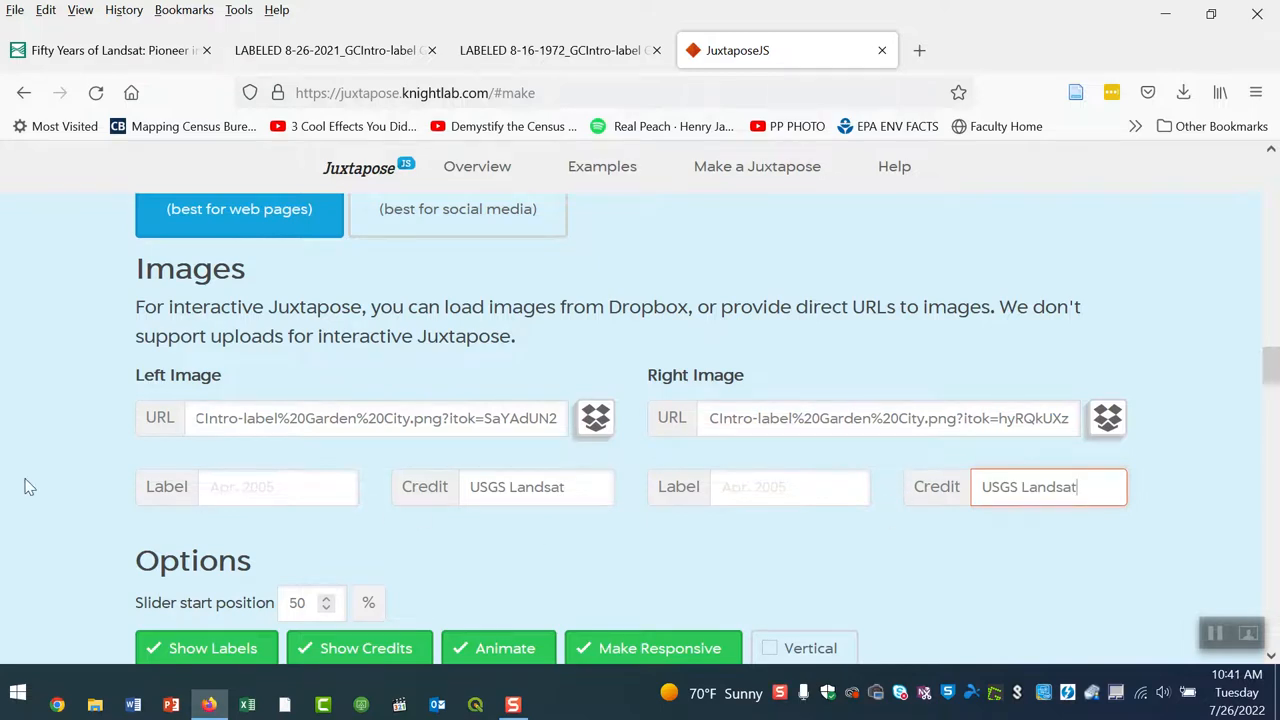
# Step: Move down to the Options section and the 1972 versus 2021 preview
pyautogui.scroll(-3)
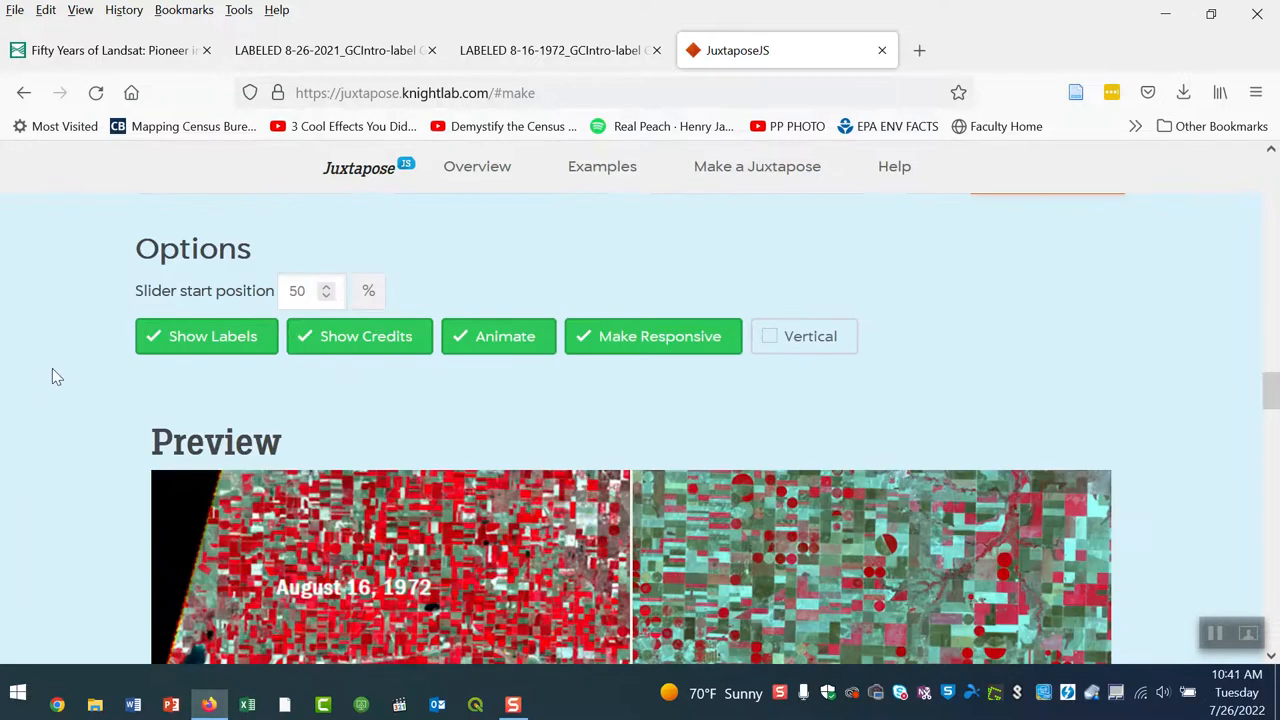
pyautogui.moveTo(84, 350)
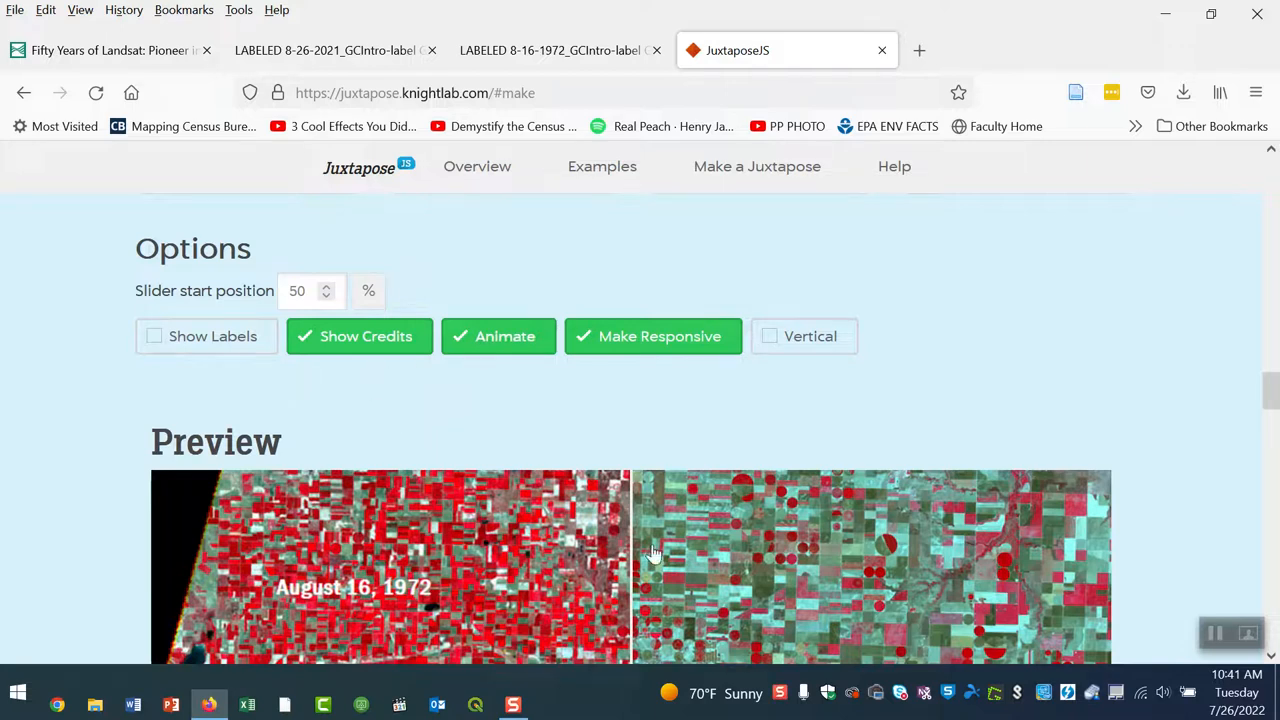
pyautogui.moveTo(896, 548)
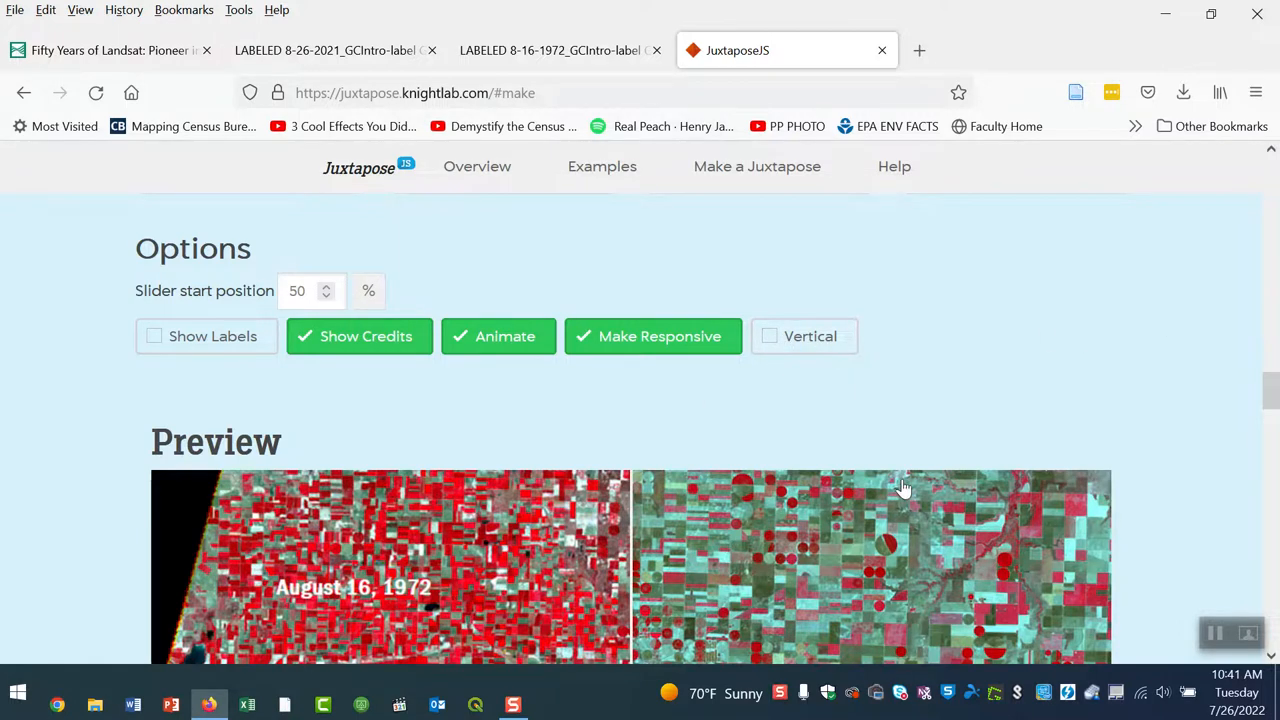
# Step: Sweep the preview slider back and forth, ending with the 2021 image shown across nearly the whole view
pyautogui.scroll(-3)
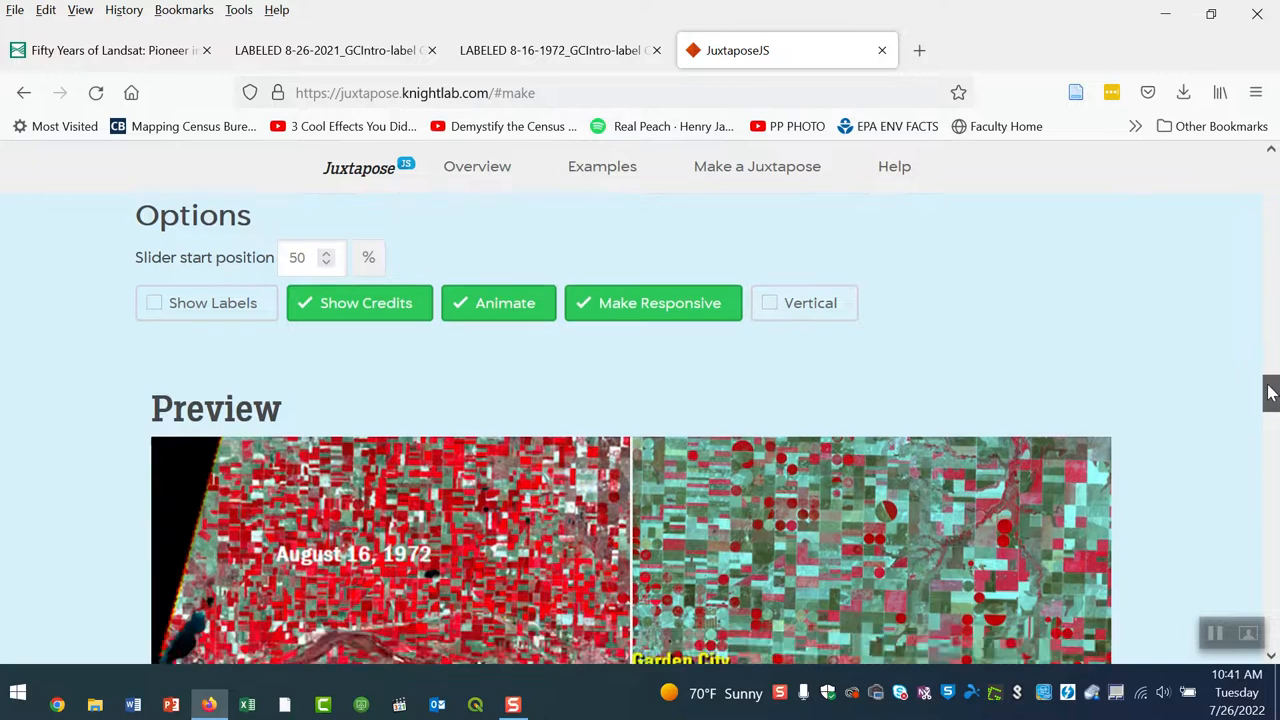
pyautogui.scroll(-3)
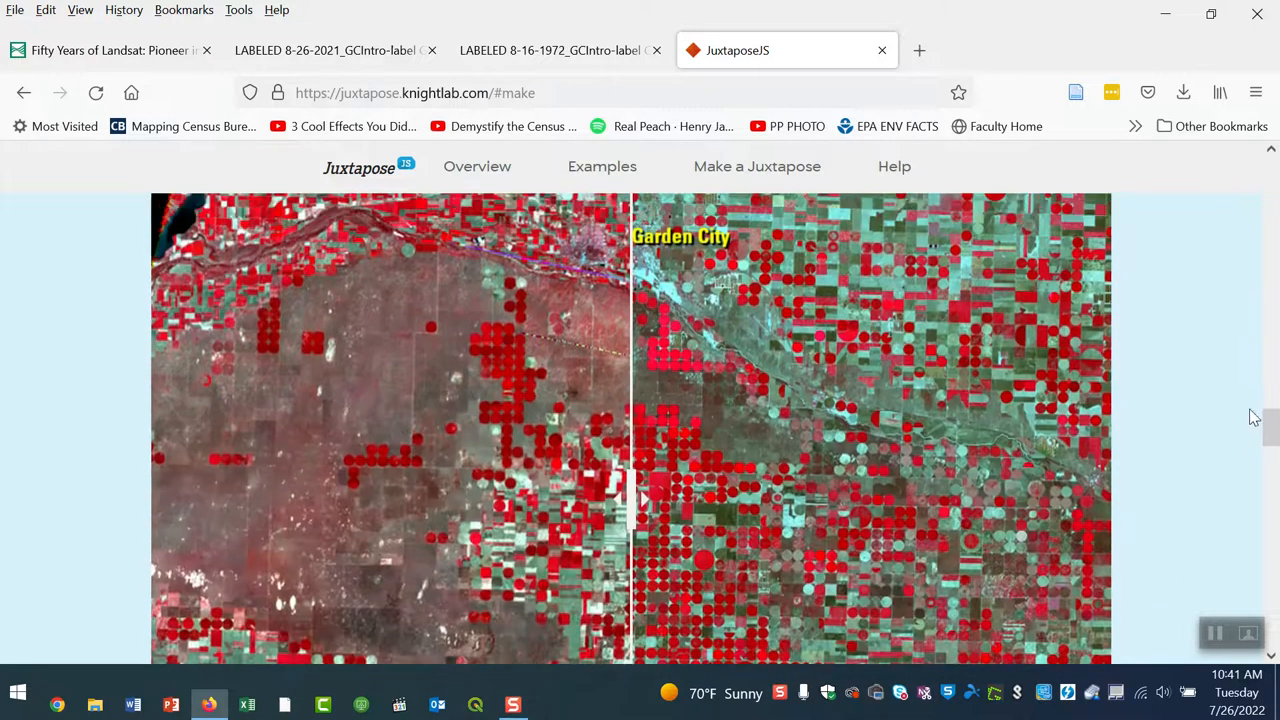
pyautogui.moveTo(630, 498); pyautogui.dragTo(336, 498)
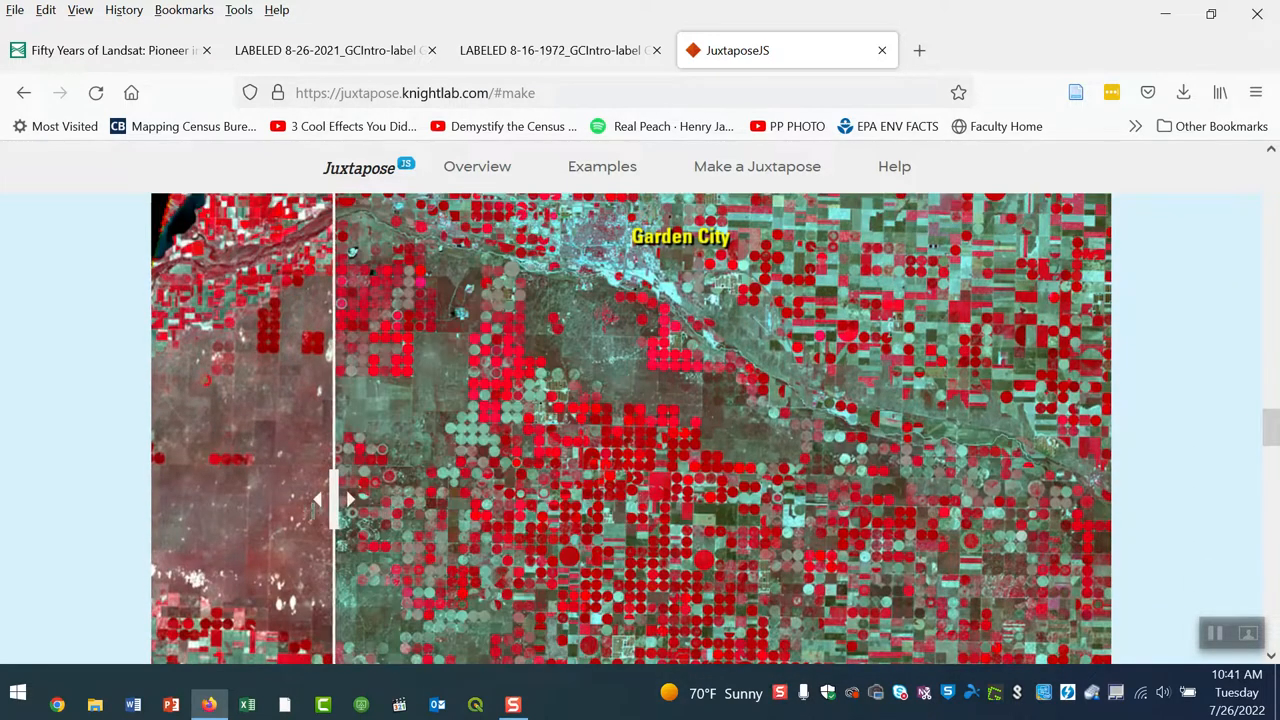
pyautogui.moveTo(336, 498); pyautogui.dragTo(800, 498)
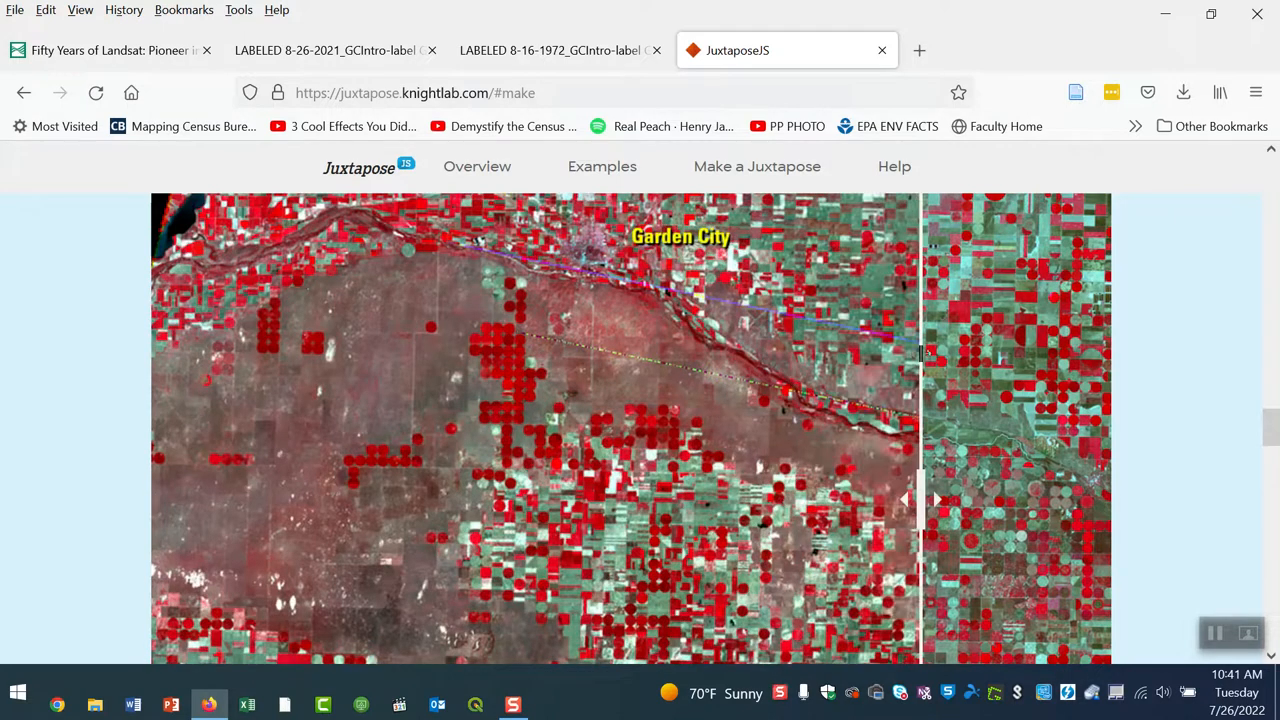
pyautogui.moveTo(920, 500); pyautogui.dragTo(644, 500)
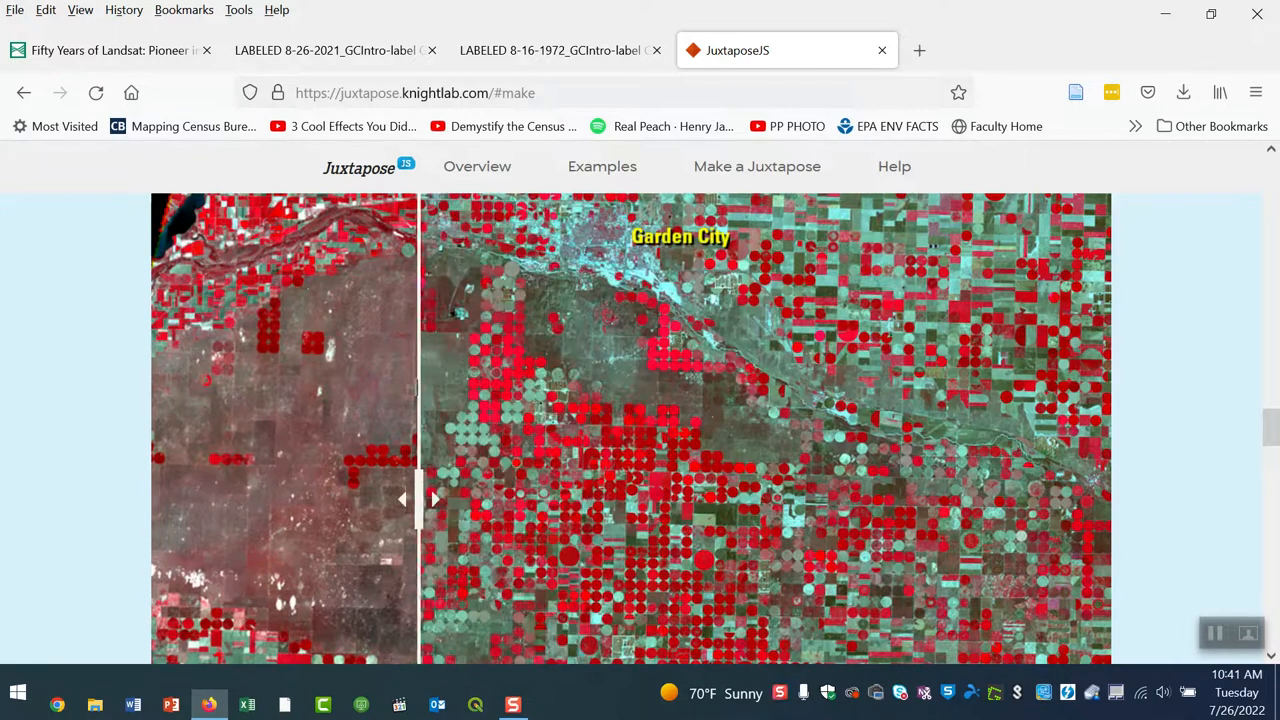
pyautogui.moveTo(420, 500); pyautogui.dragTo(264, 500)
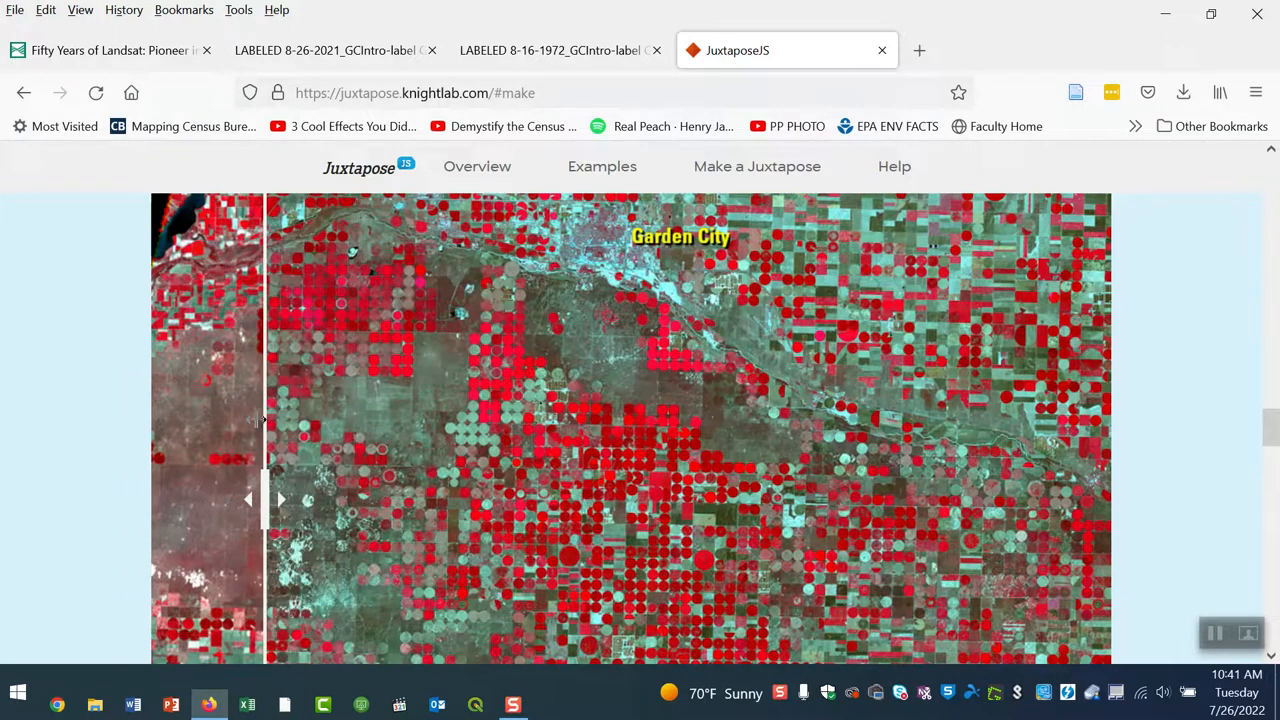
pyautogui.moveTo(264, 500); pyautogui.dragTo(344, 500)
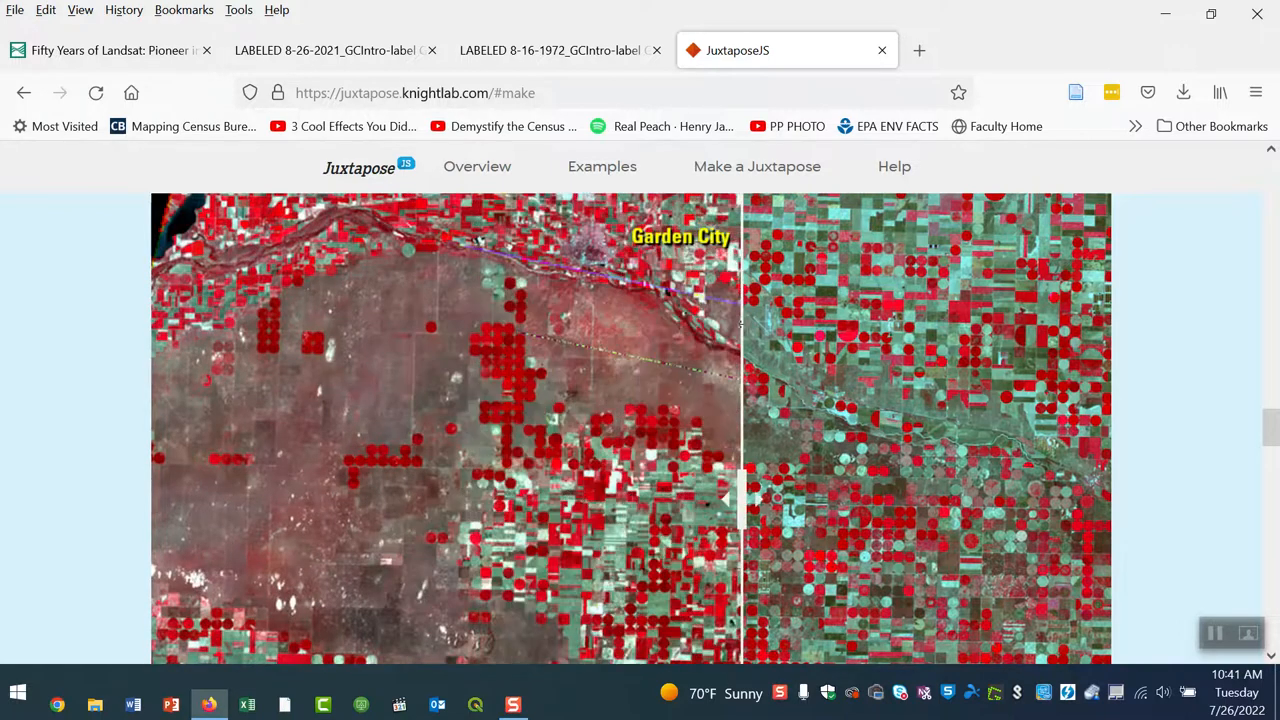
pyautogui.moveTo(730, 498); pyautogui.dragTo(412, 498)
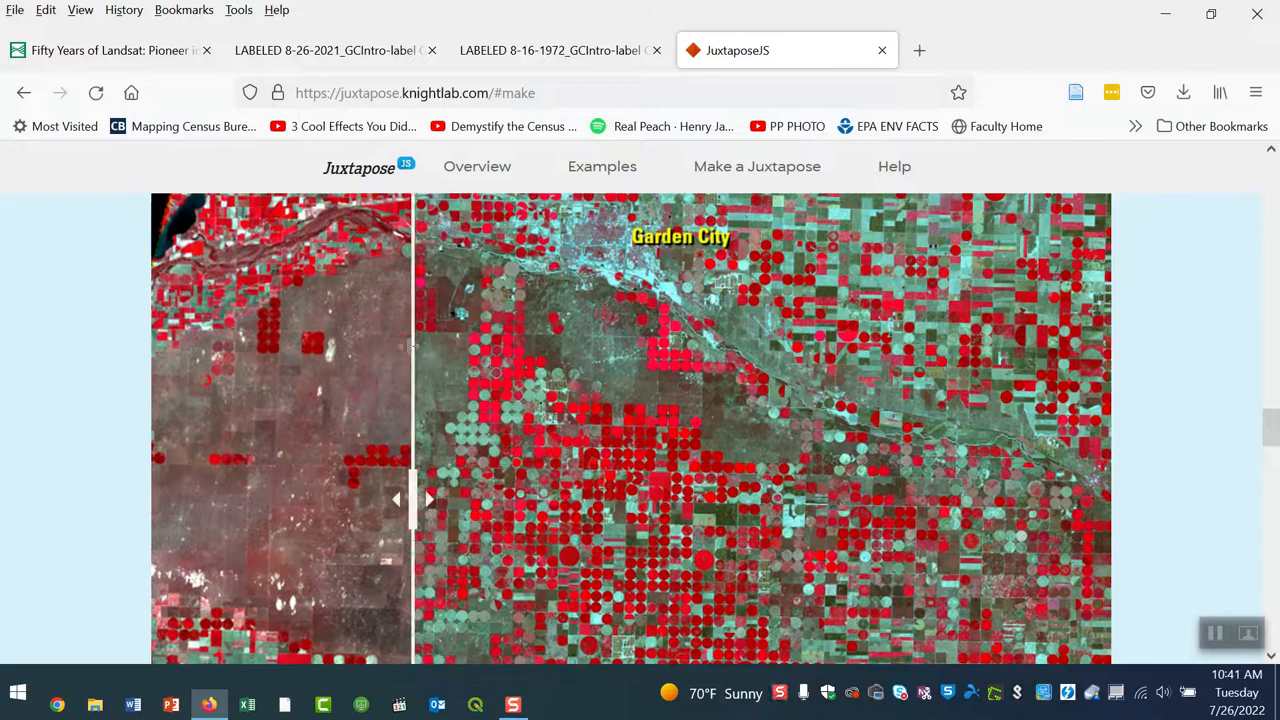
pyautogui.moveTo(412, 498); pyautogui.dragTo(282, 498)
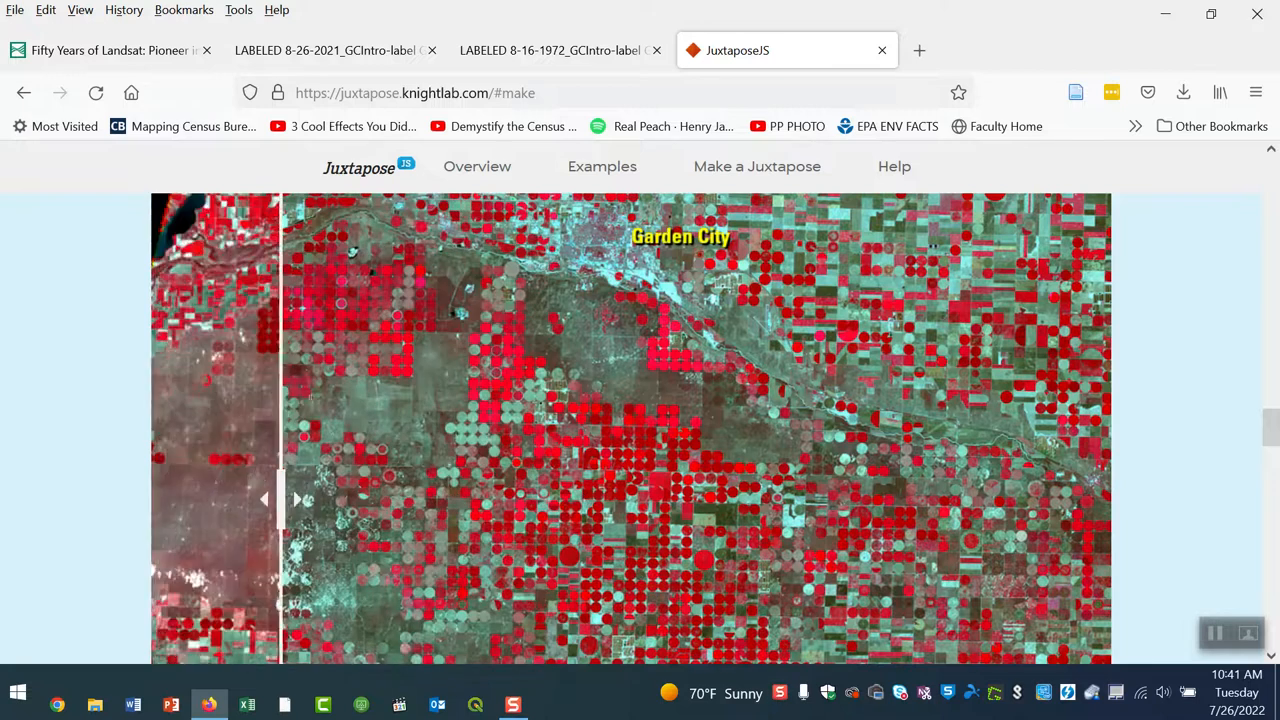
pyautogui.moveTo(280, 498); pyautogui.dragTo(1036, 498)
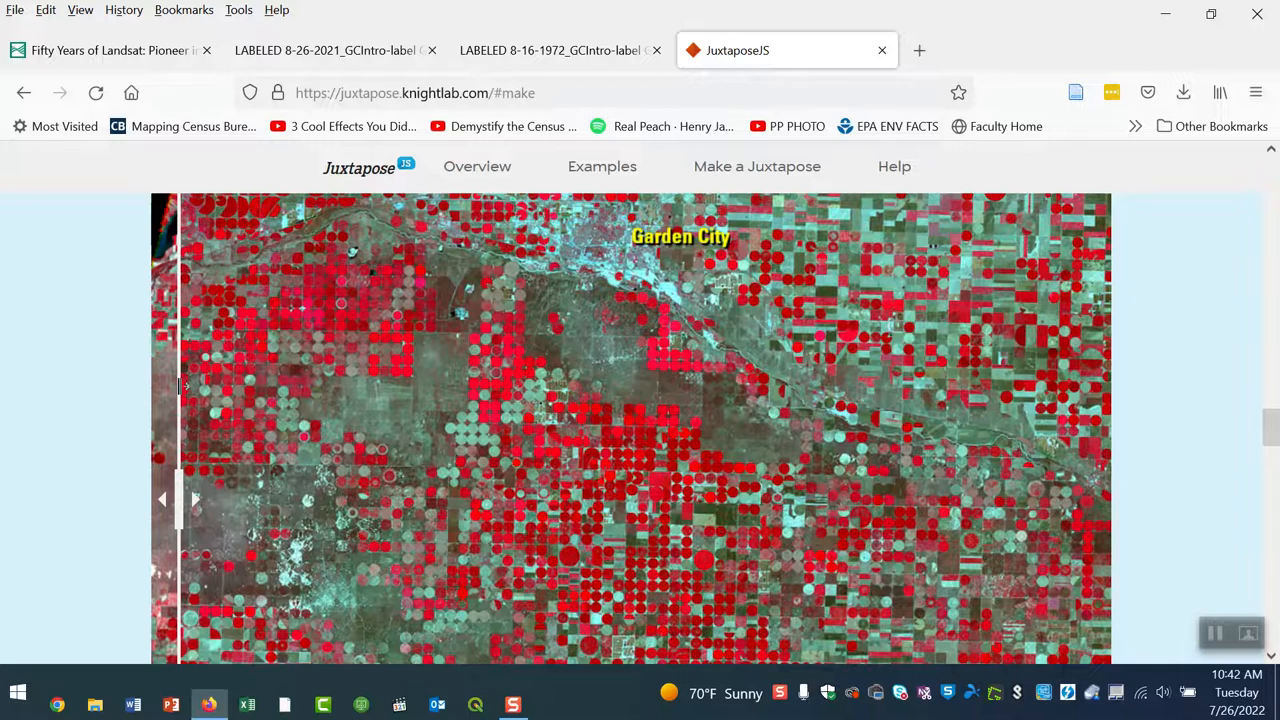
pyautogui.moveTo(196, 500); pyautogui.dragTo(400, 500)
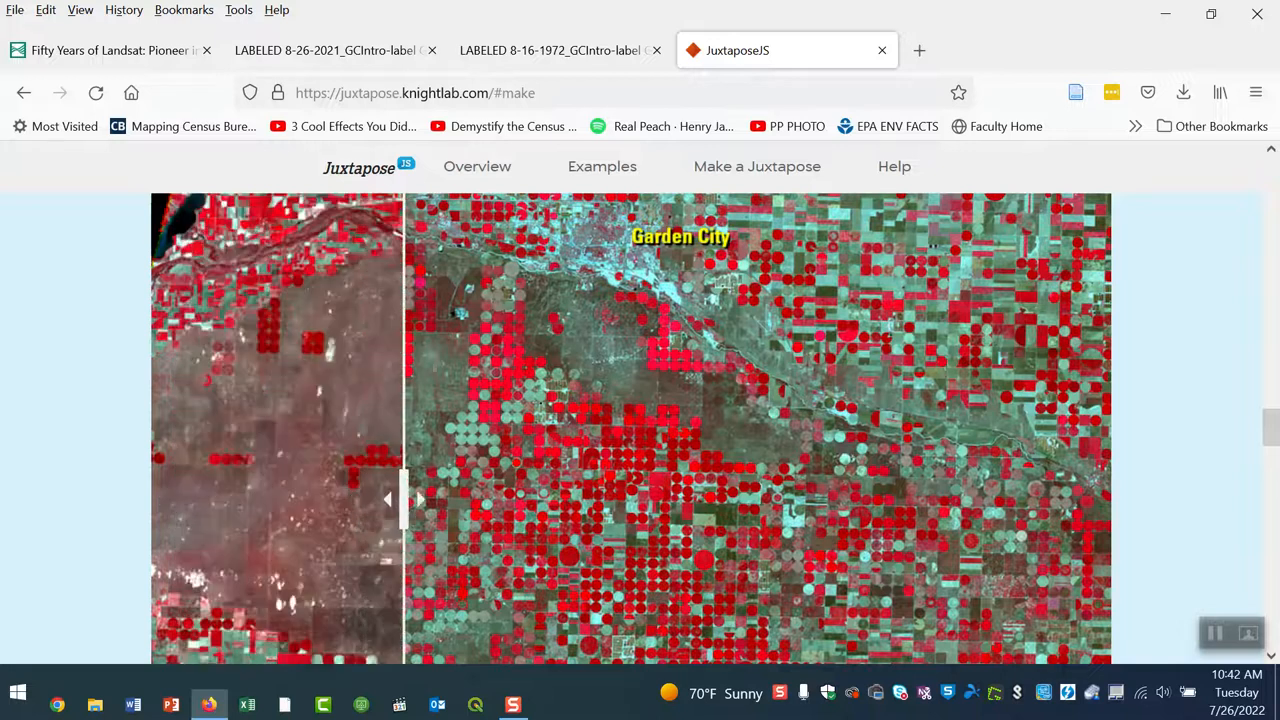
pyautogui.moveTo(388, 500); pyautogui.dragTo(890, 500)
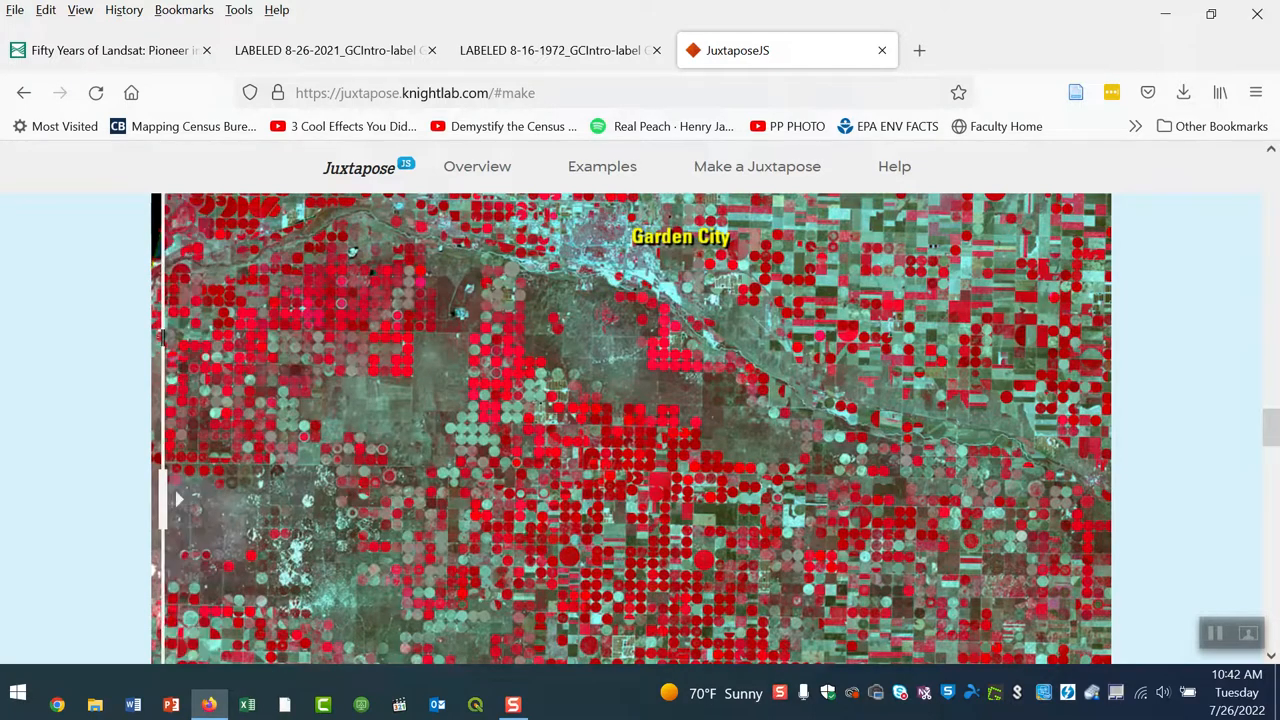
pyautogui.moveTo(648, 420)
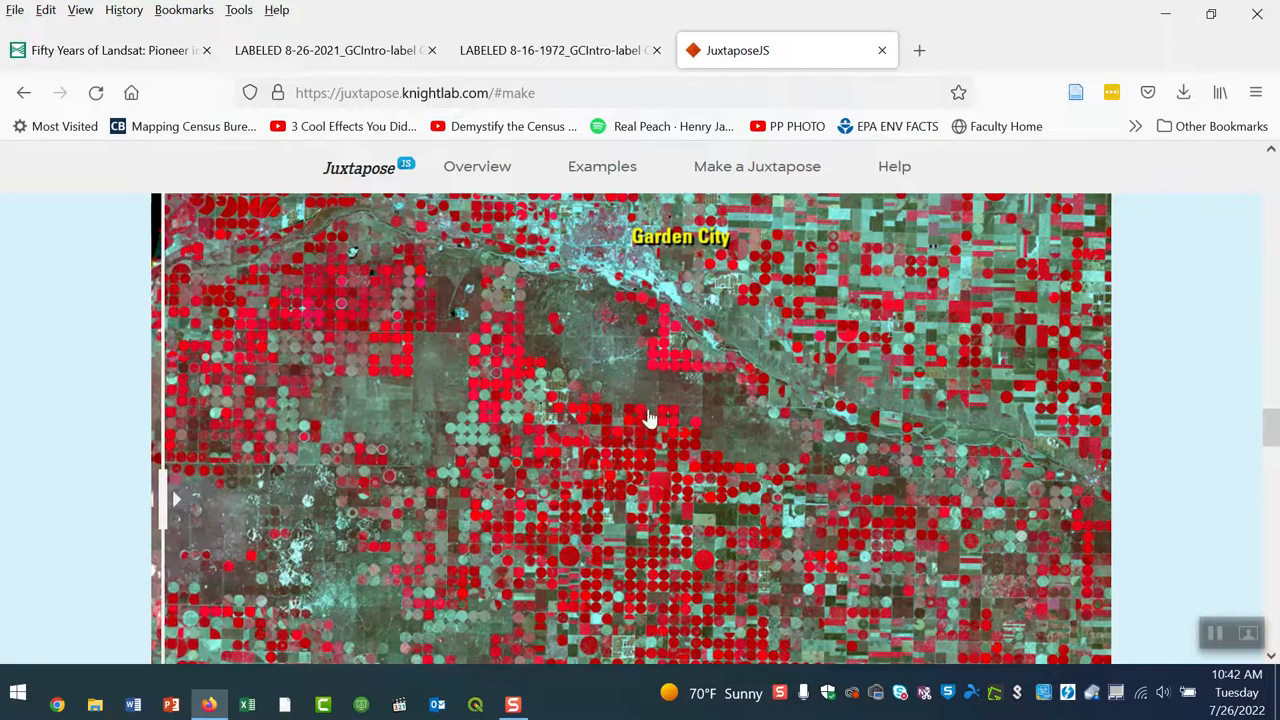
# Step: Publish the Garden City comparison and bring its Share Link and Embed boxes into view
pyautogui.scroll(-3)
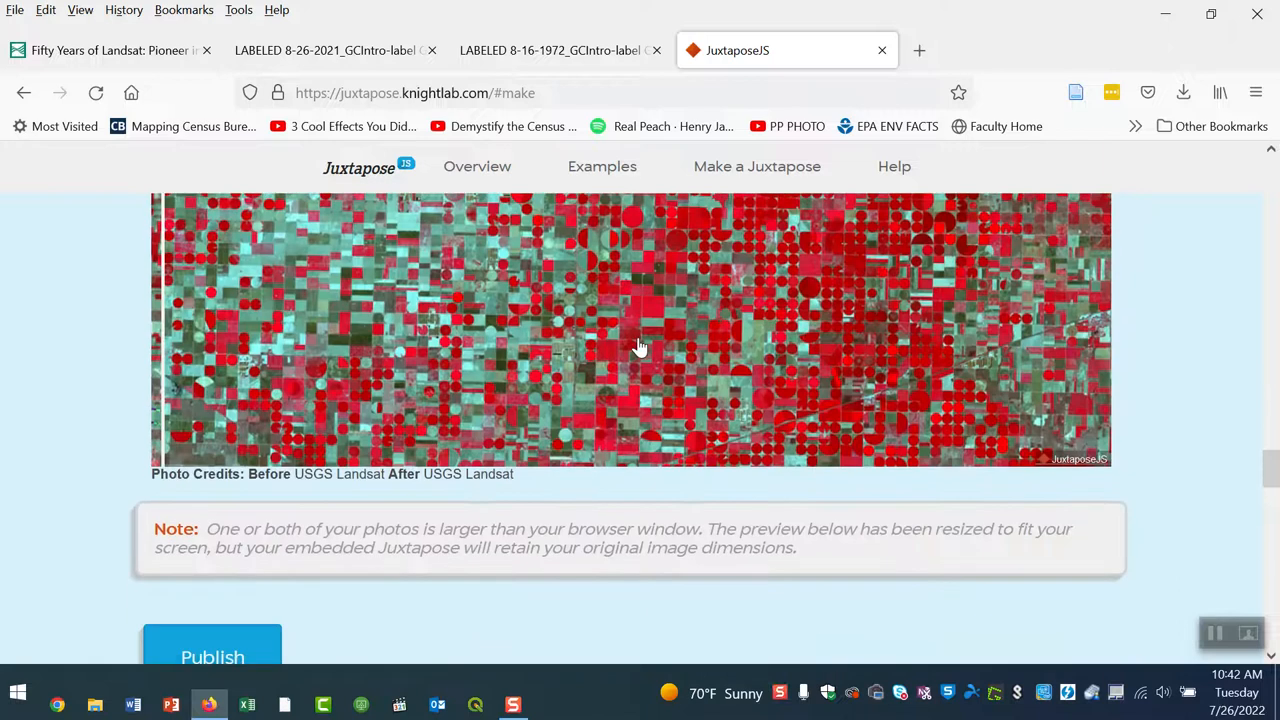
pyautogui.scroll(-3)
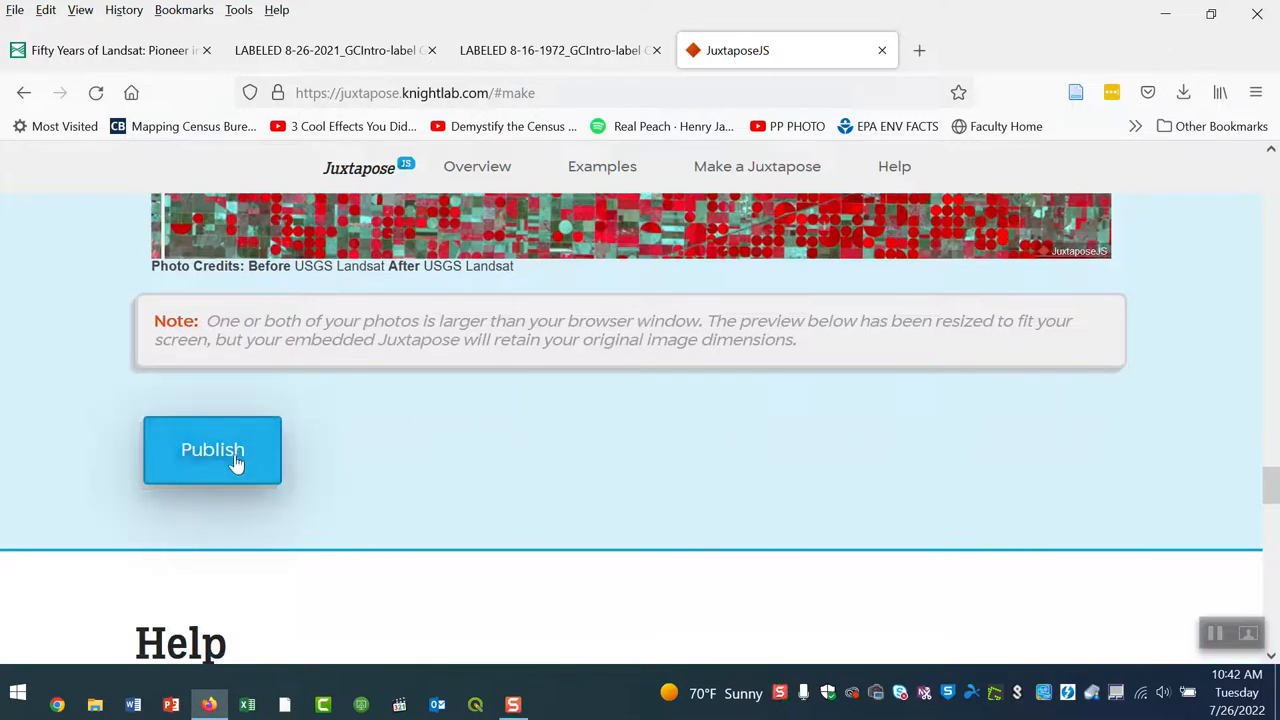
pyautogui.click(212, 450)
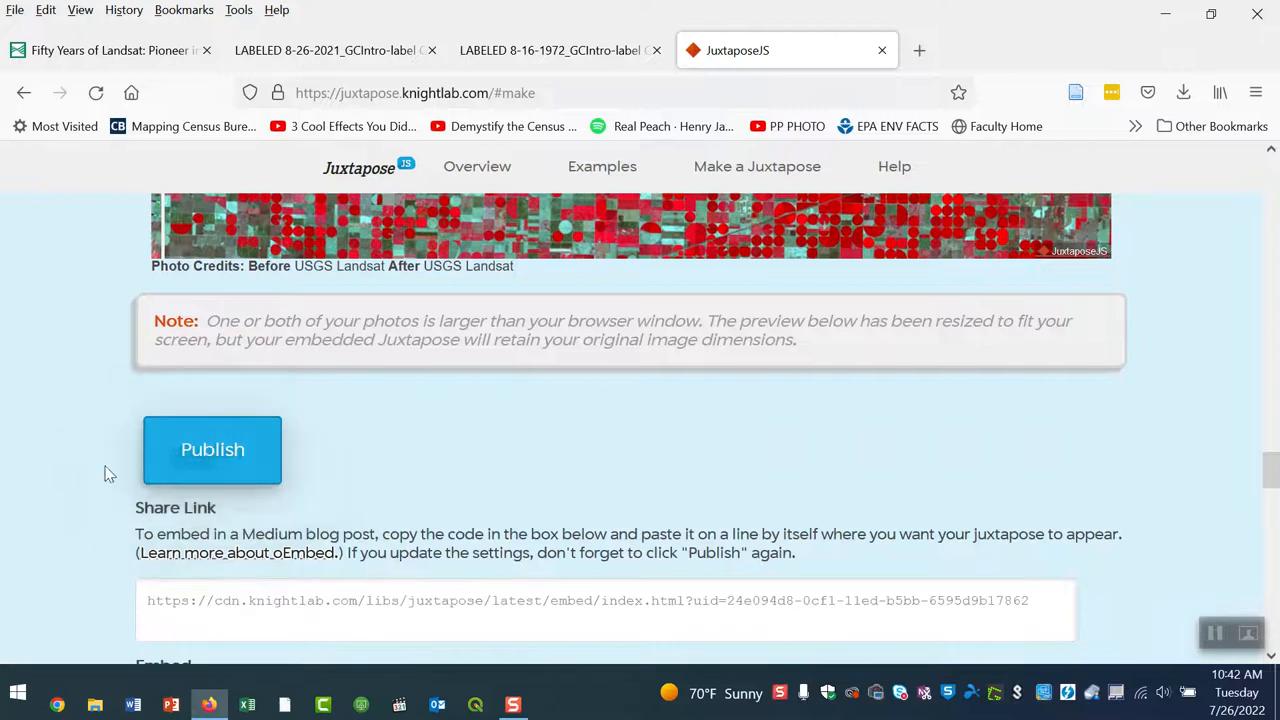
pyautogui.scroll(-3)
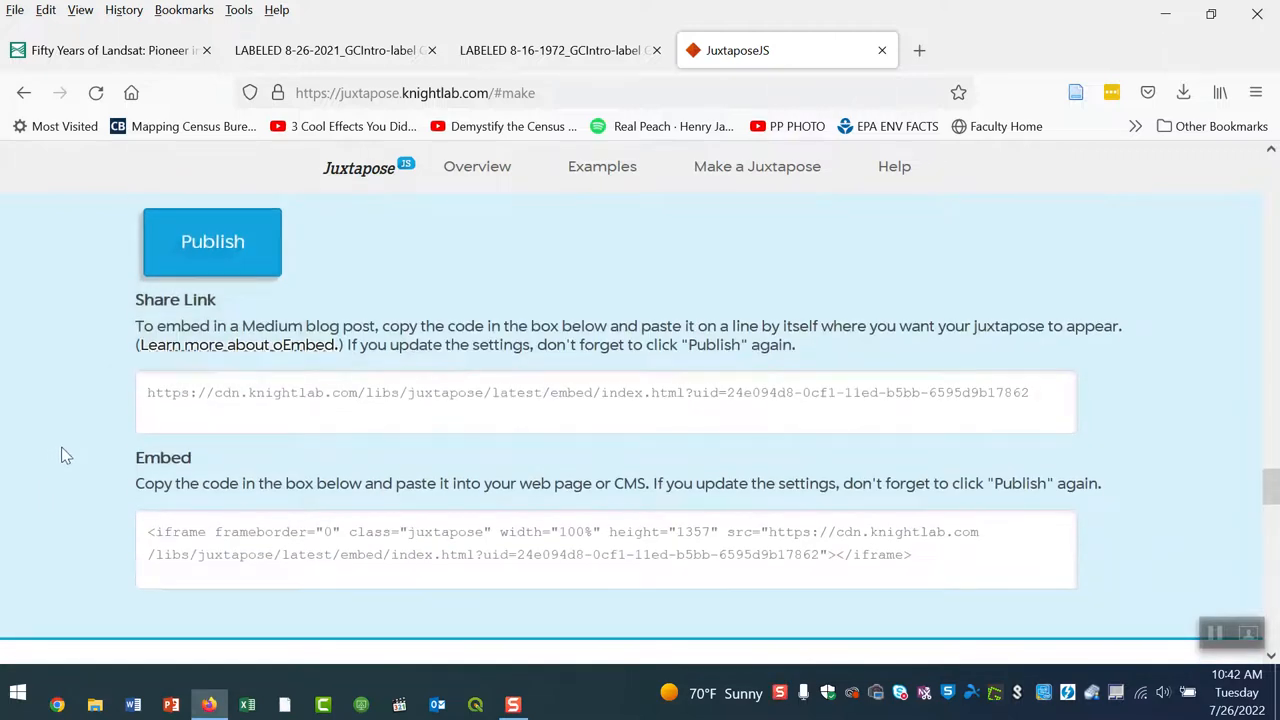
pyautogui.moveTo(84, 446)
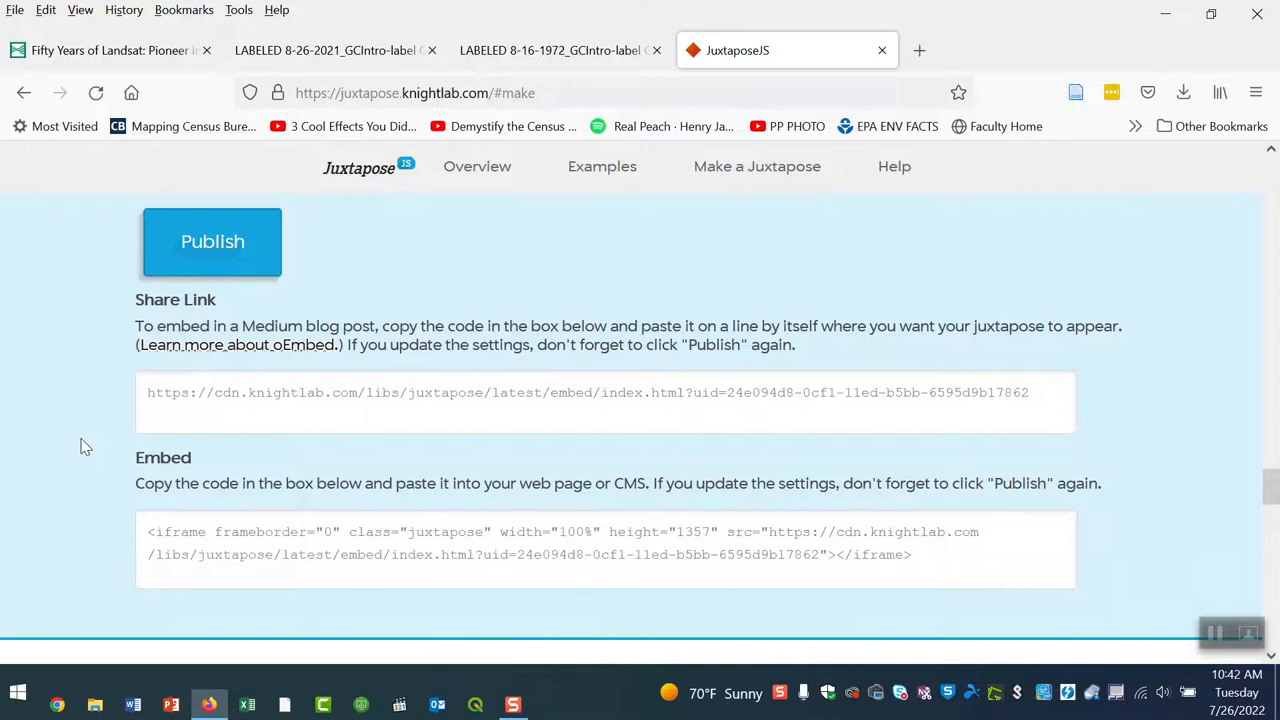
pyautogui.moveTo(80, 432)
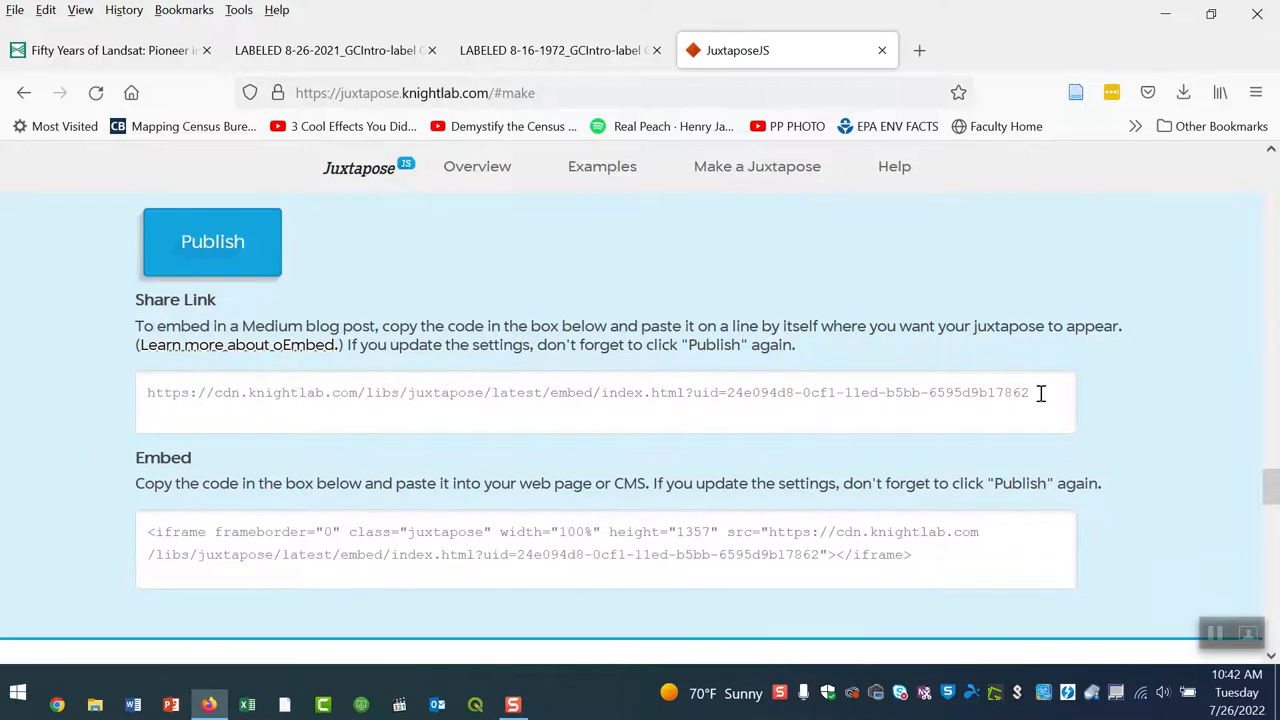
pyautogui.moveTo(672, 676)
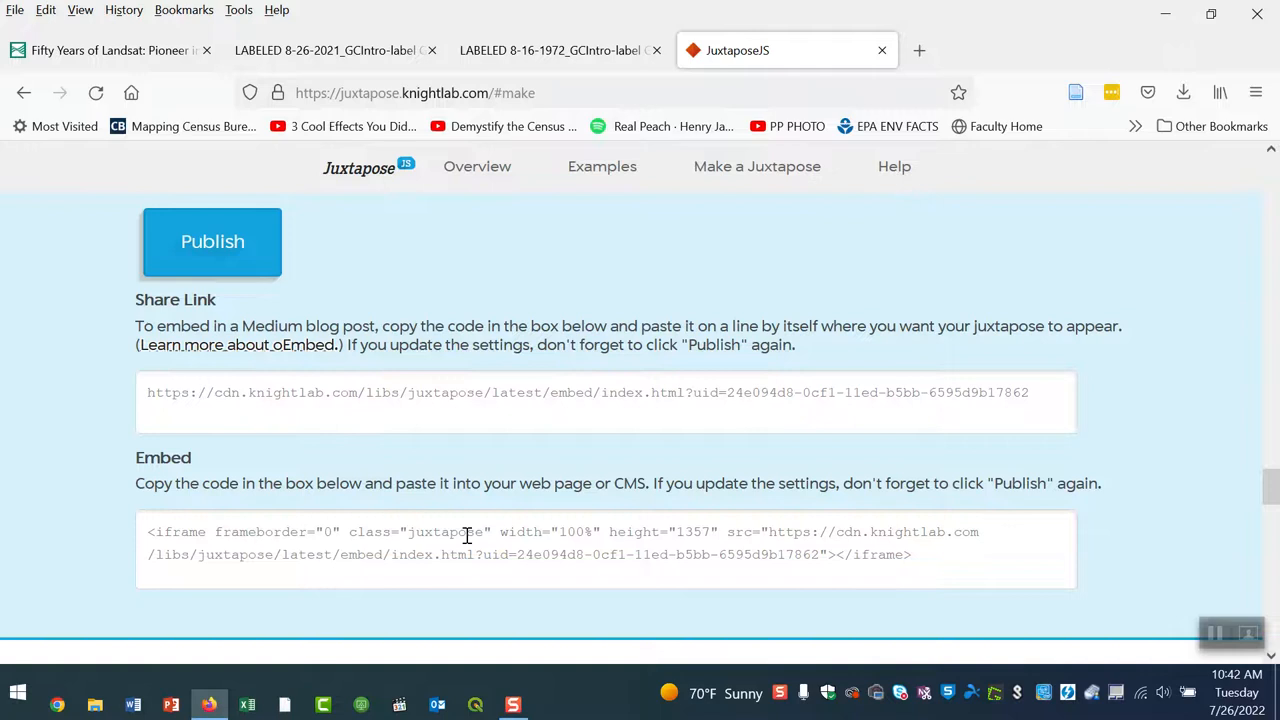
pyautogui.moveTo(610, 572)
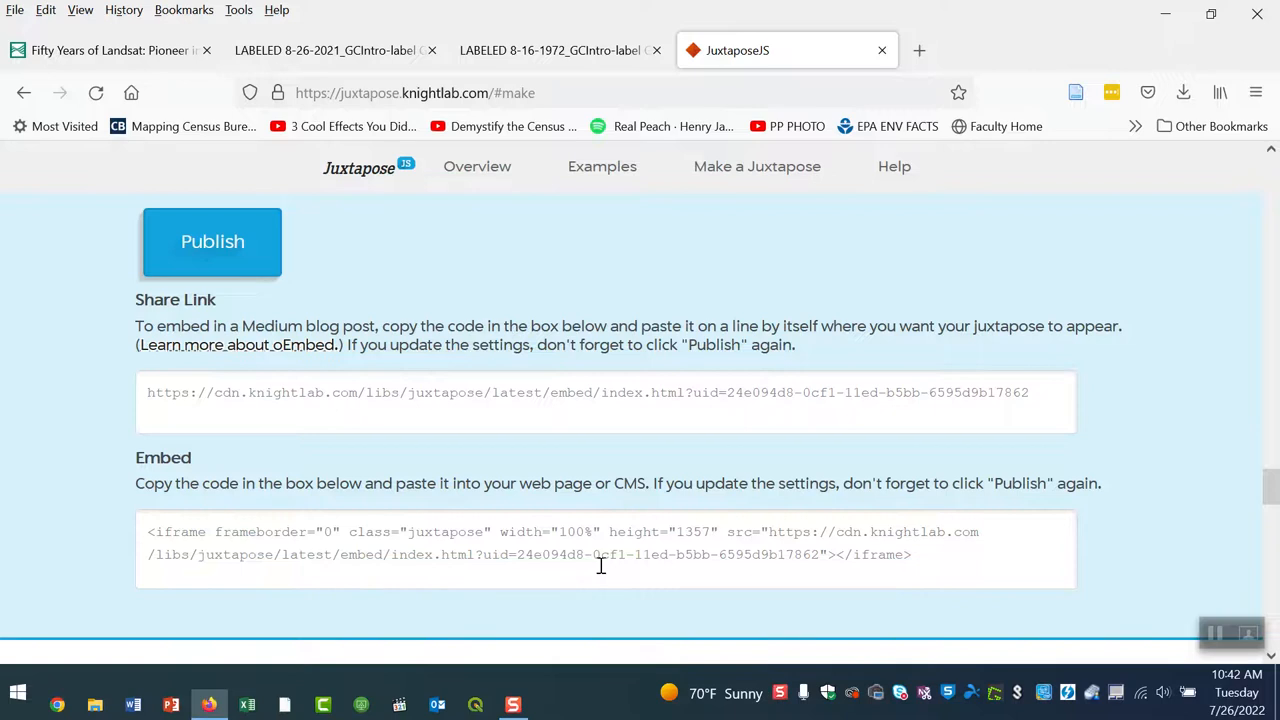
pyautogui.moveTo(412, 412)
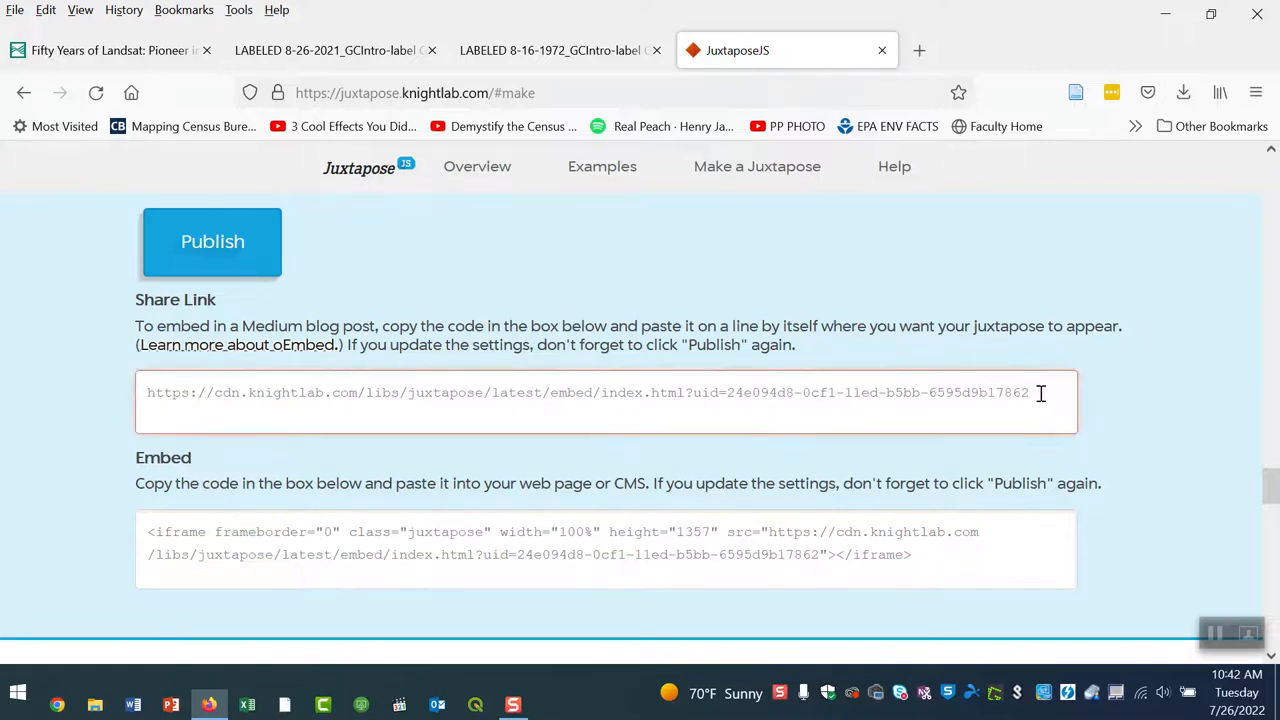
# Step: Select the full share-link URL and copy it for use in a new tab
pyautogui.tripleClick(588, 392)
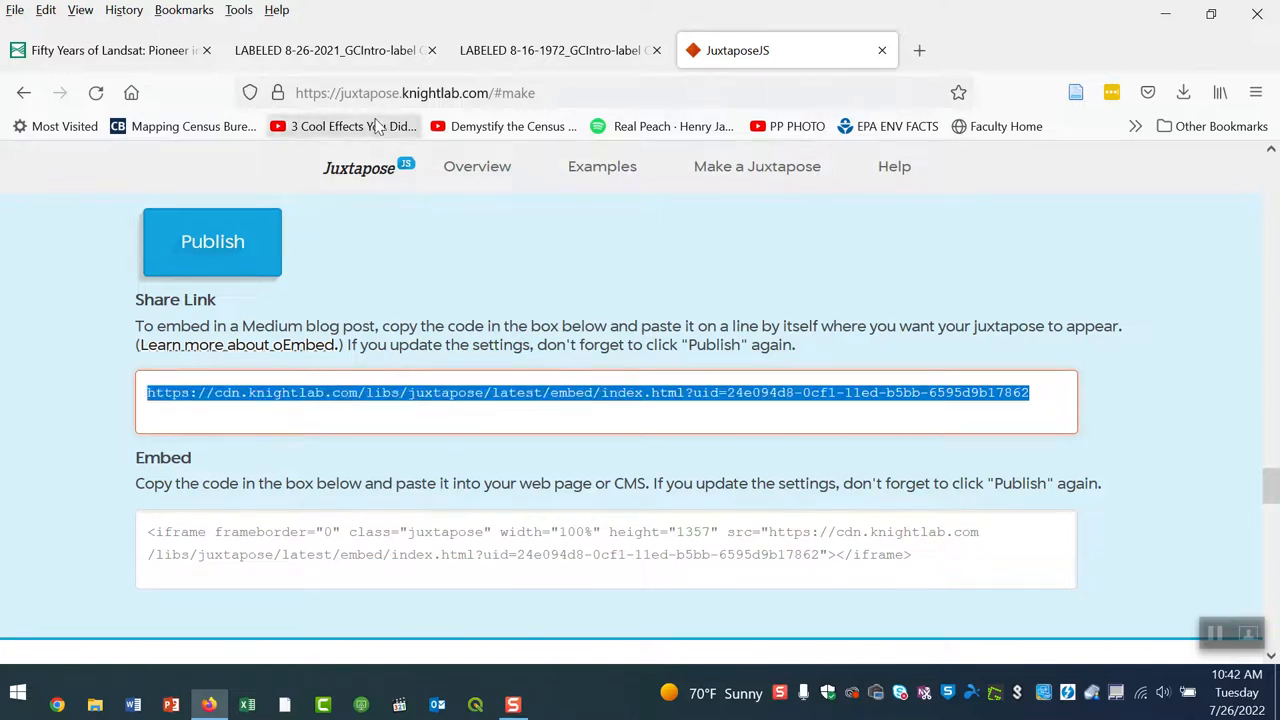
pyautogui.click(918, 50)
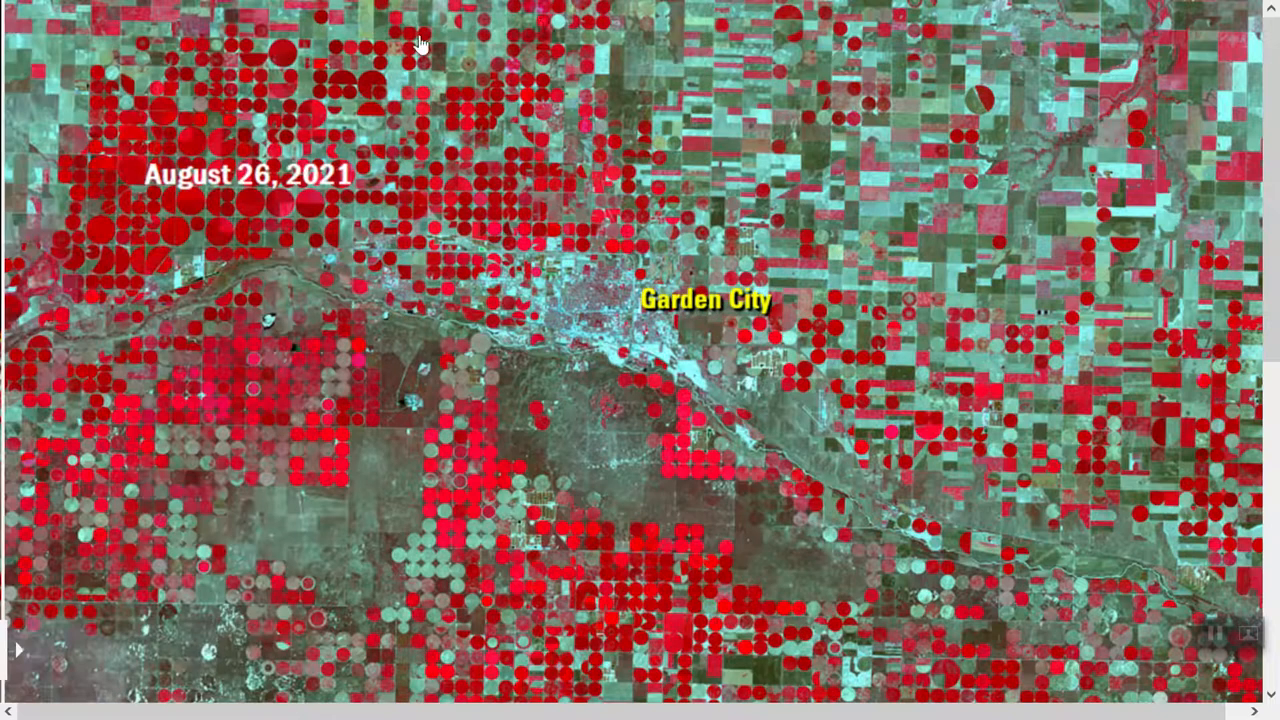
pyautogui.moveTo(692, 284)
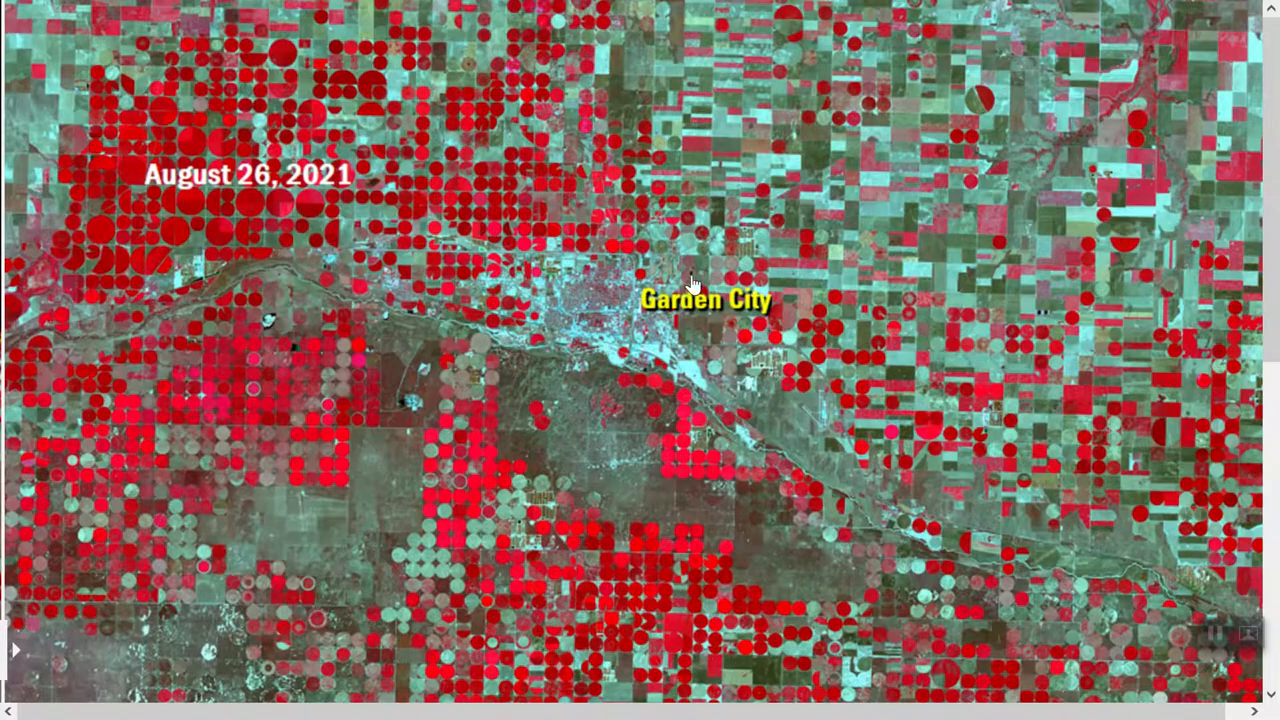
pyautogui.moveTo(1274, 206)
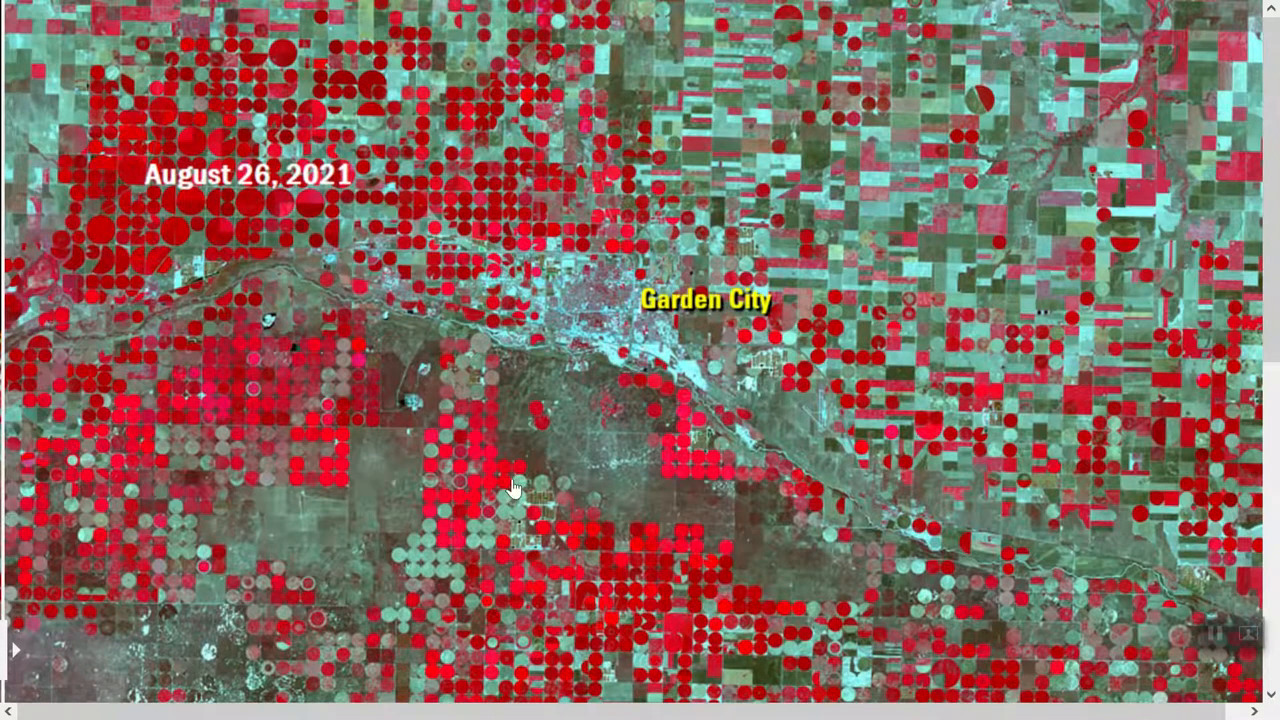
pyautogui.moveTo(112, 504)
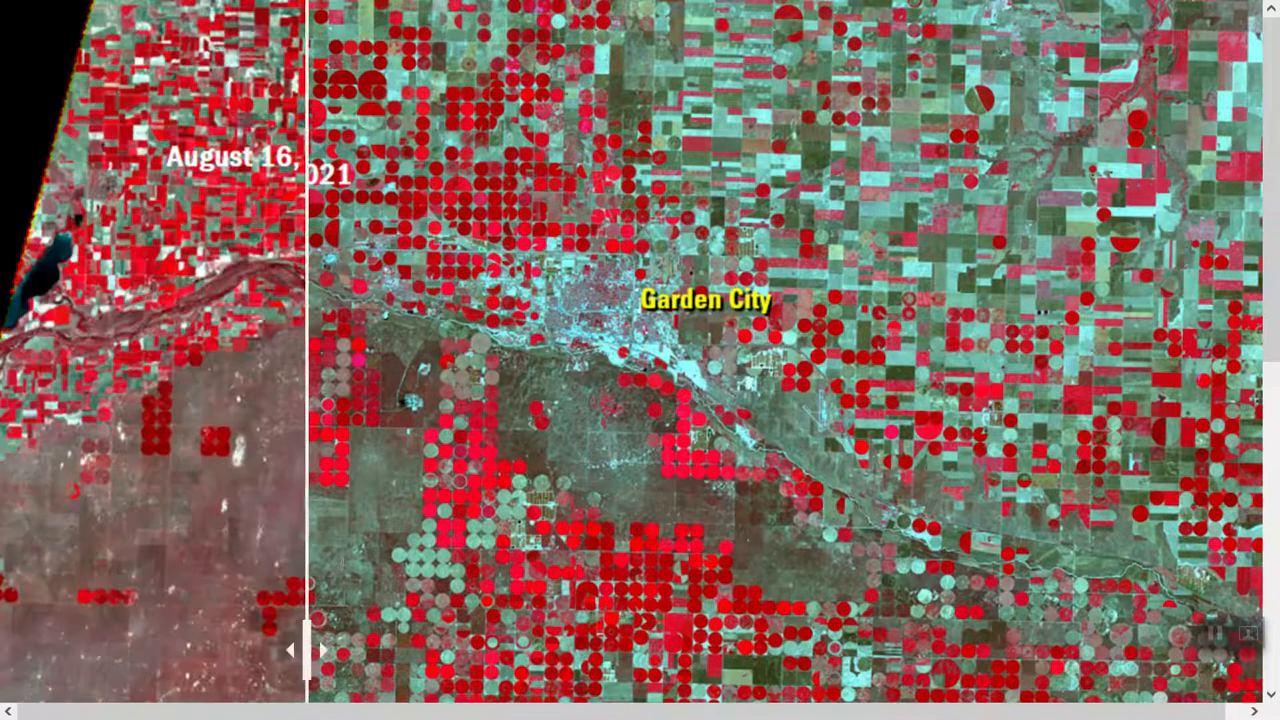
# Step: Drag the published slider to reveal part of the August 16, 1972 image beside the 2021 one
pyautogui.moveTo(308, 650); pyautogui.dragTo(220, 650)
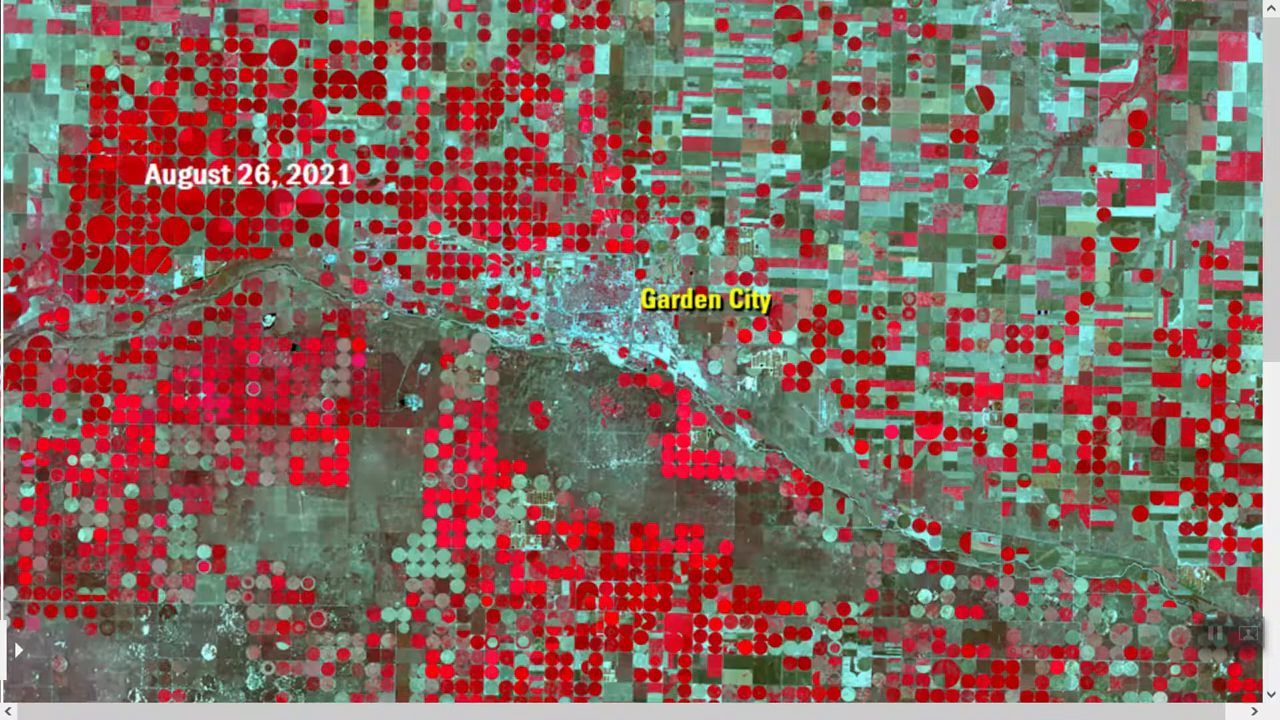
pyautogui.moveTo(1058, 206)
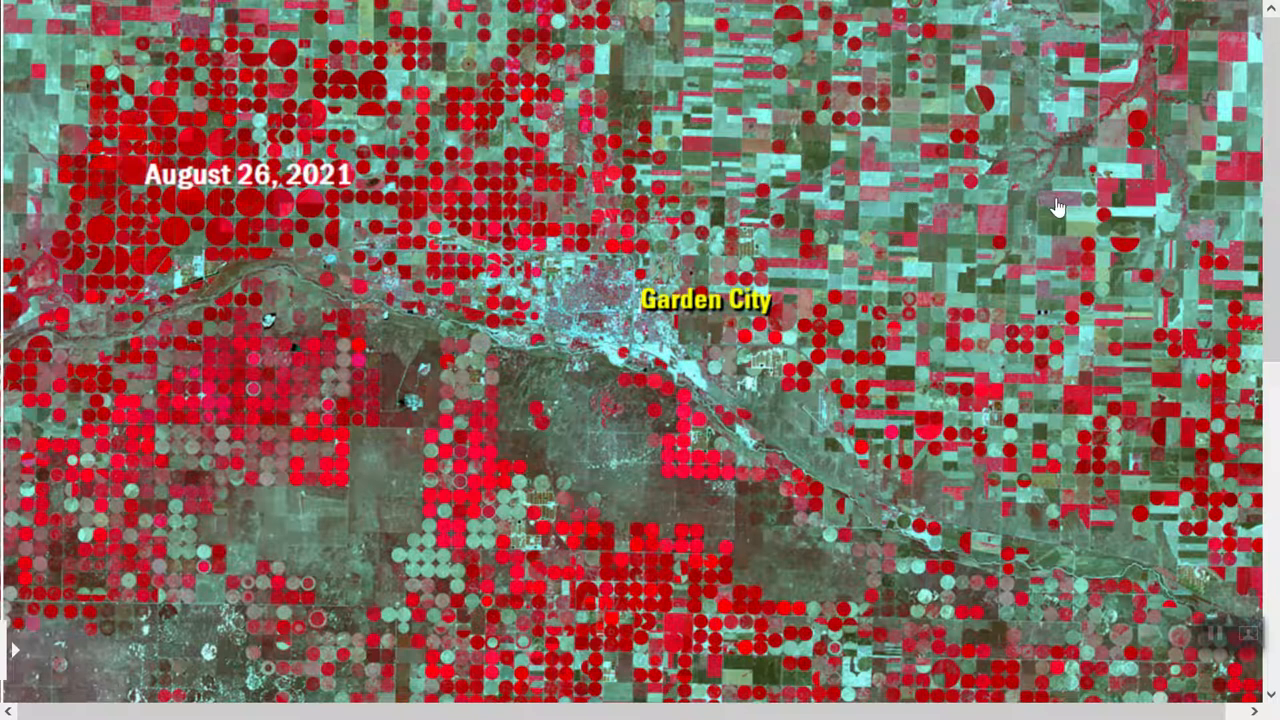
pyautogui.moveTo(912, 272)
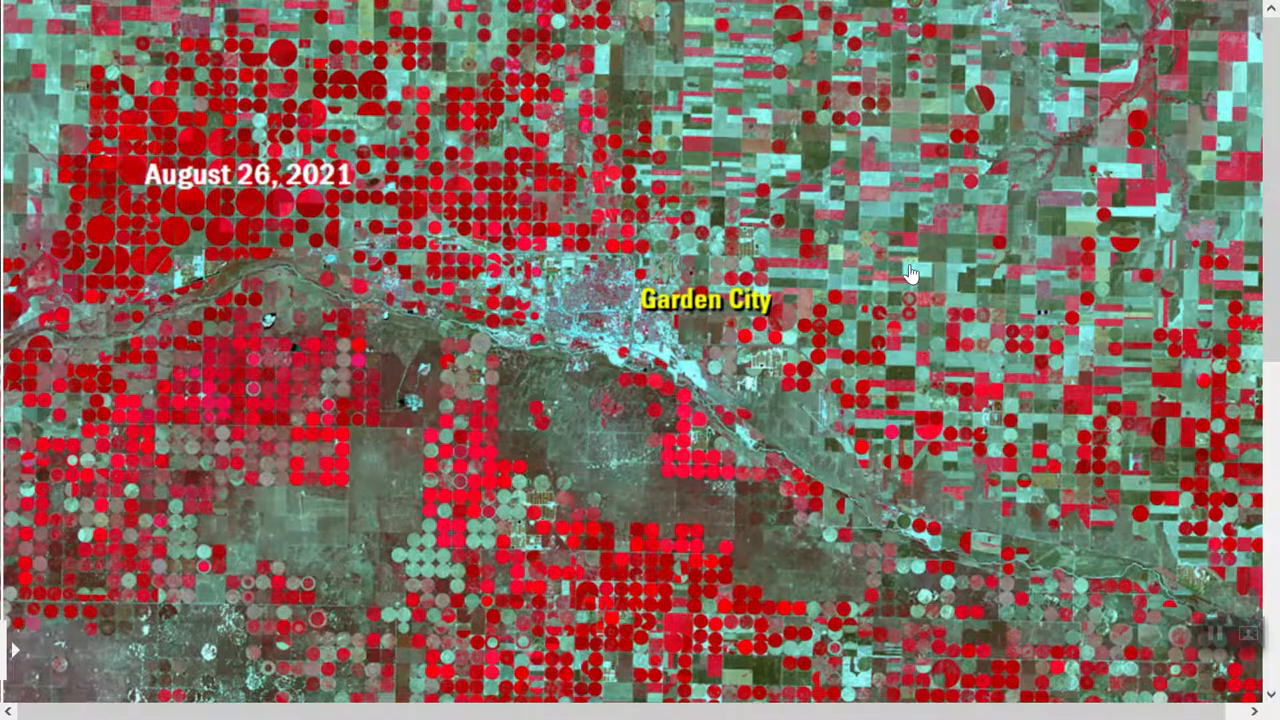
pyautogui.moveTo(824, 268)
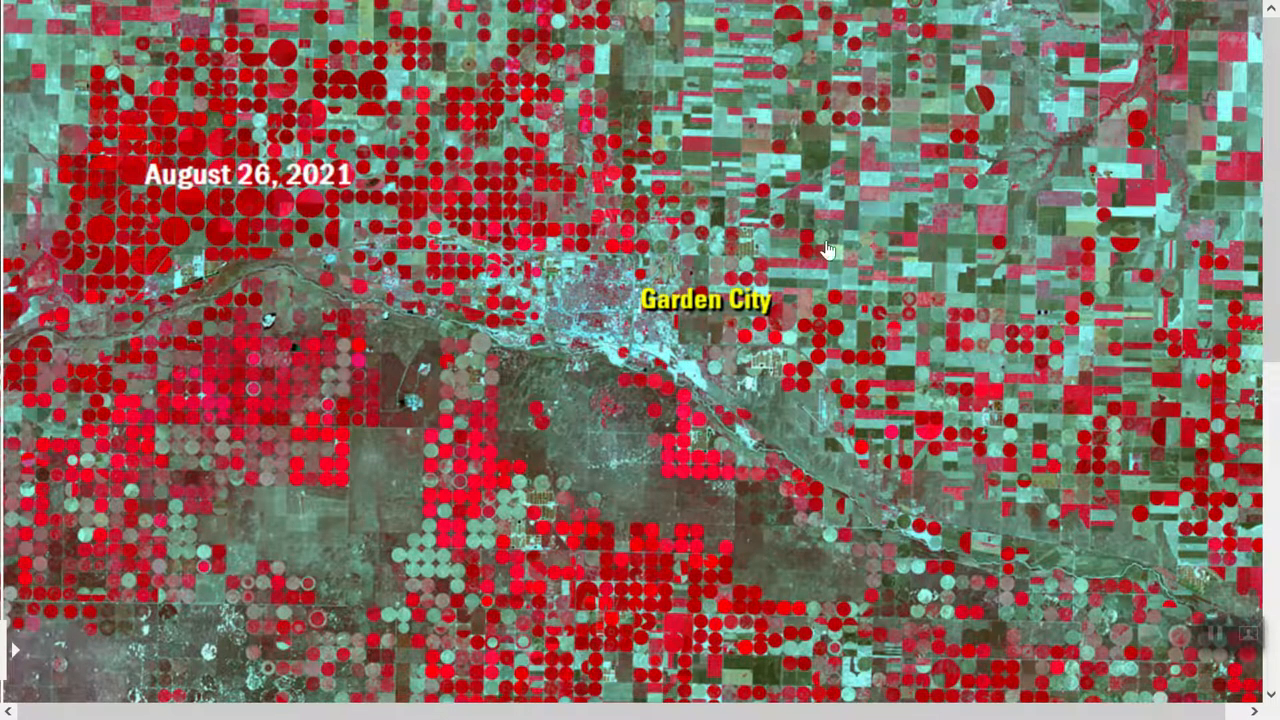
pyautogui.moveTo(822, 216)
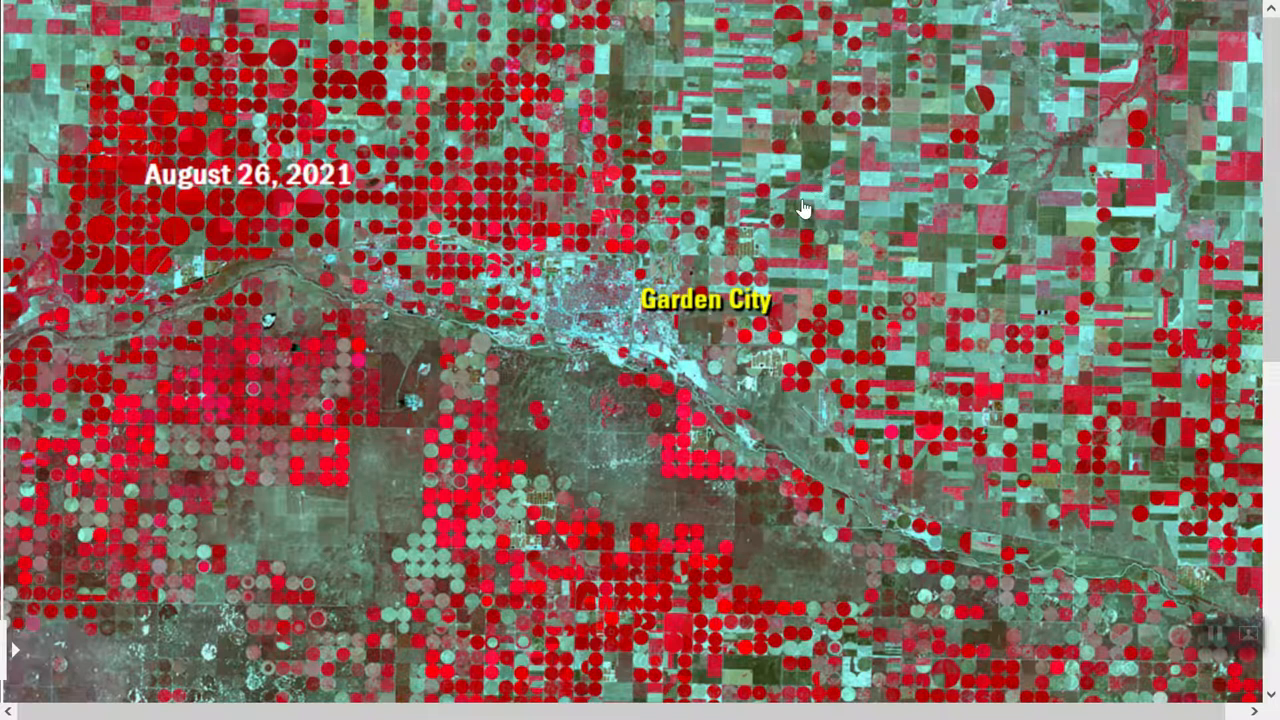
pyautogui.moveTo(804, 222)
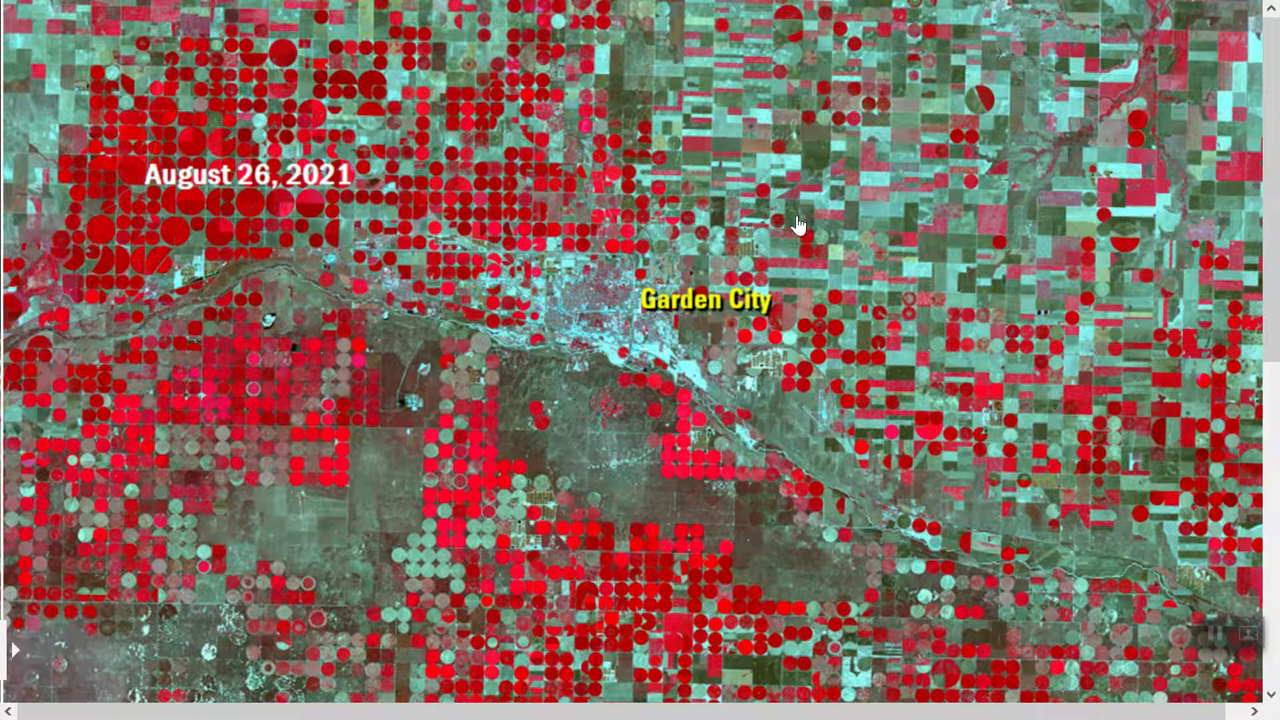
pyautogui.moveTo(752, 212)
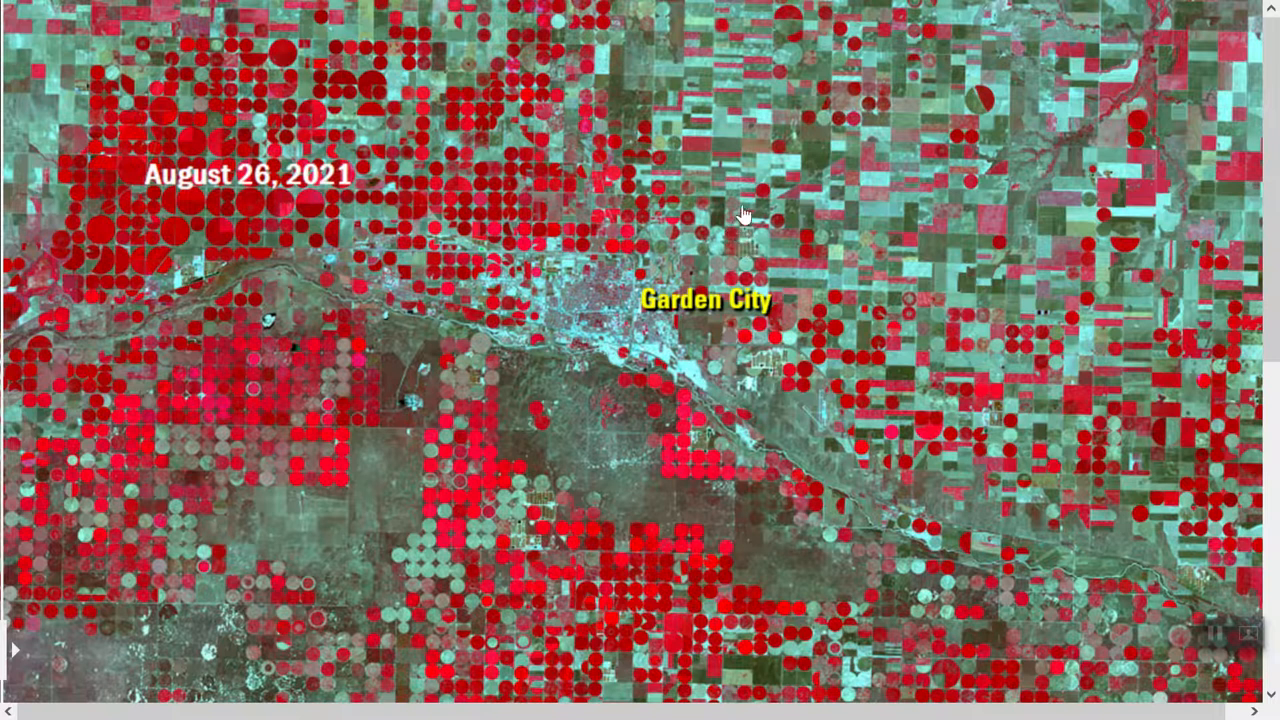
pyautogui.moveTo(828, 180)
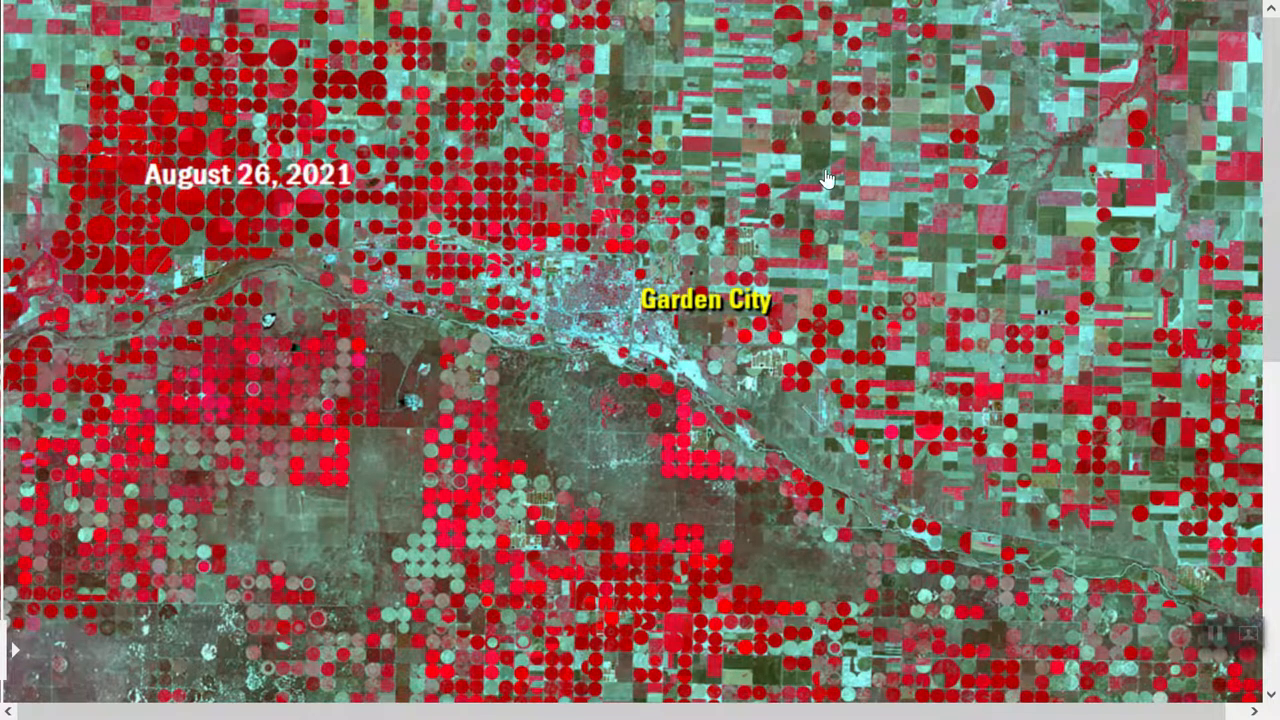